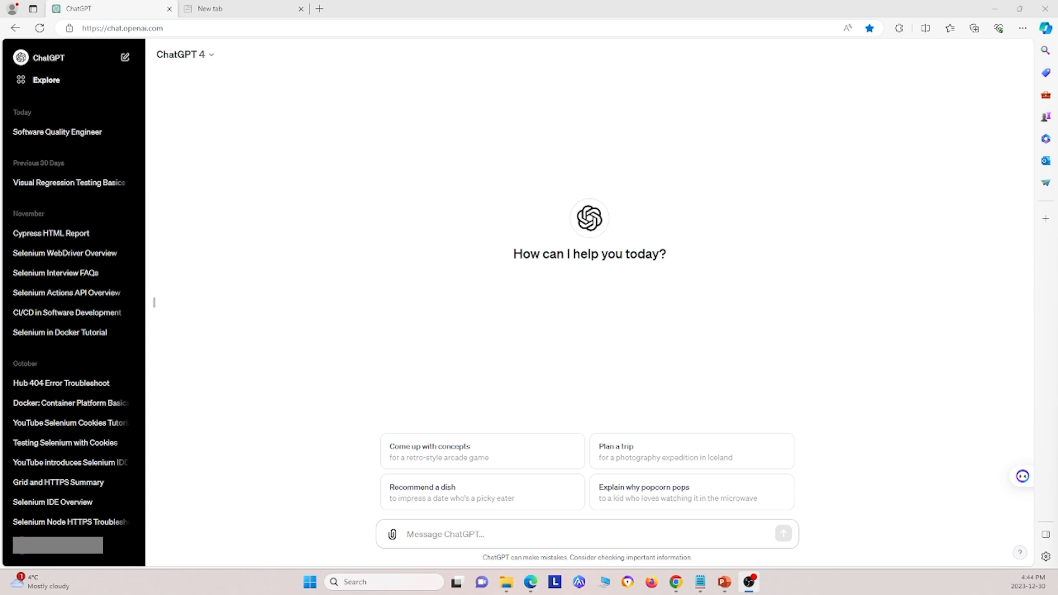
mouse_move(289, 70)
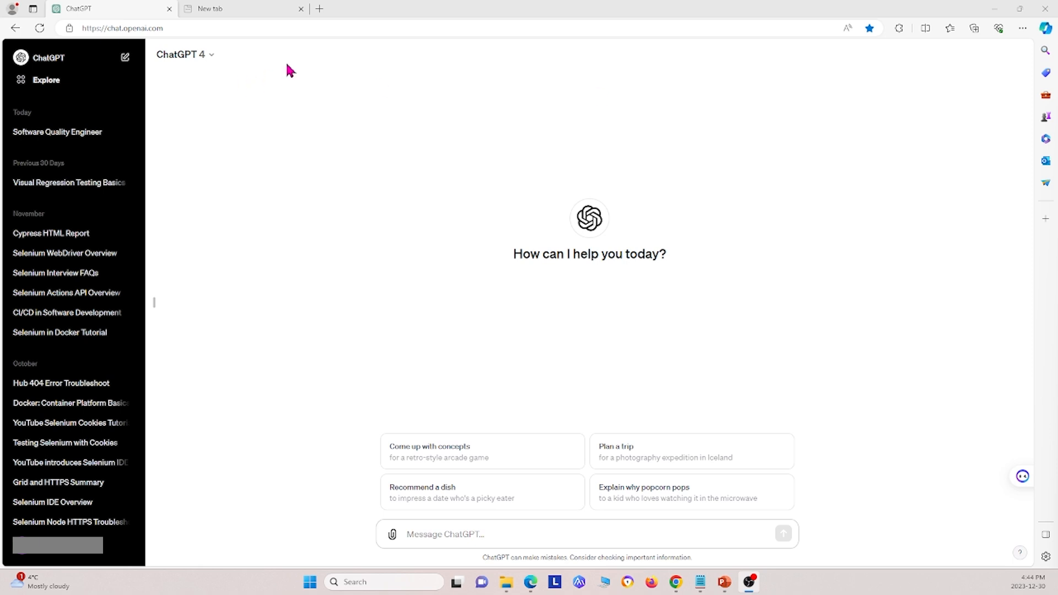
mouse_move(312, 153)
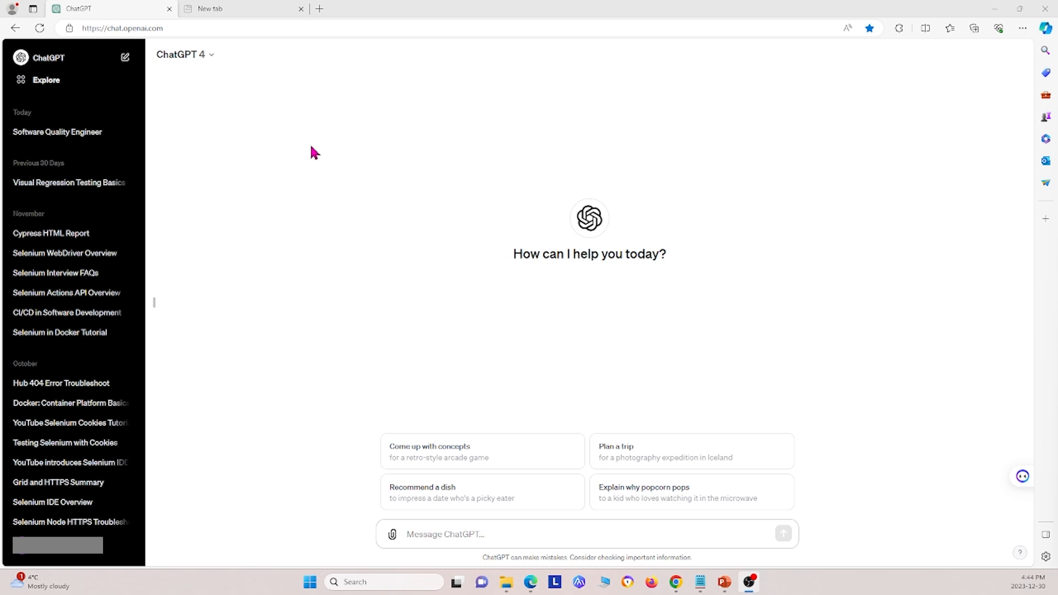
mouse_move(670, 291)
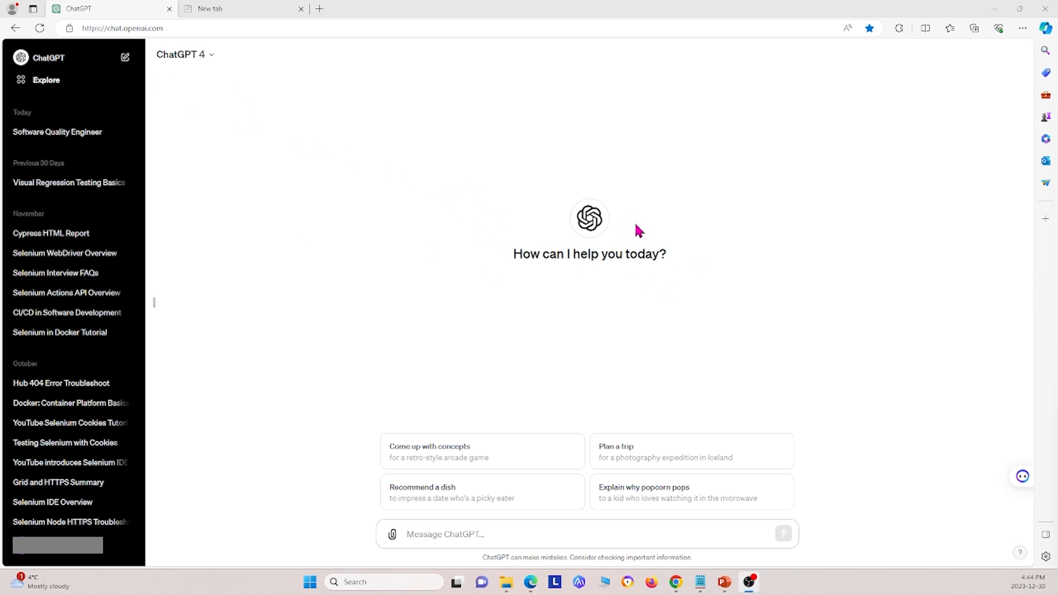
mouse_move(233, 78)
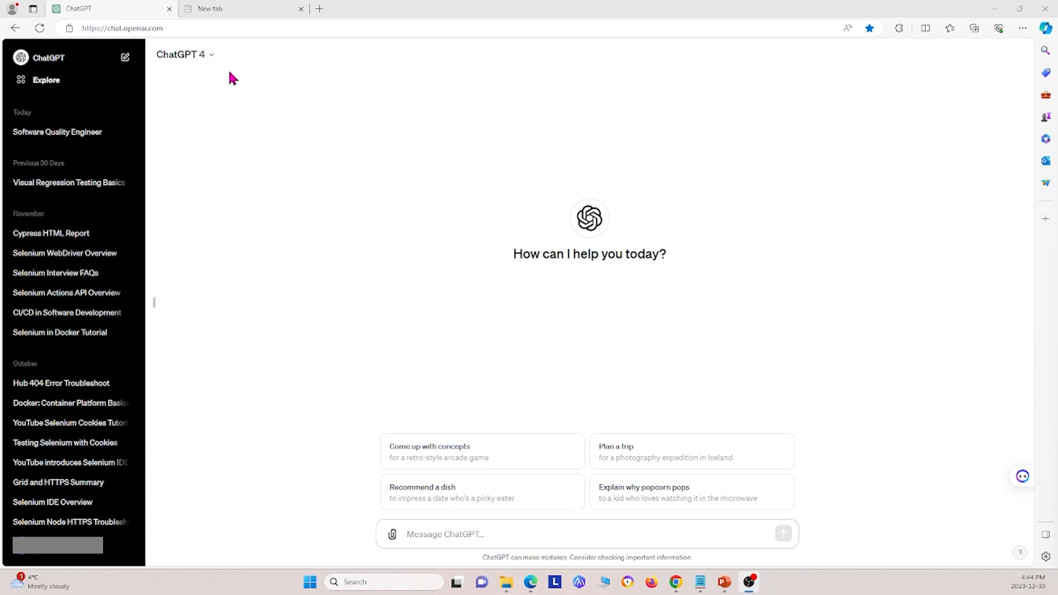
mouse_move(511, 166)
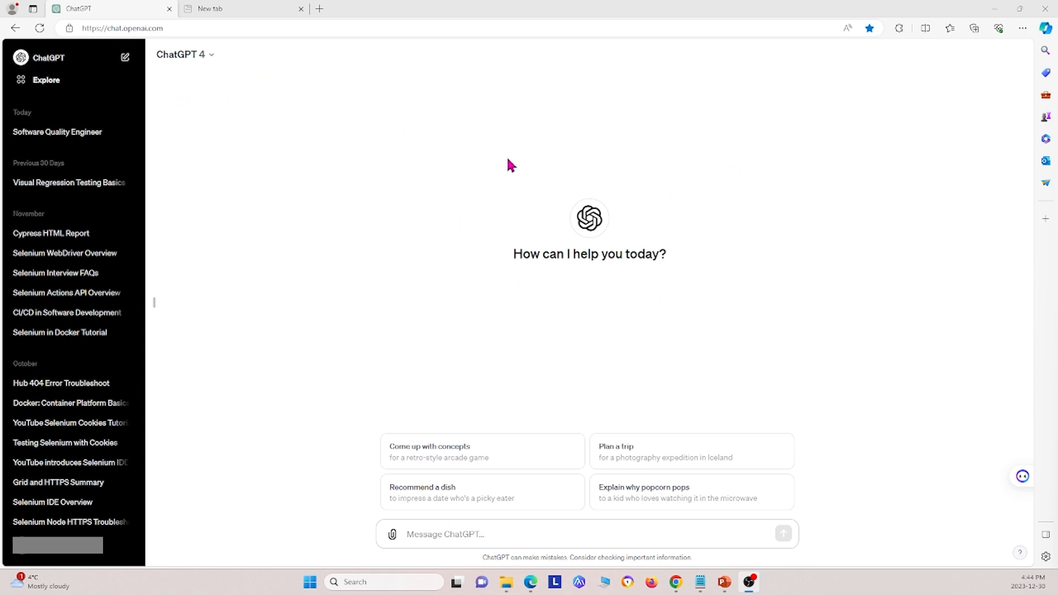
mouse_move(533, 187)
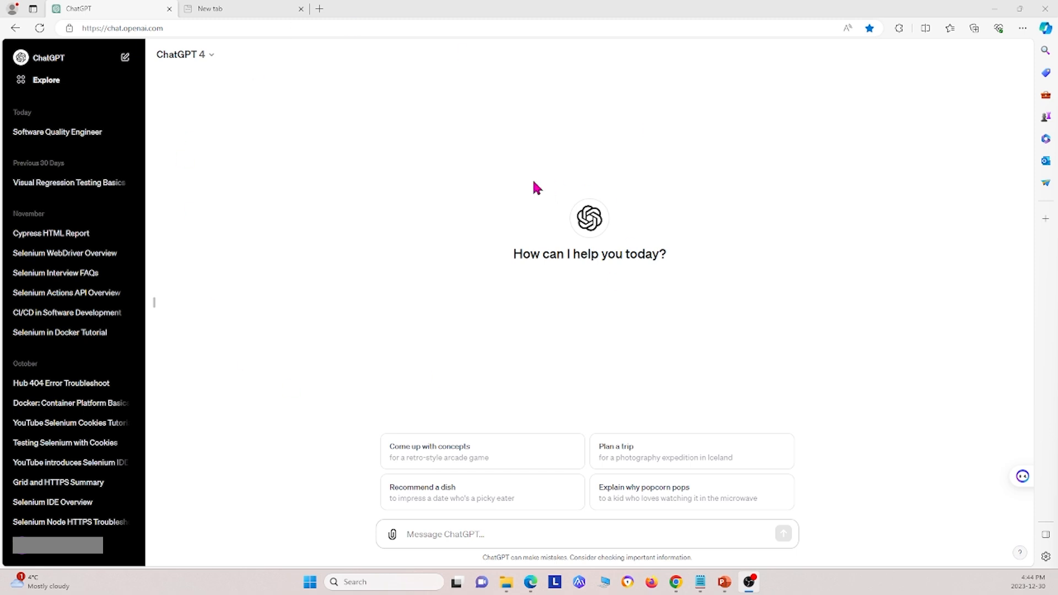
mouse_move(519, 181)
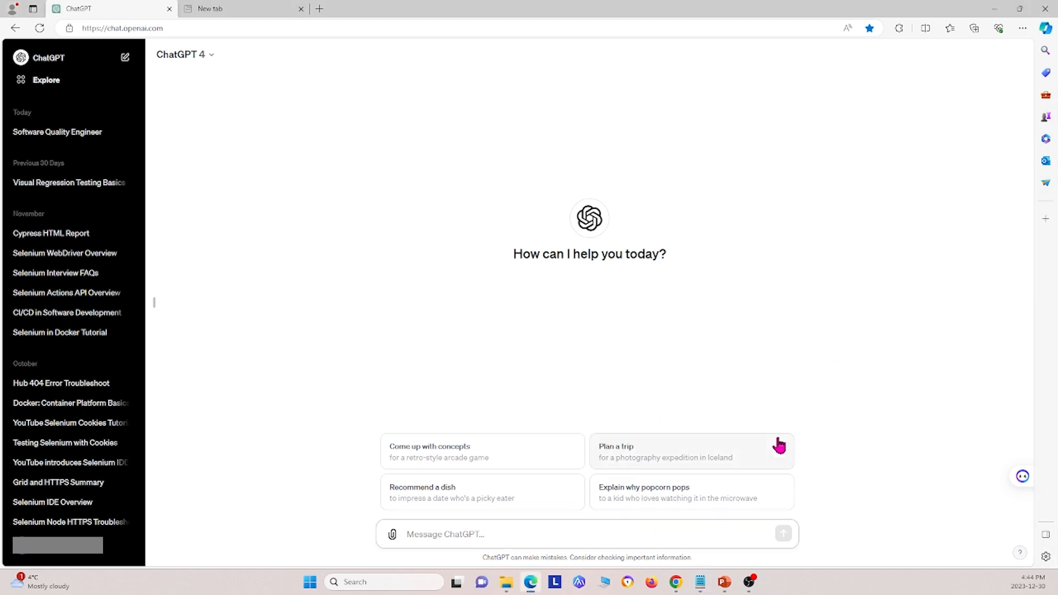
Send an opening message saying you want to learn software testing fundamentals through detailed questions.
type("Hi")
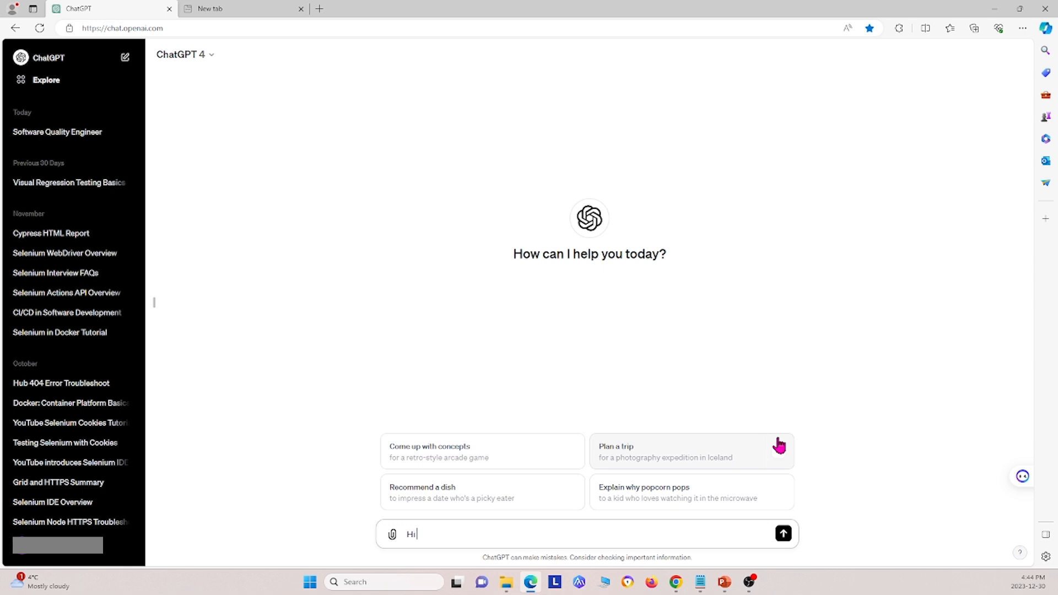
type(",")
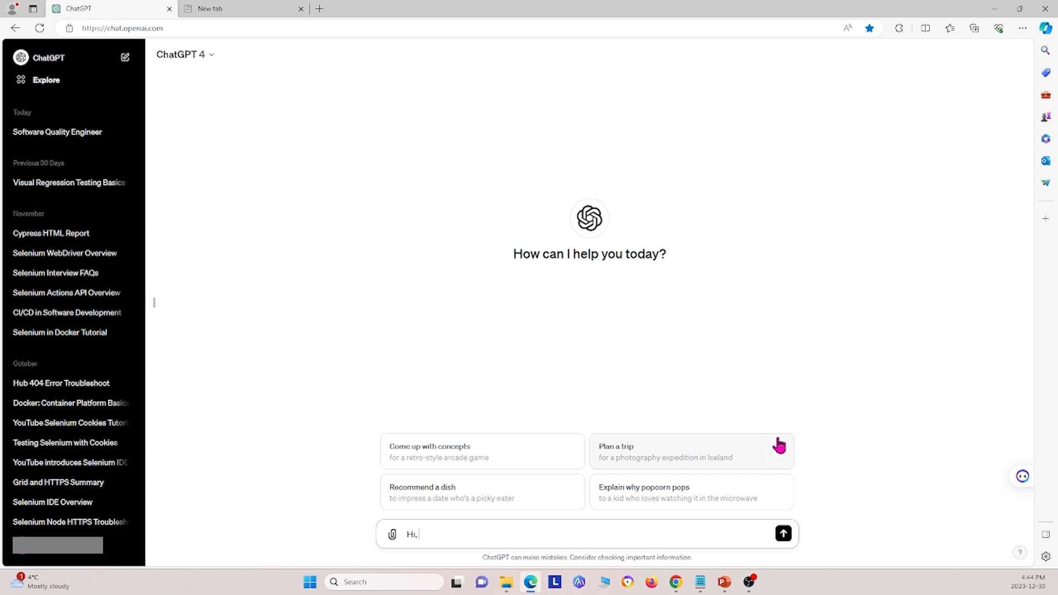
type("I want to learn t")
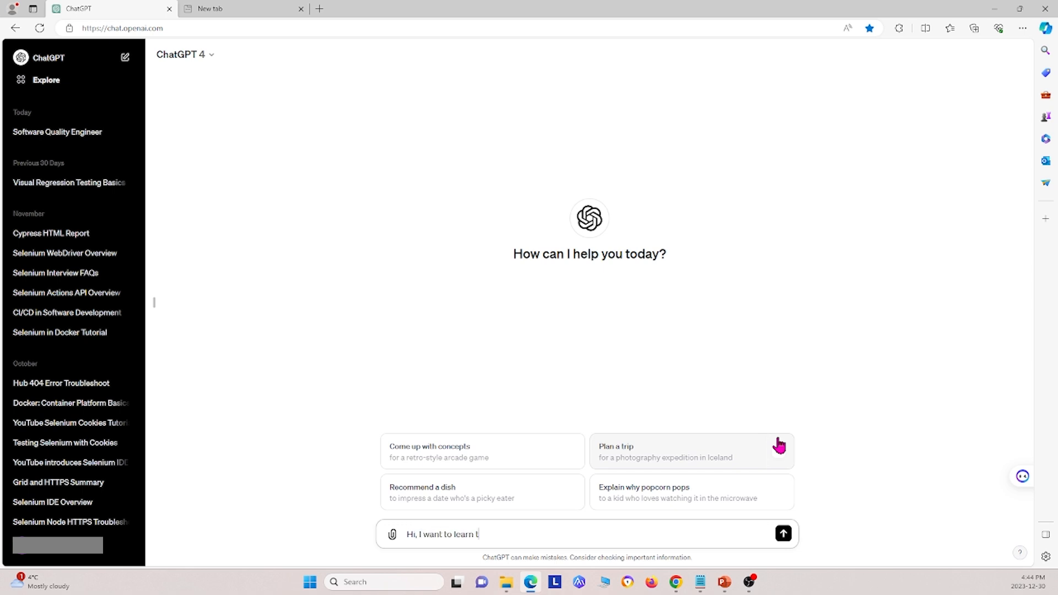
type("he fundamentals of software testing. I will ask you a sc")
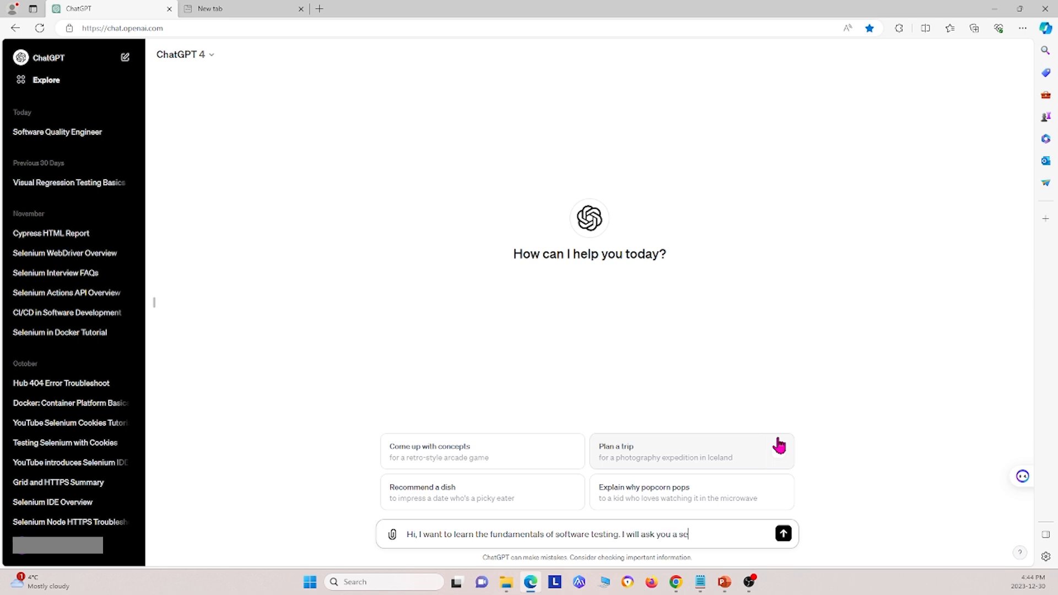
type("ries of questions,")
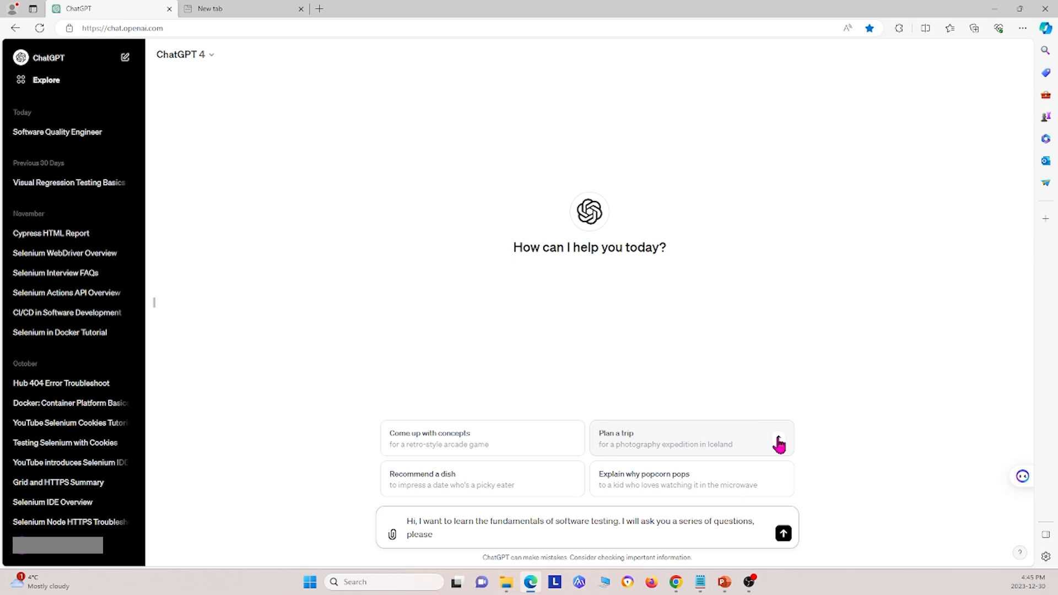
type("respond d")
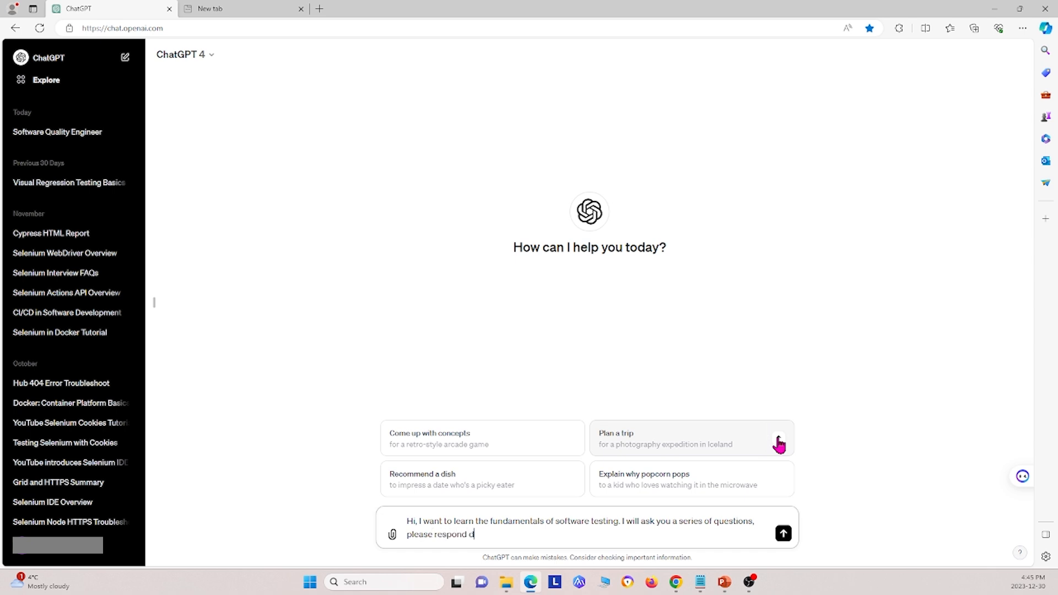
type("eta")
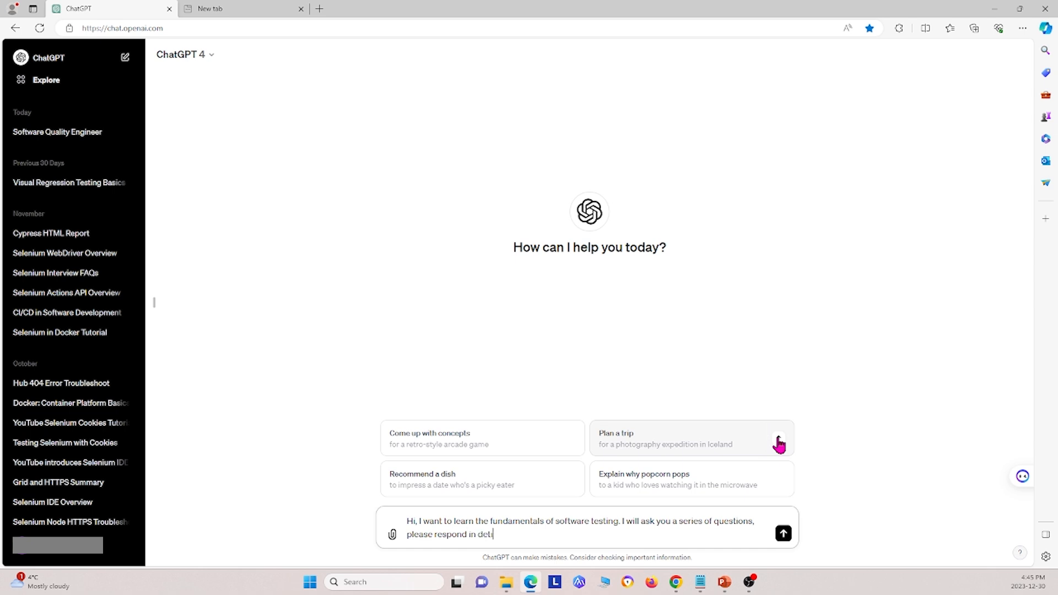
left_click(783, 533)
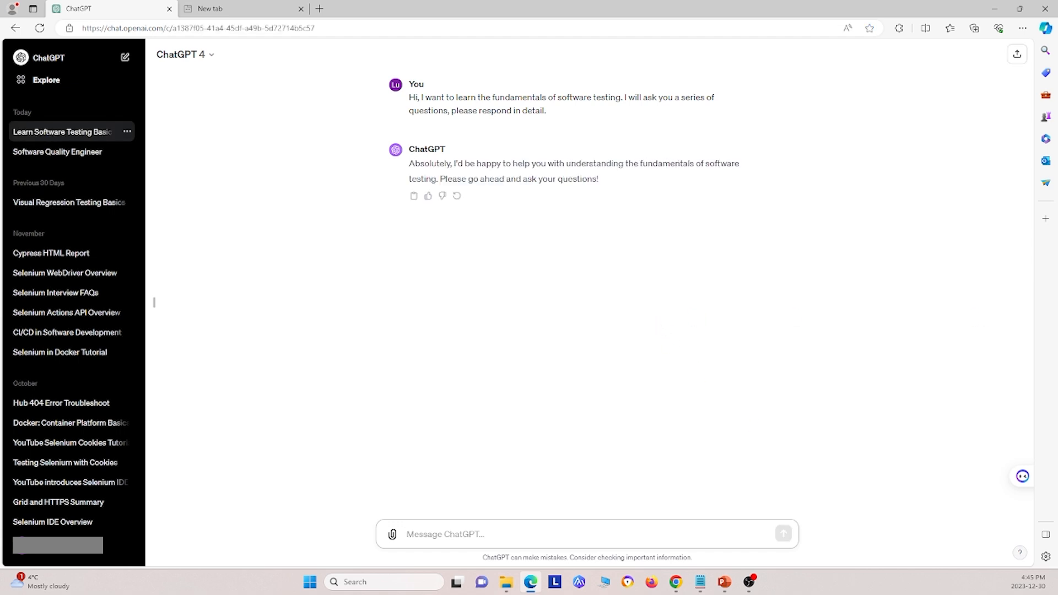
Ask ChatGPT 'Please provide some general principles of testing'.
left_click(552, 534)
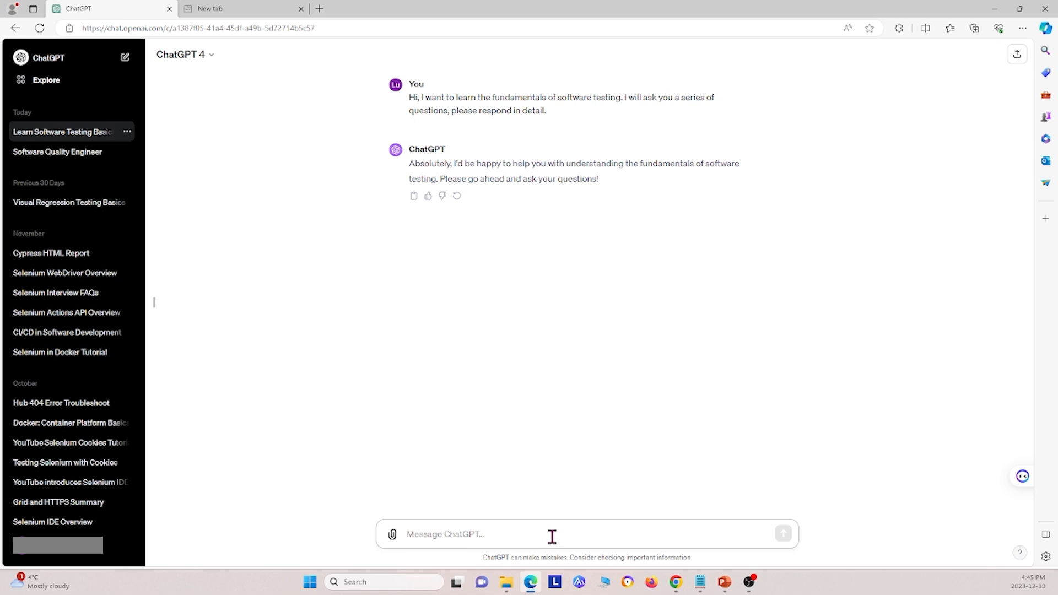
type("Please provide")
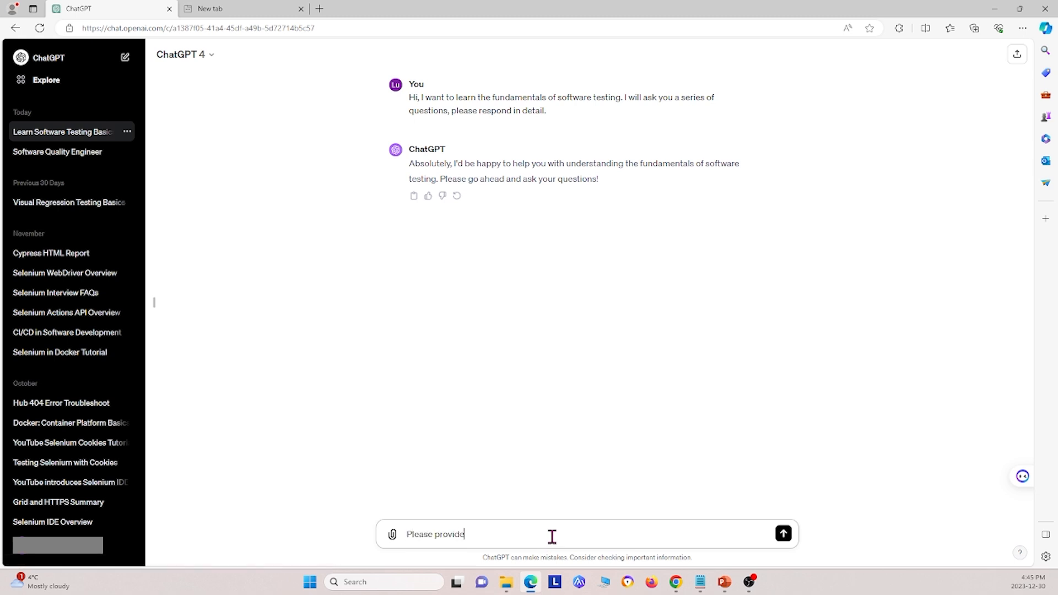
type("some general")
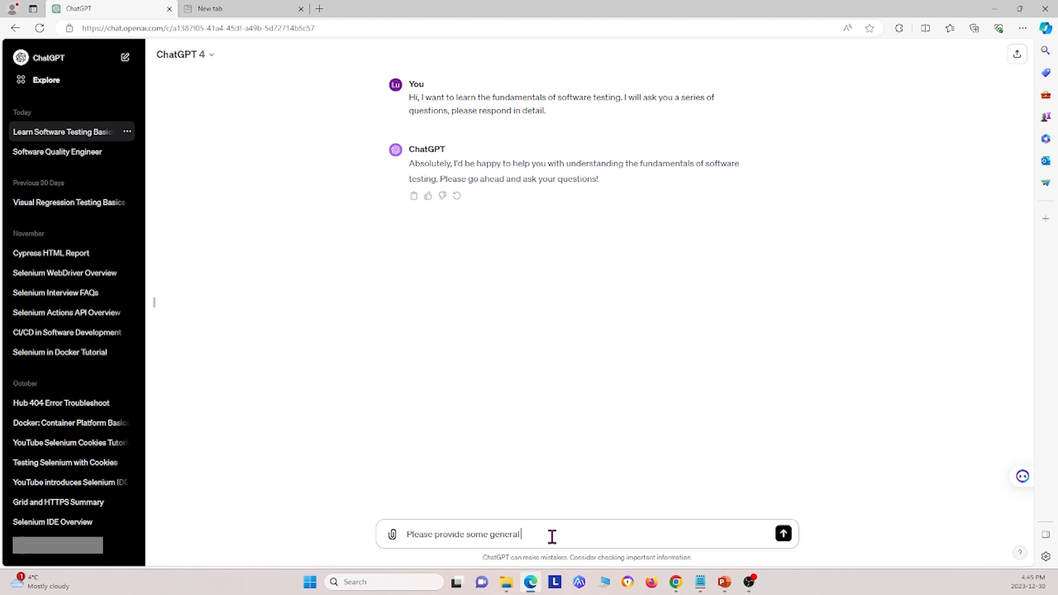
type("principles of testing")
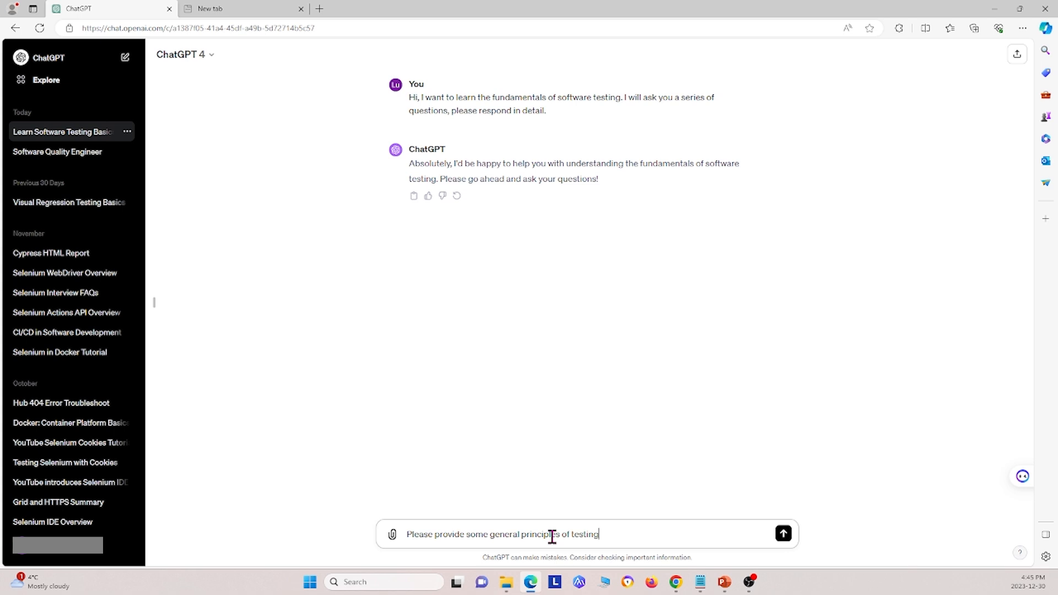
left_click(782, 534)
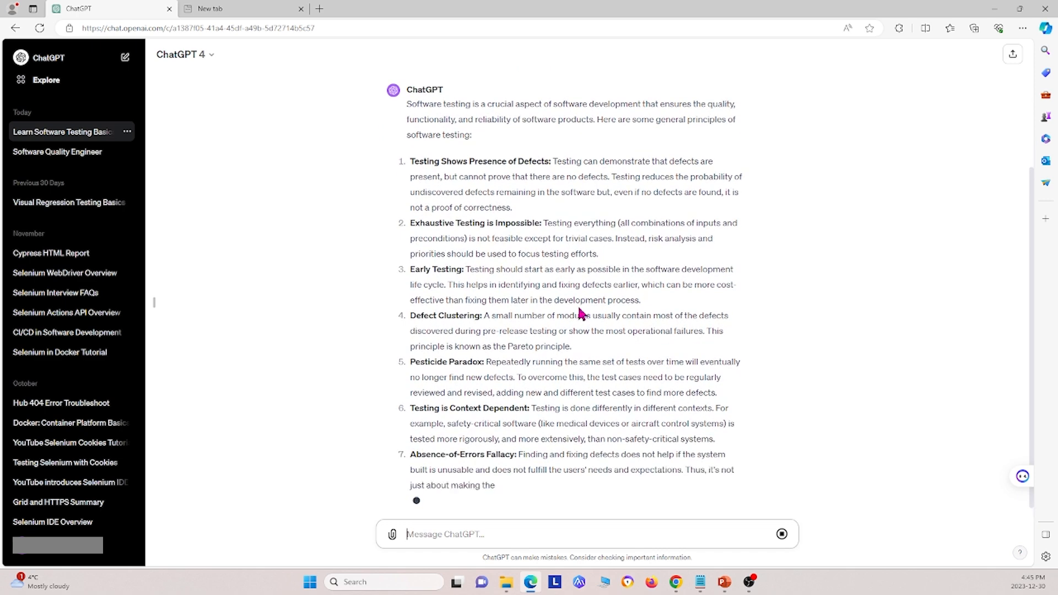
scroll("down", 3)
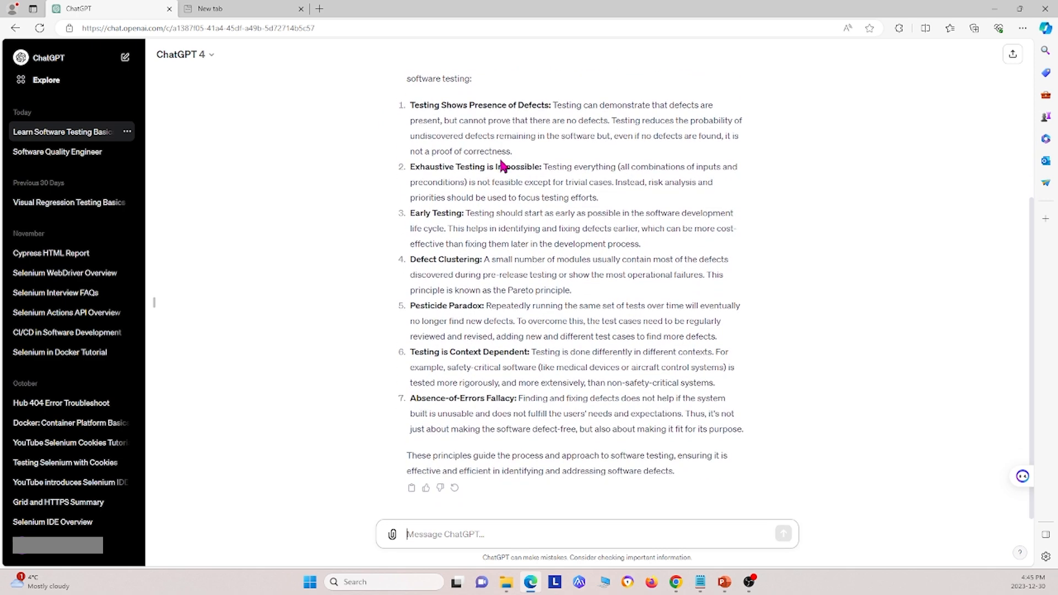
mouse_move(583, 249)
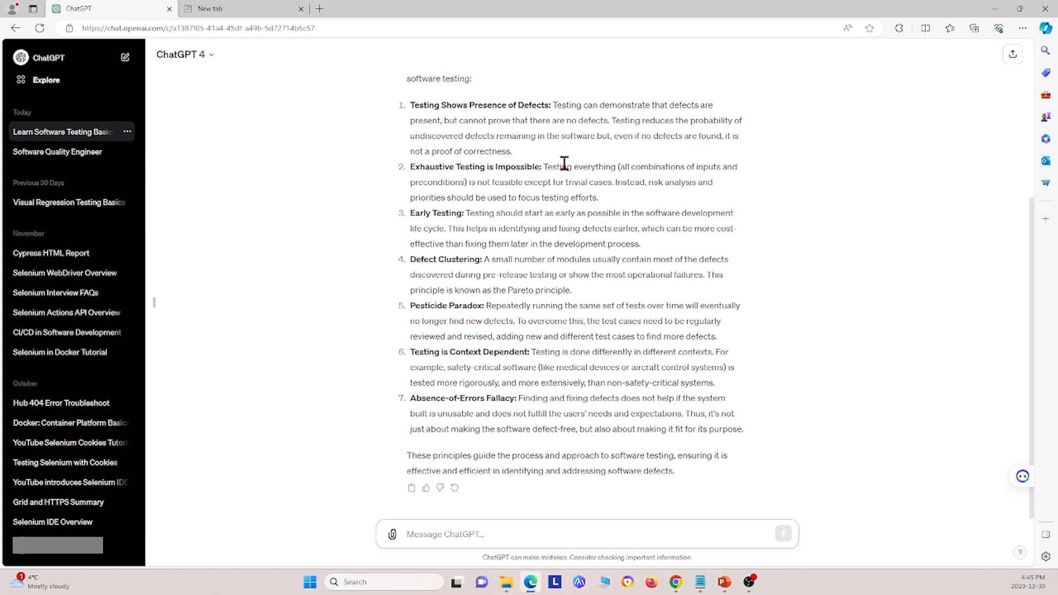
mouse_move(490, 195)
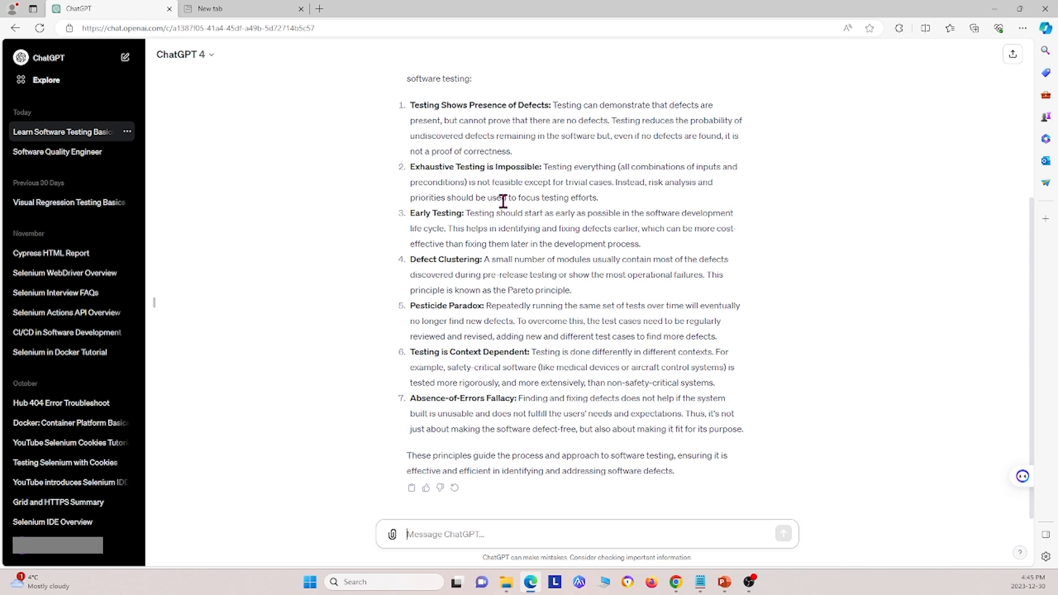
mouse_move(444, 254)
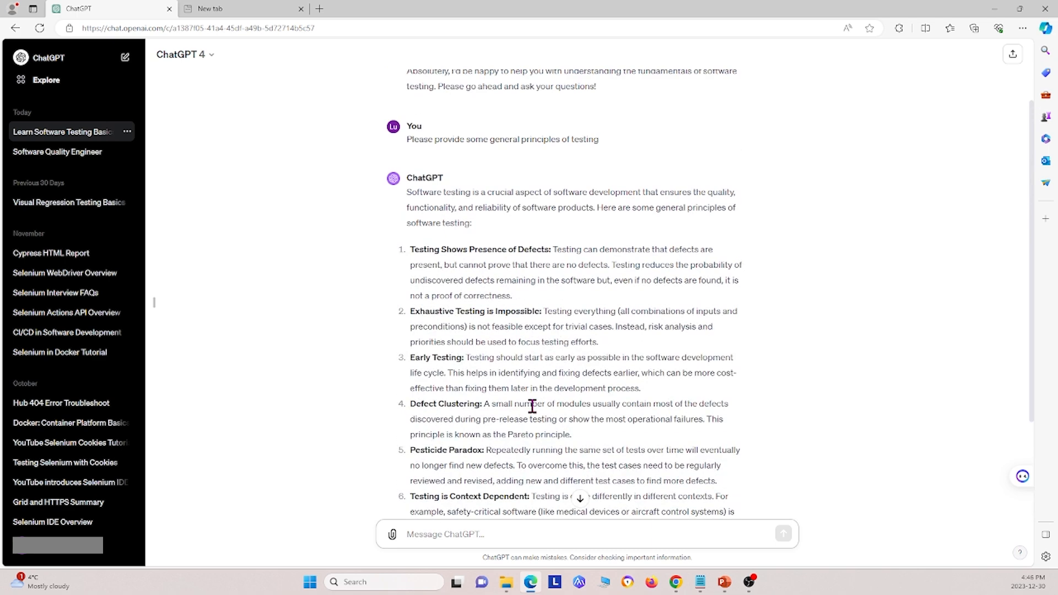
scroll("down", 3)
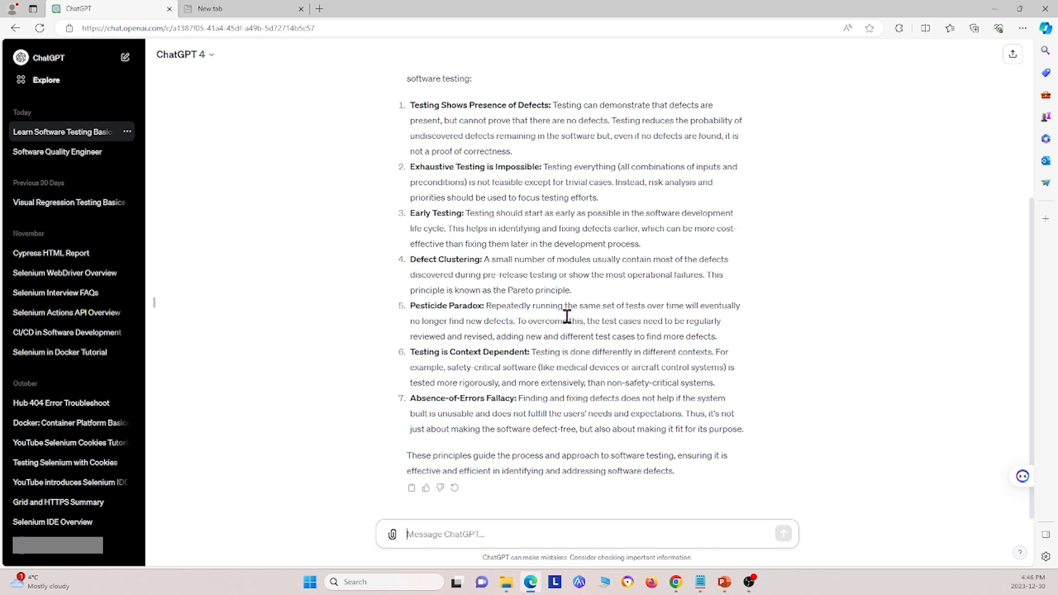
mouse_move(564, 317)
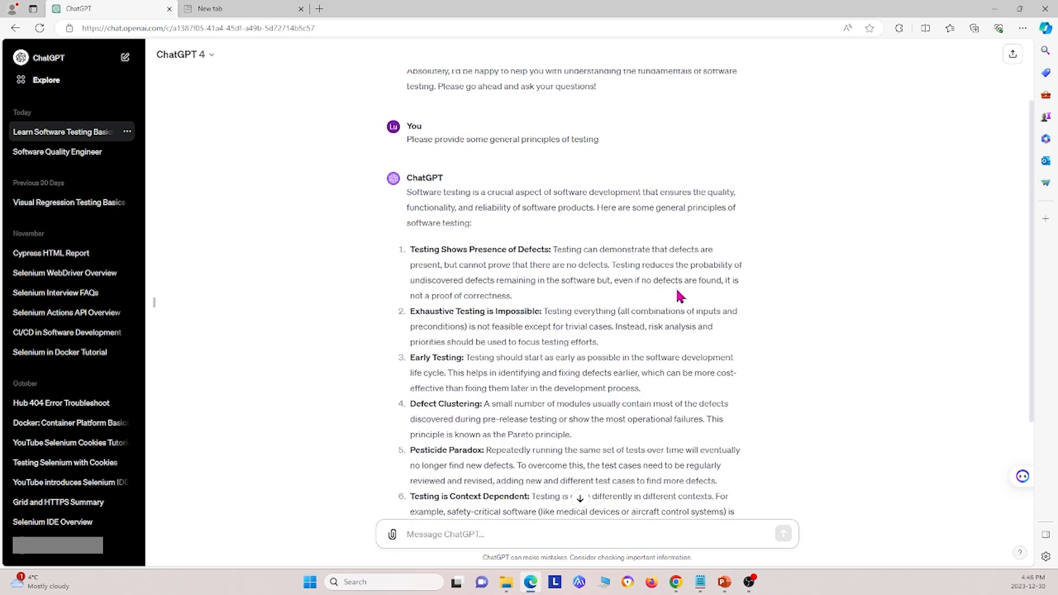
scroll("down", 3)
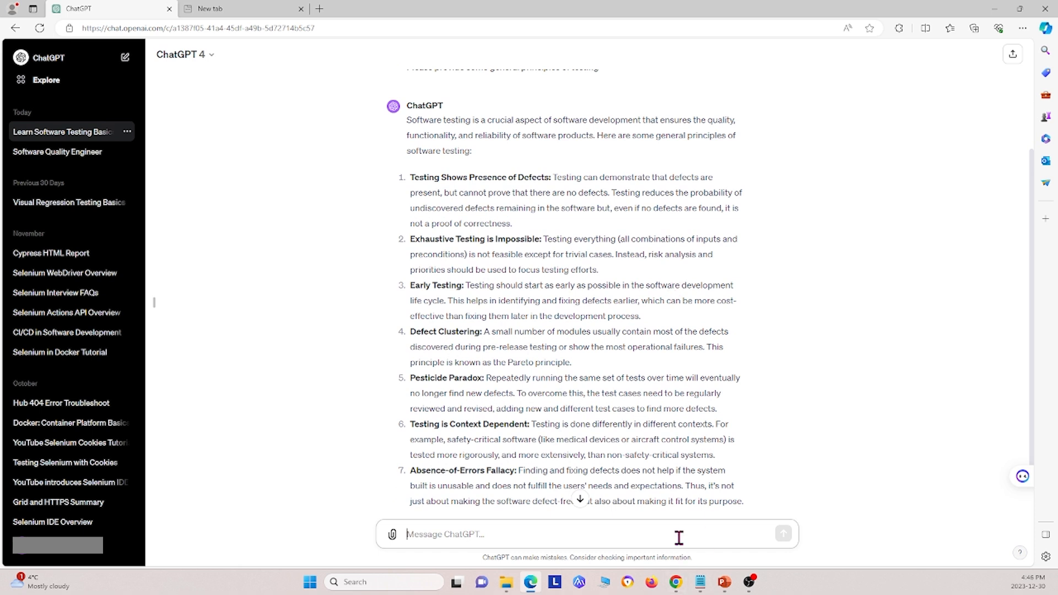
Ask 'What is testing in the software lifecycle?' and follow the stage-by-stage answer.
type("W")
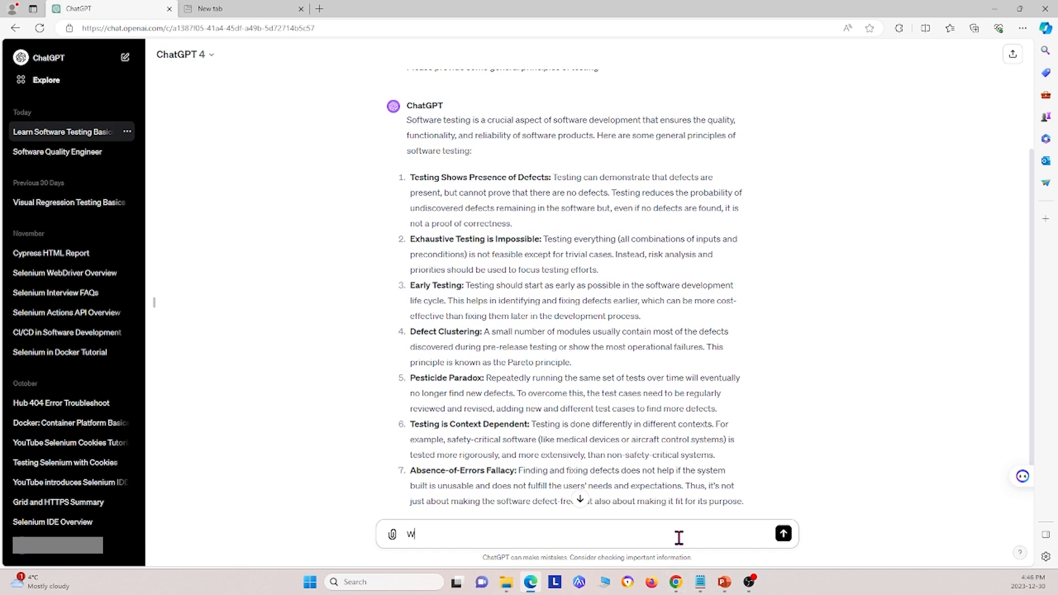
type("hat is the")
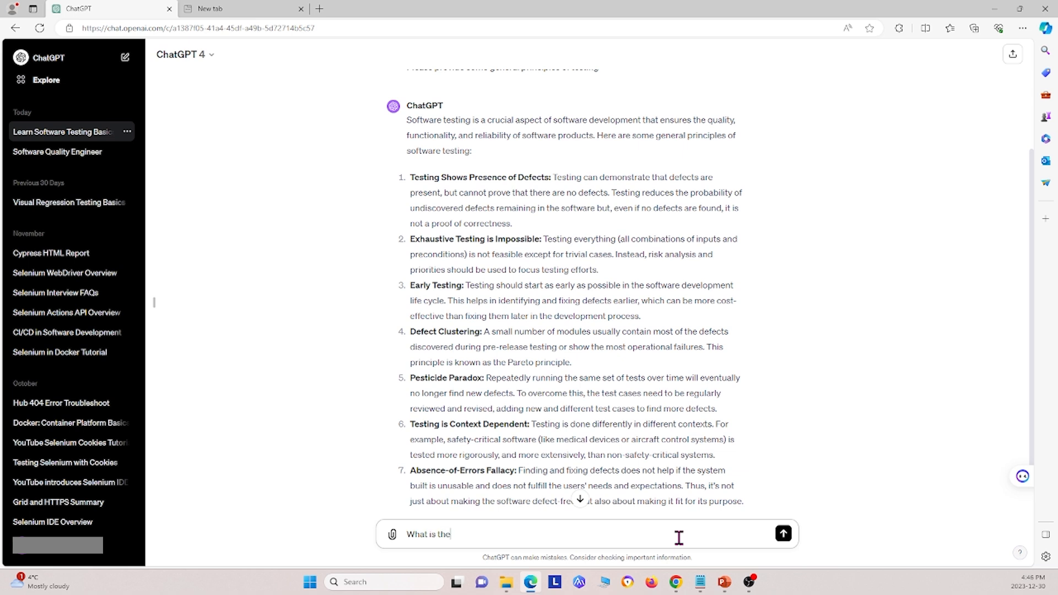
key("Backspace")
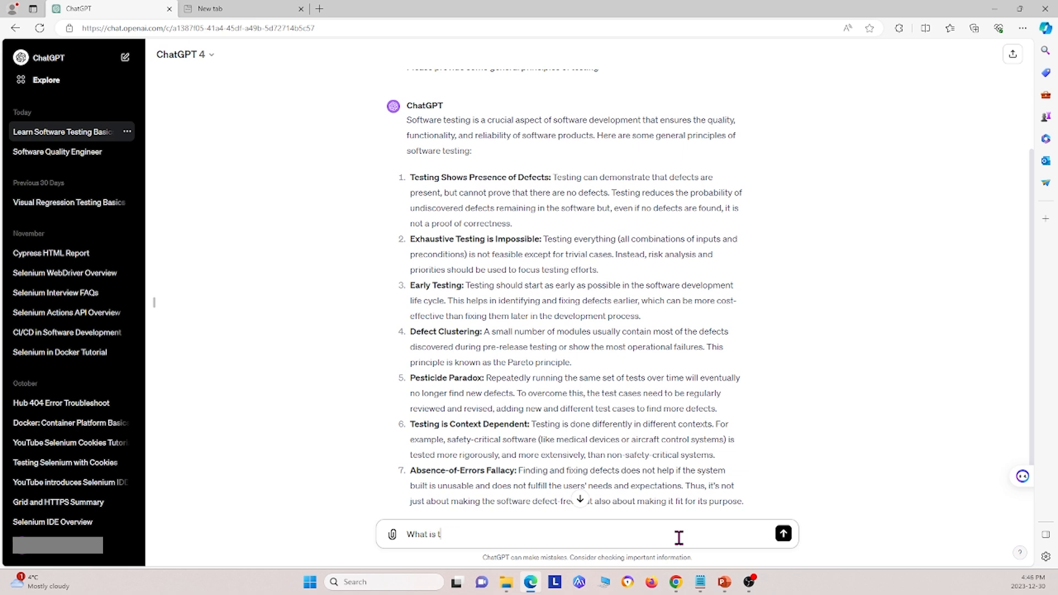
type("esting in the")
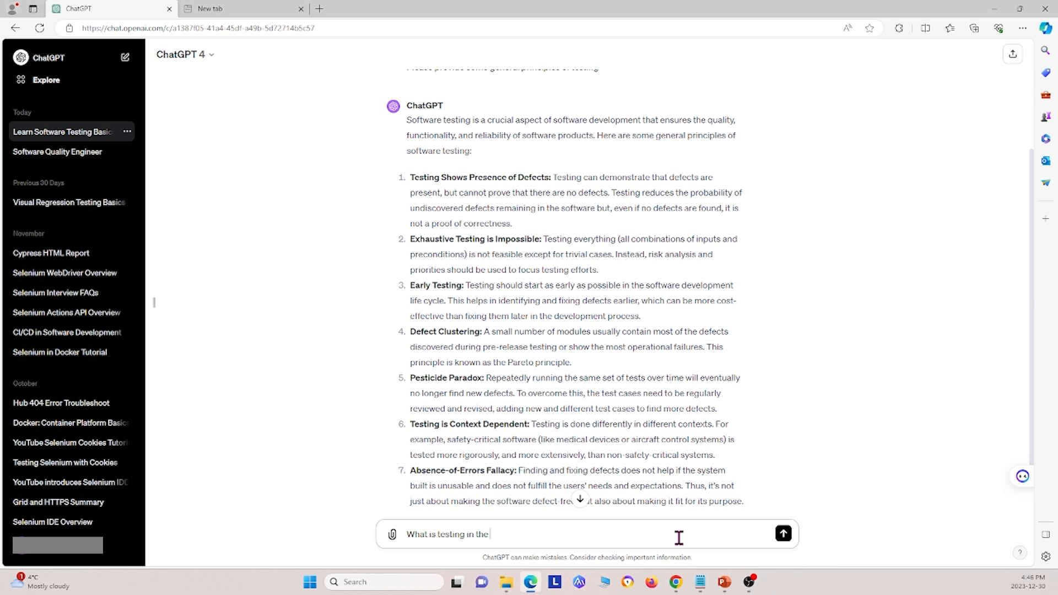
type("software lifecy")
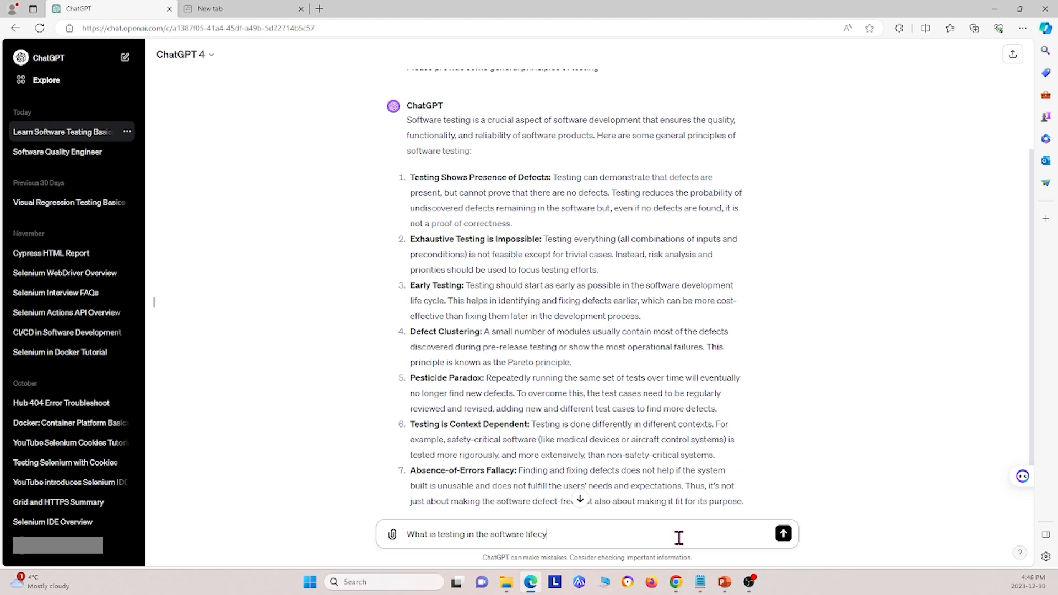
left_click(782, 534)
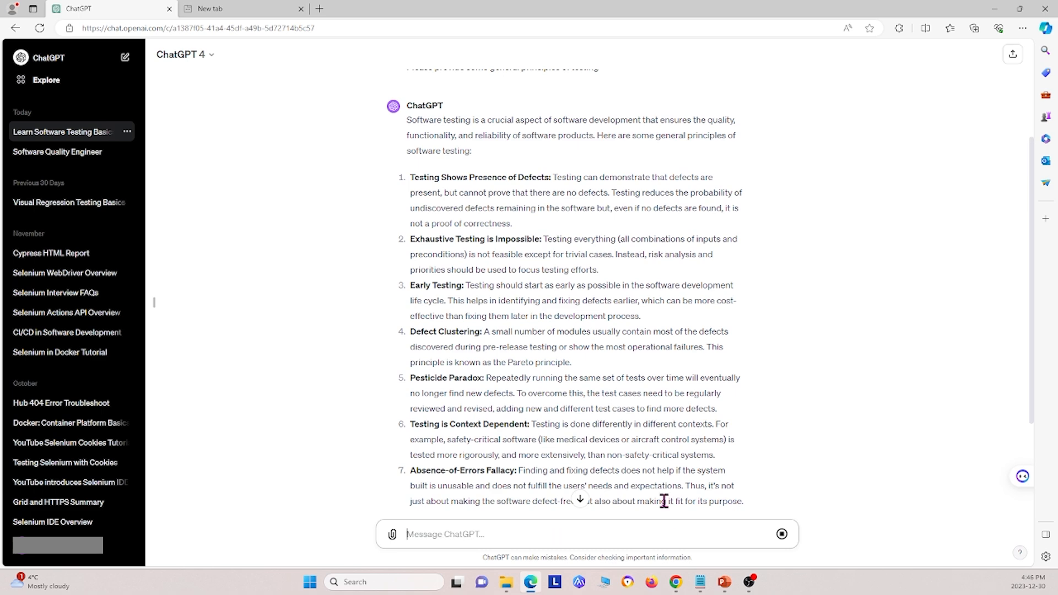
scroll("down", 3)
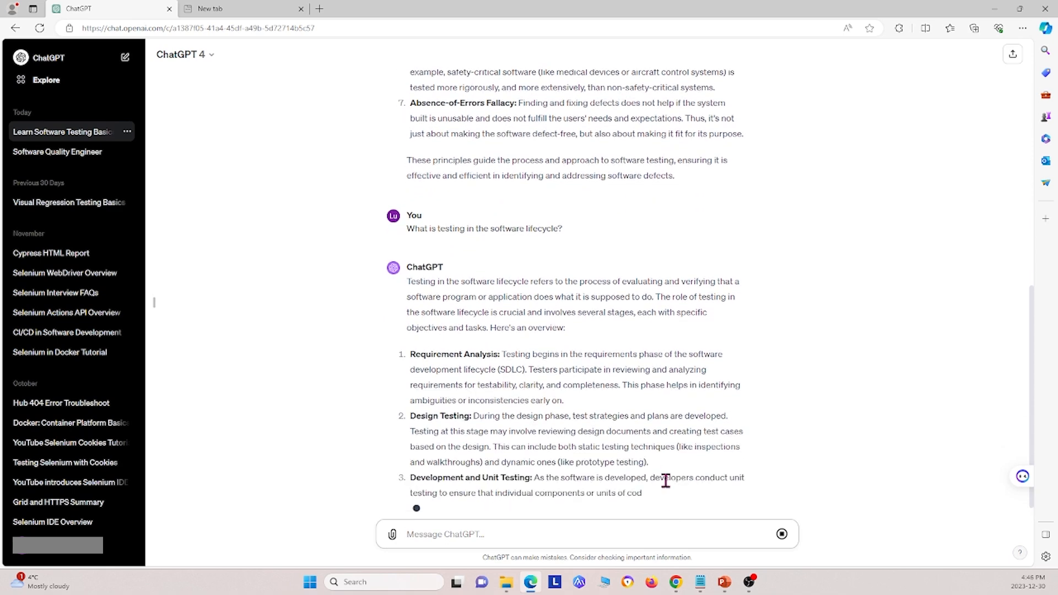
scroll("down", 3)
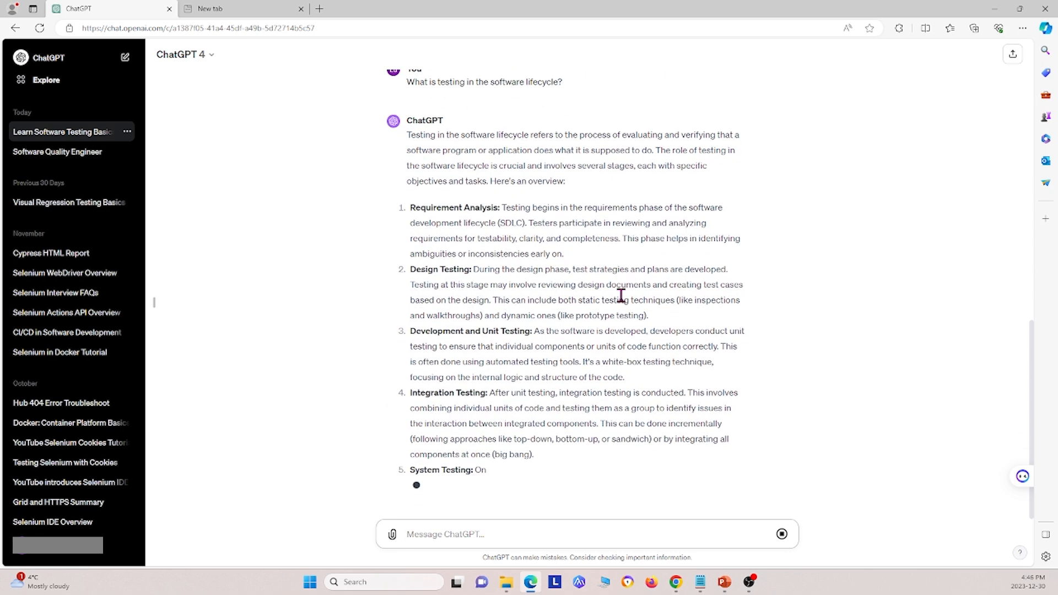
scroll("down", 3)
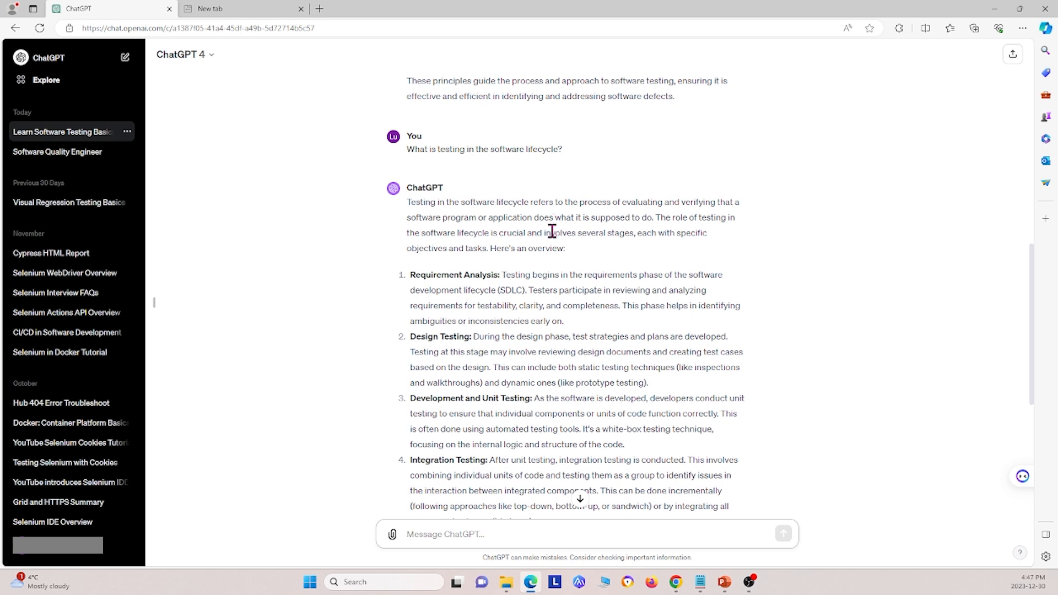
mouse_move(571, 232)
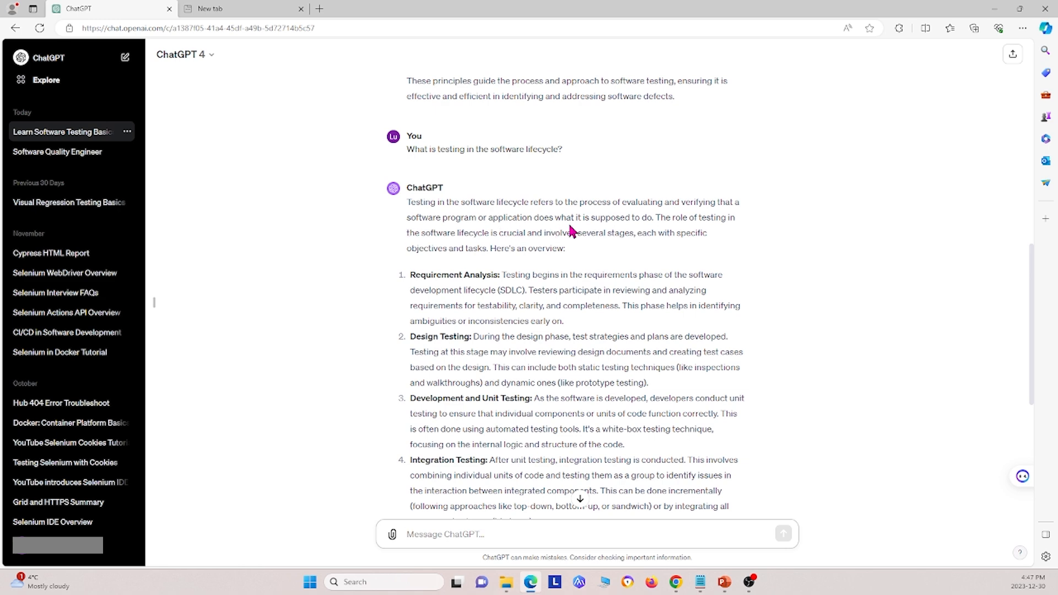
scroll("down", 3)
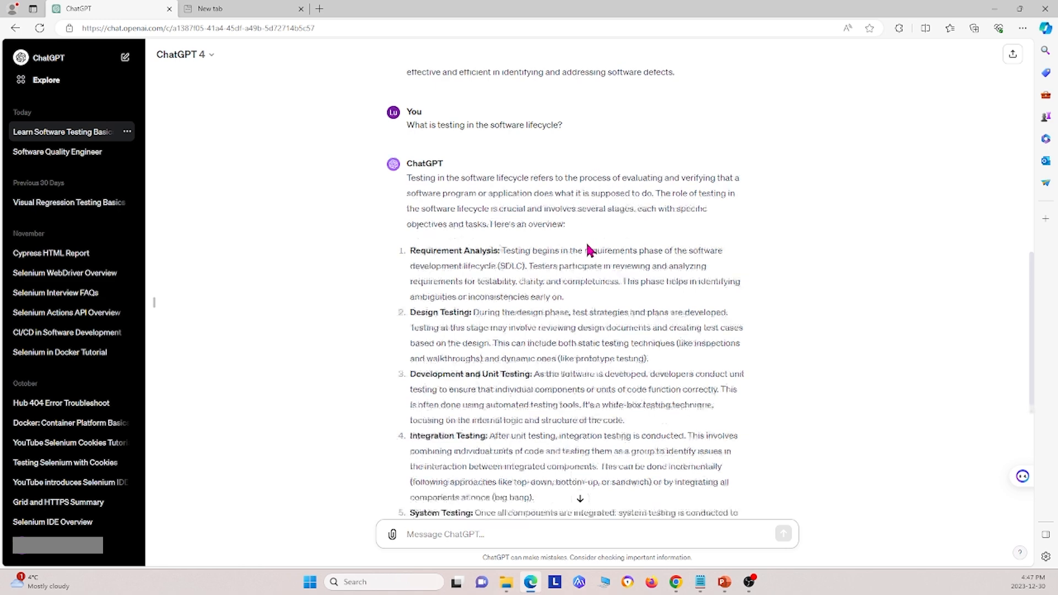
scroll("down", 3)
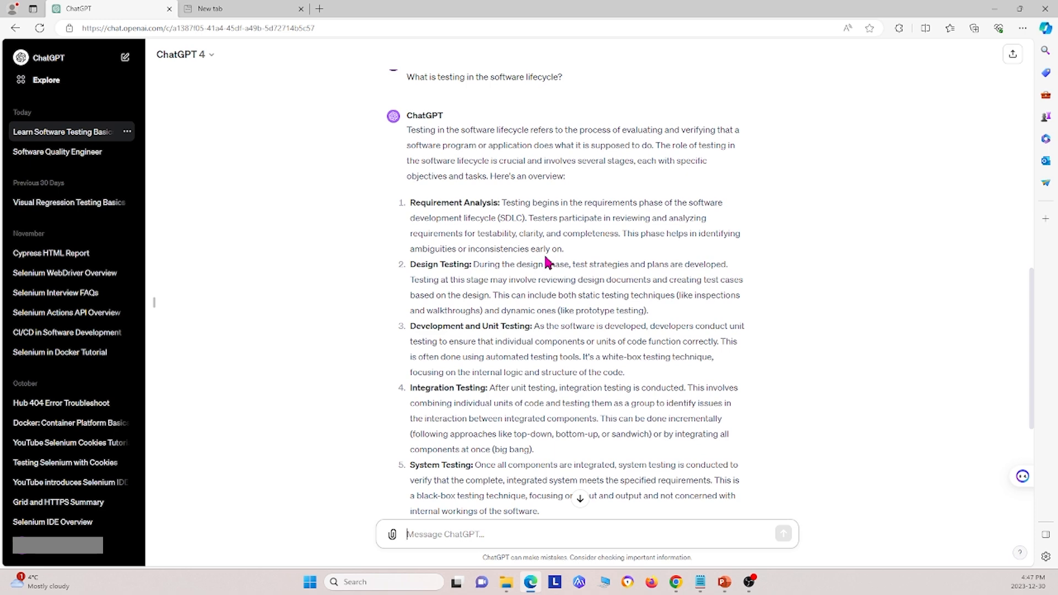
mouse_move(518, 186)
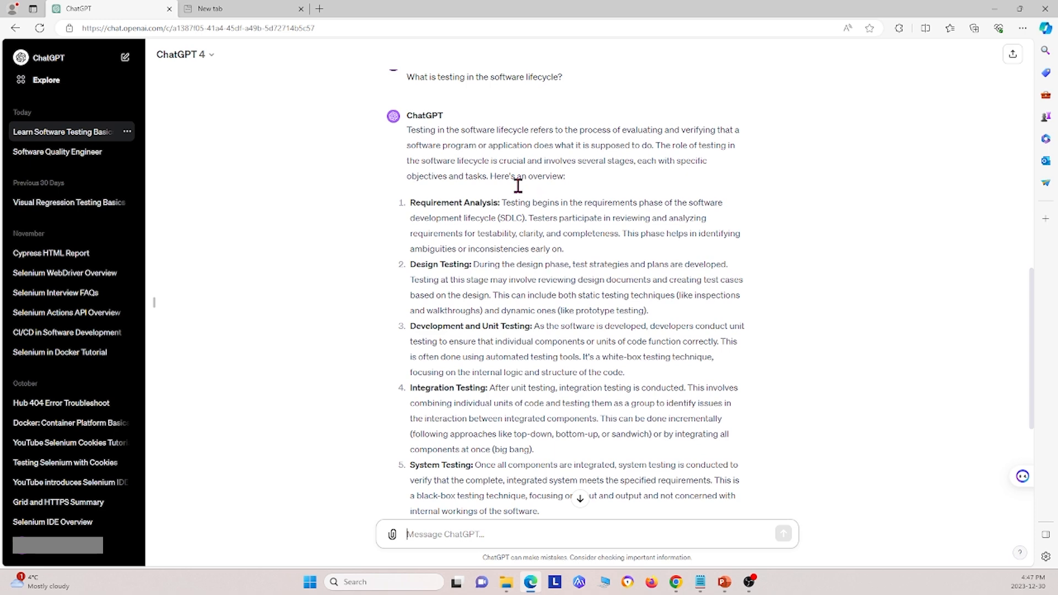
scroll("down", 3)
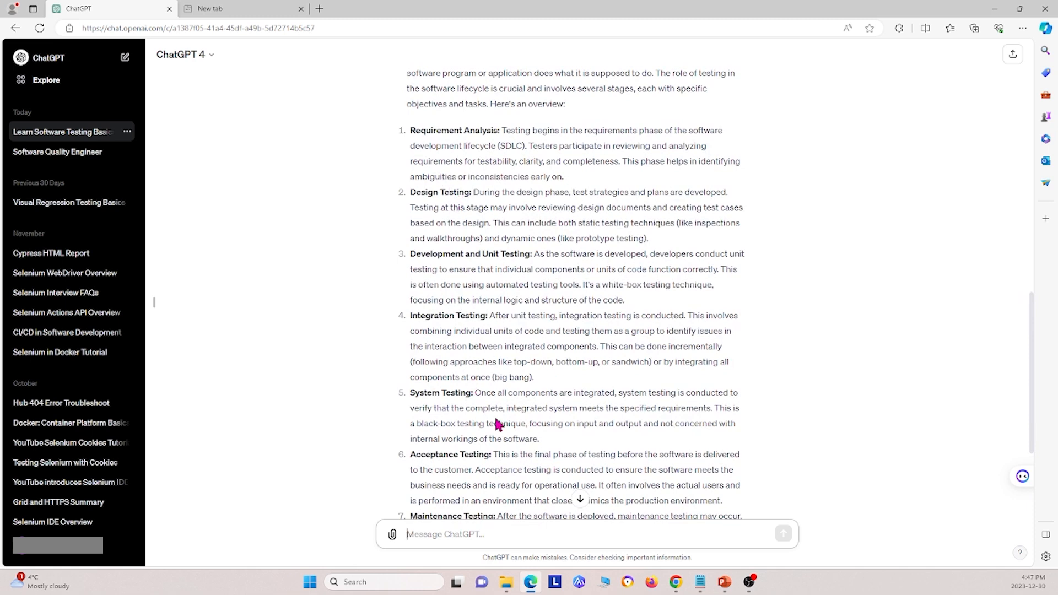
scroll("down", 3)
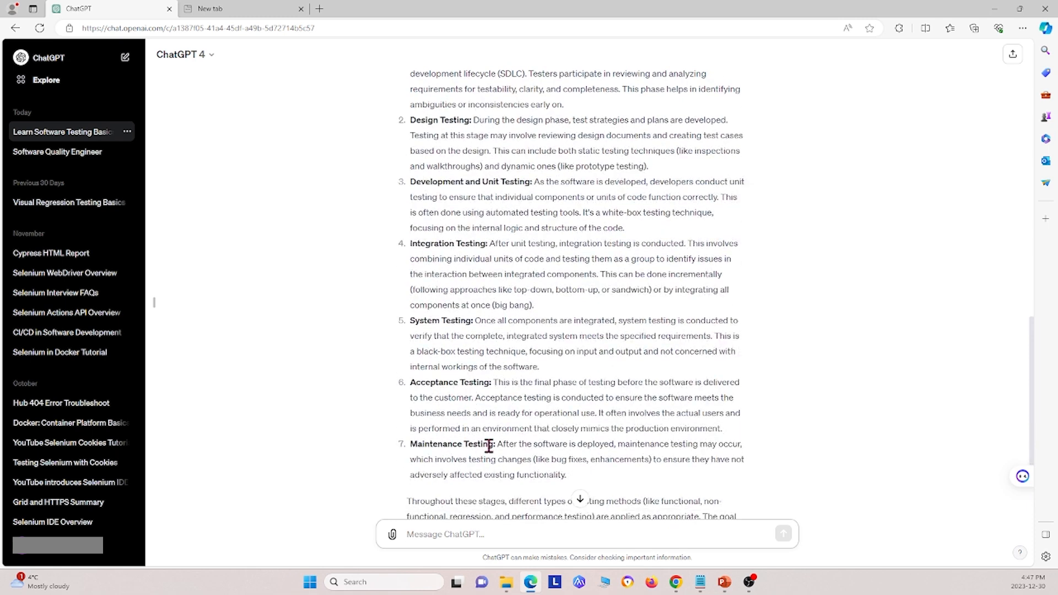
scroll("down", 3)
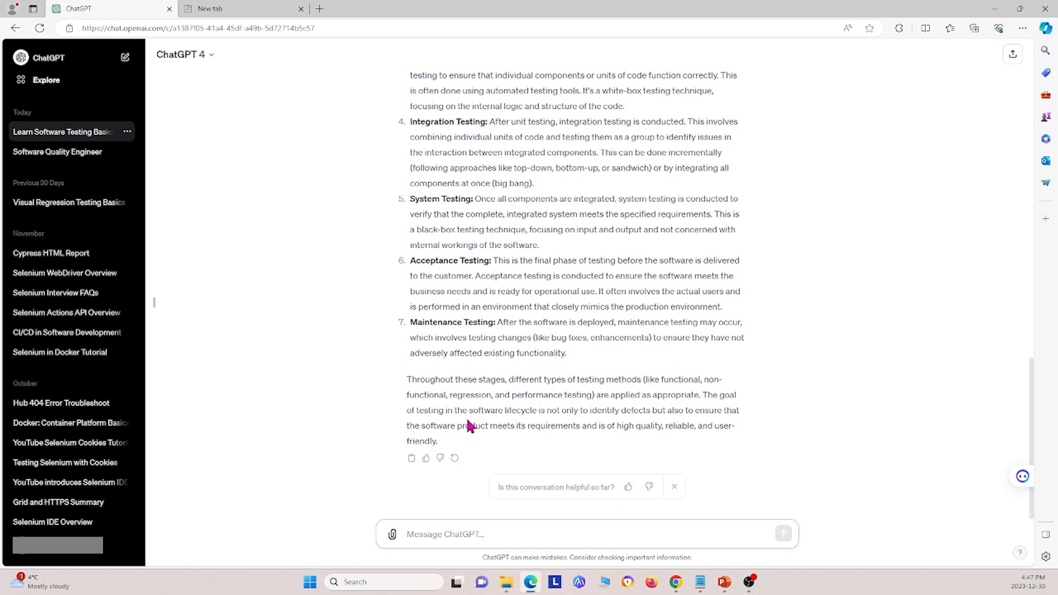
mouse_move(522, 426)
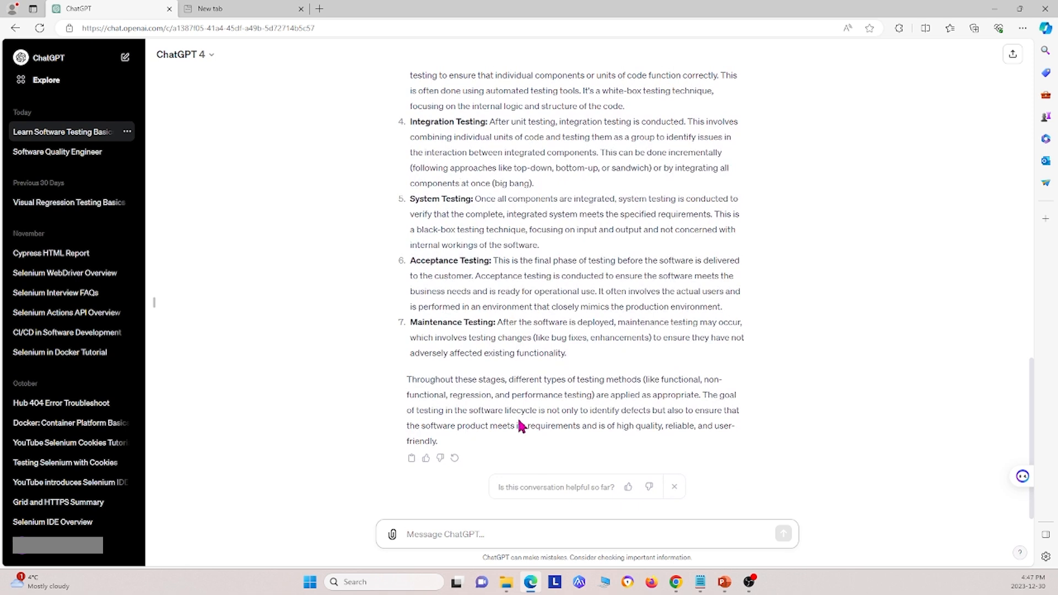
mouse_move(613, 525)
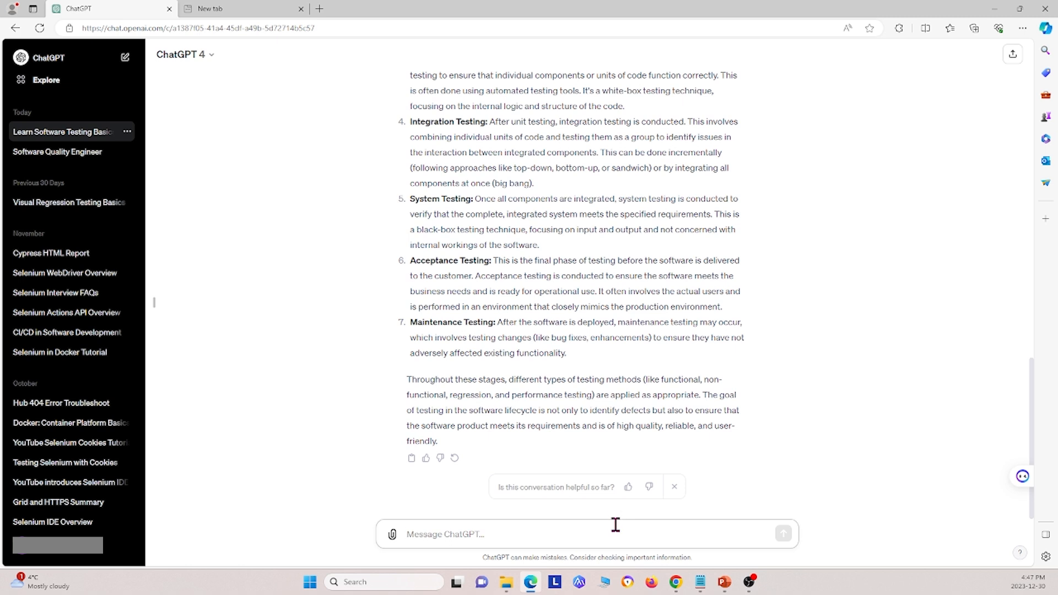
Ask 'What is the general V-model, and please provide an image' and view the diagram.
type("What os")
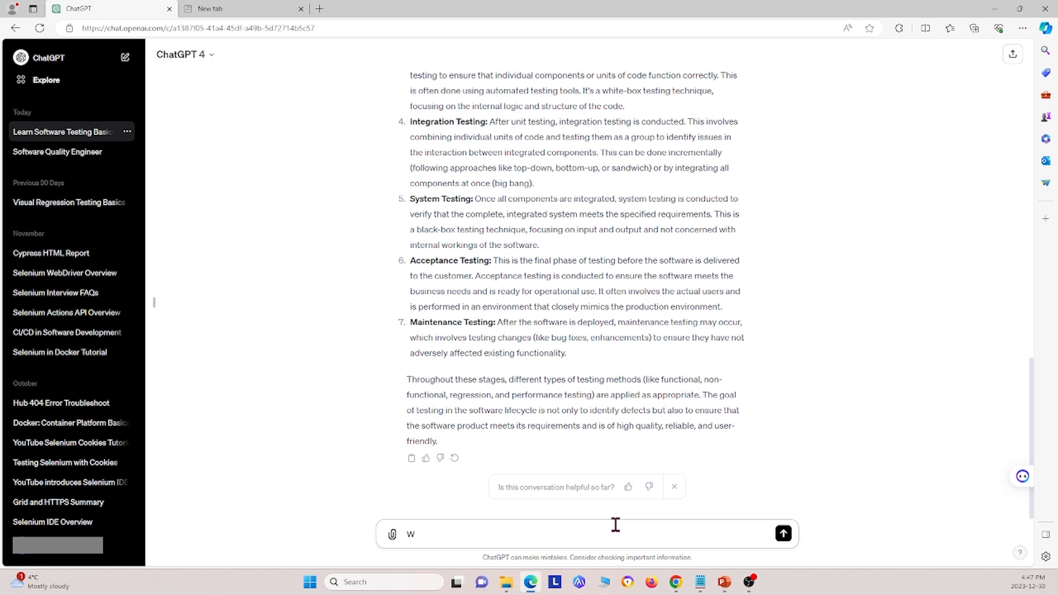
type("hat is the genera")
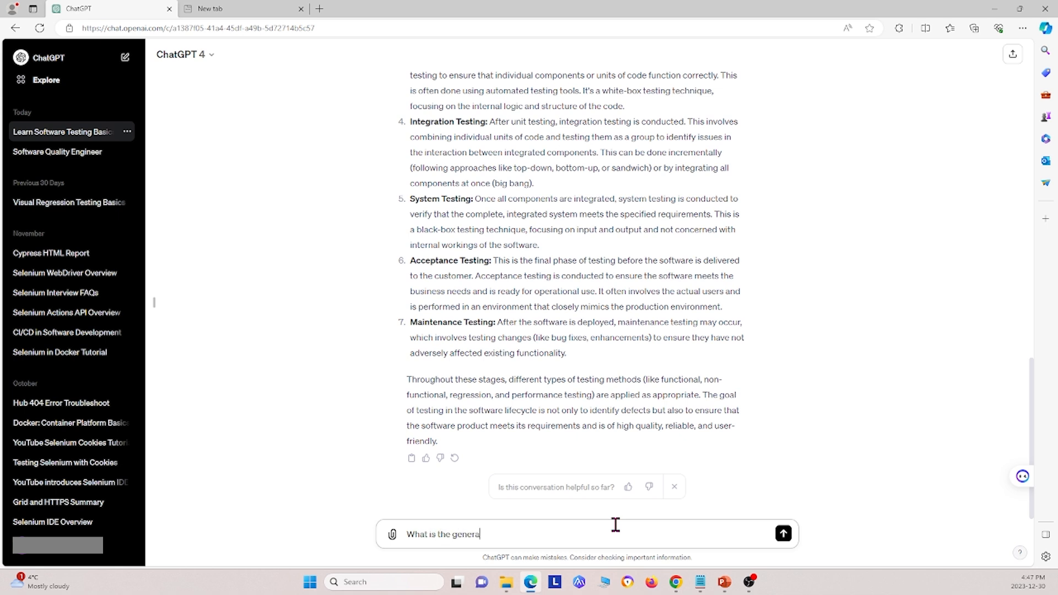
type("V-model, and please provide an image")
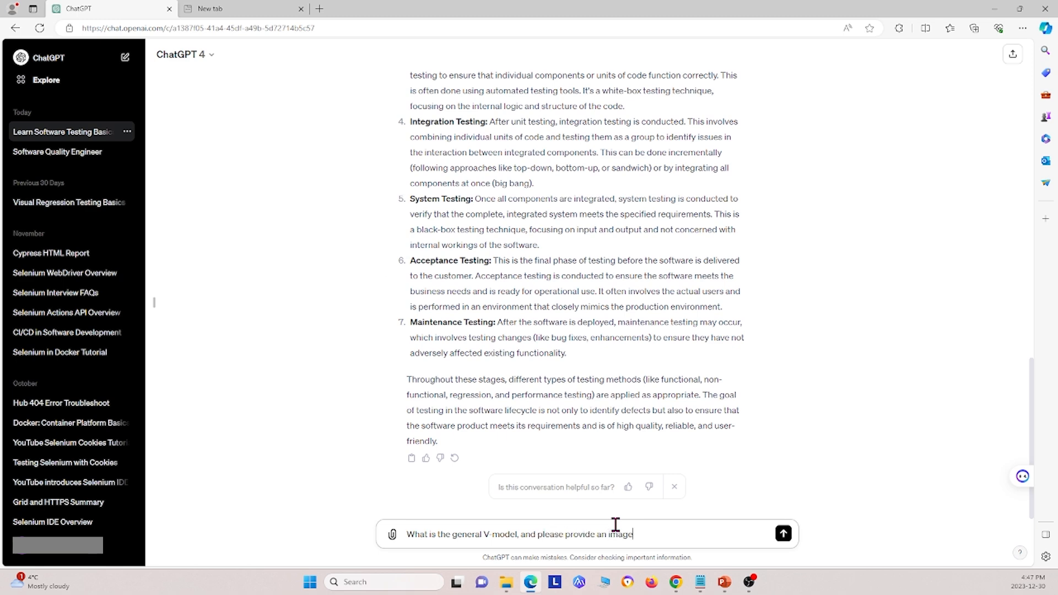
left_click(781, 534)
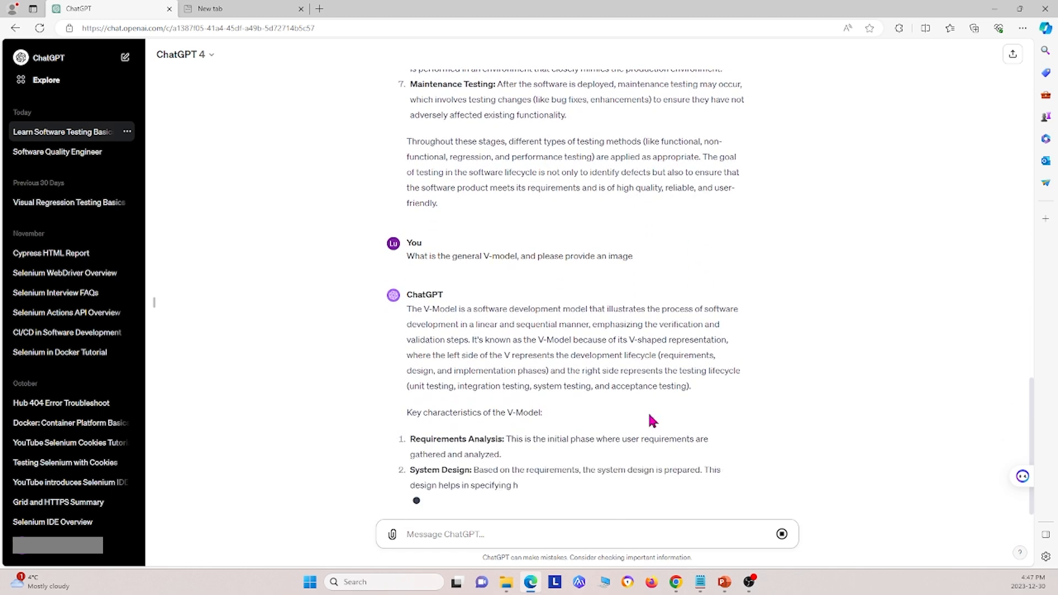
scroll("down", 3)
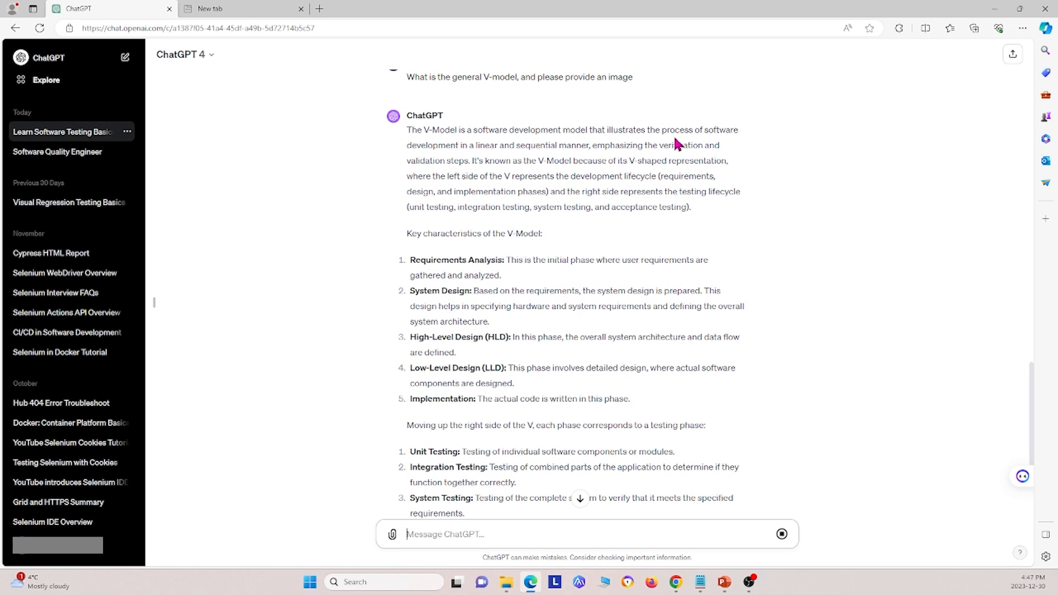
mouse_move(471, 144)
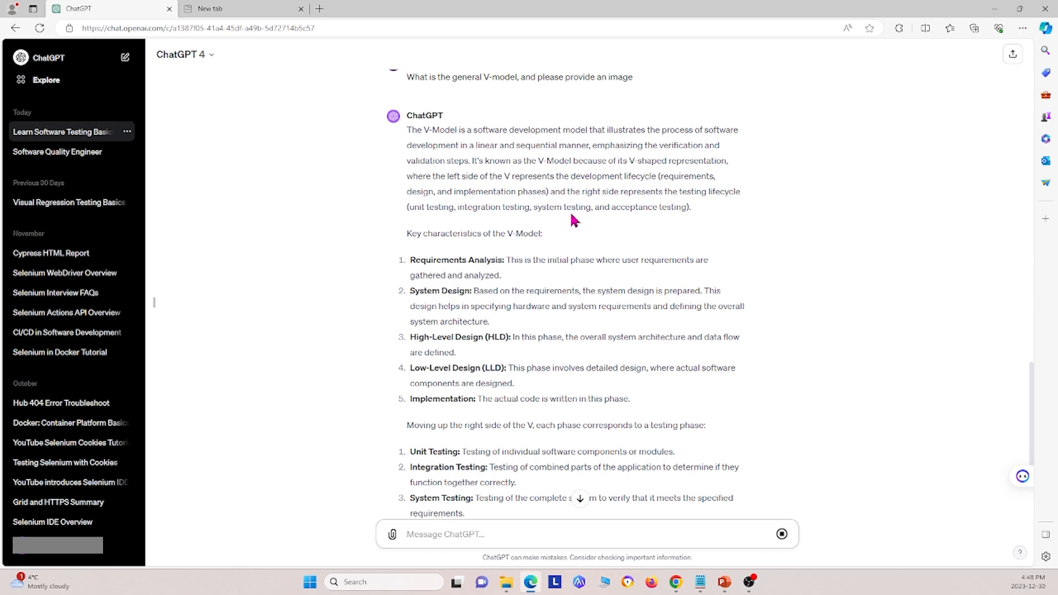
mouse_move(447, 162)
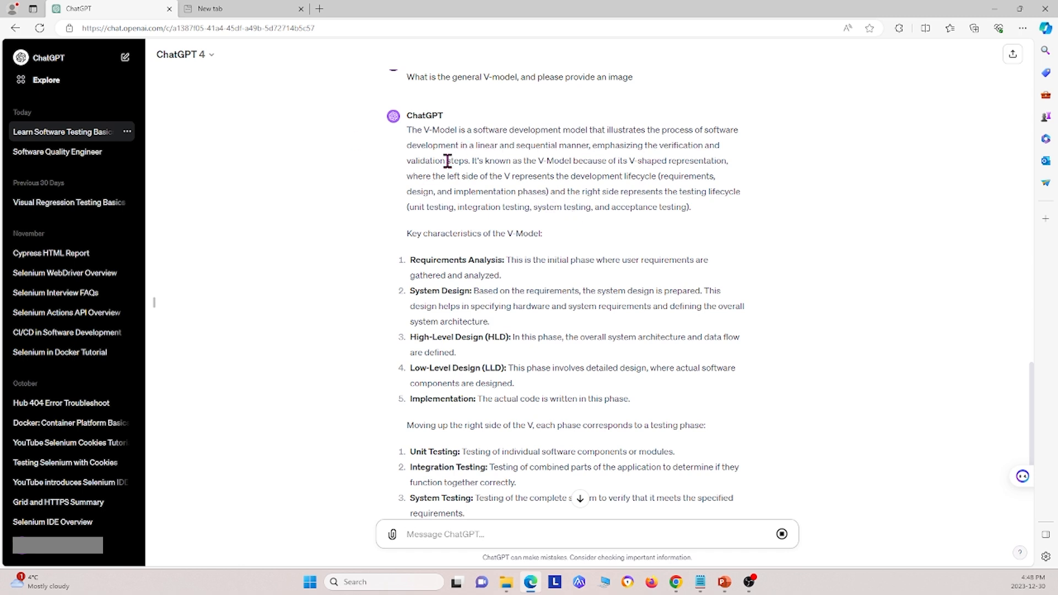
scroll("down", 3)
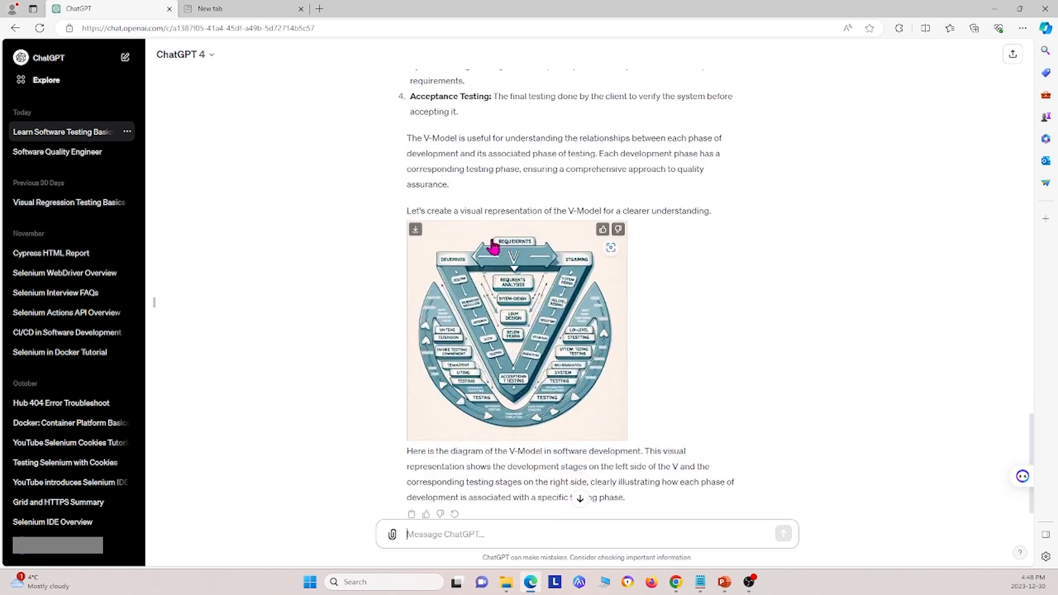
scroll("down", 3)
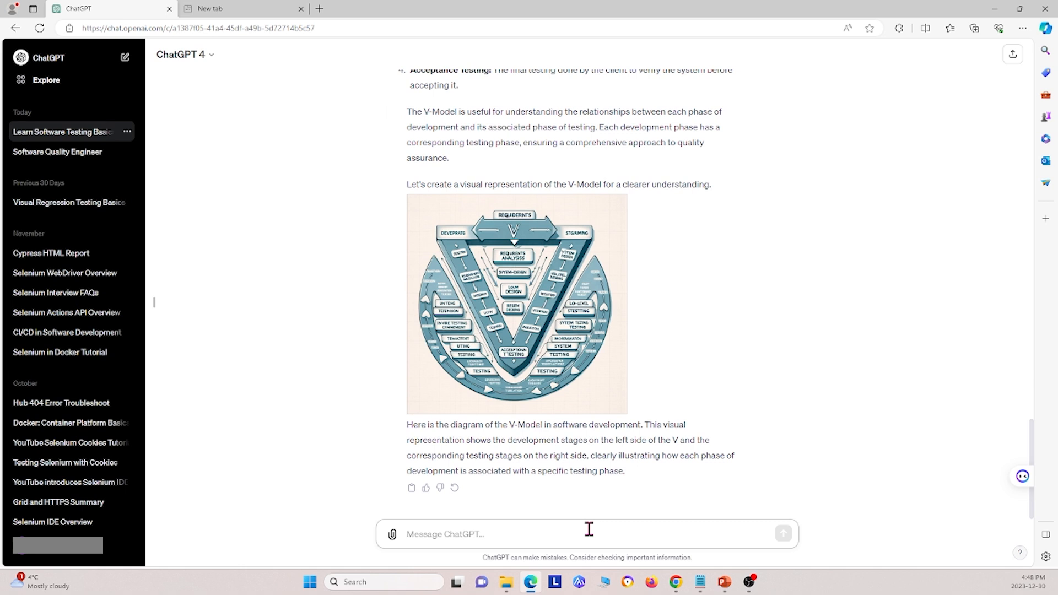
Ask 'Describe data driven testing' and read its features, workflow and applications.
type("Describe data")
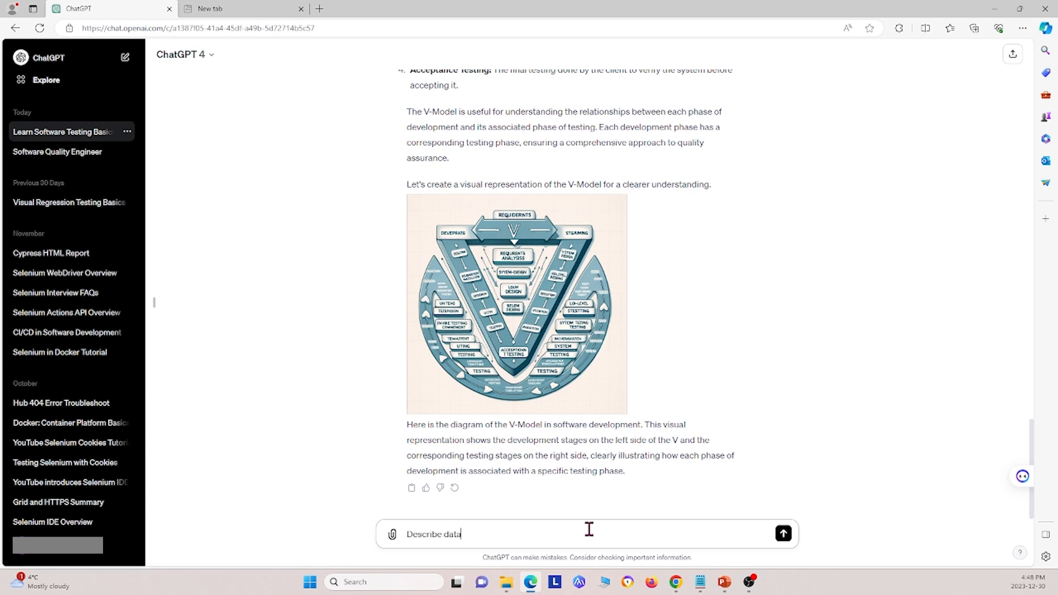
type("driven testing")
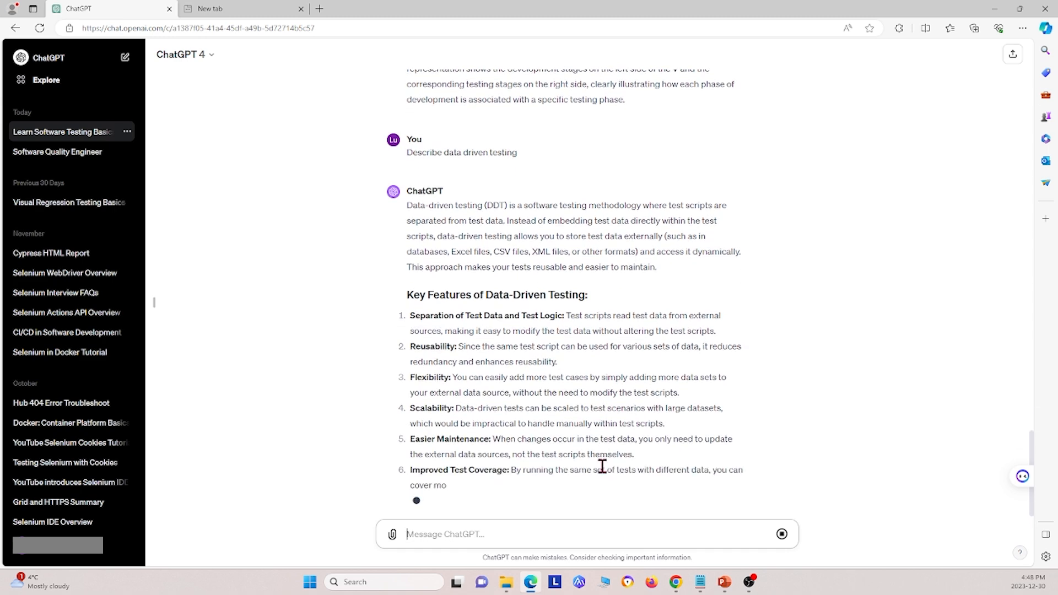
scroll("down", 3)
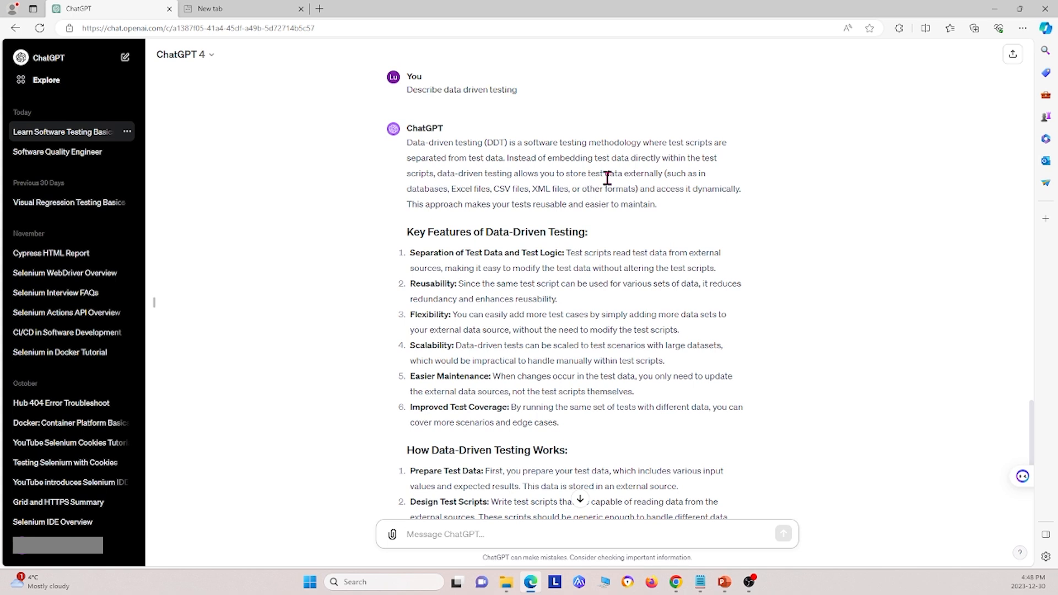
mouse_move(480, 199)
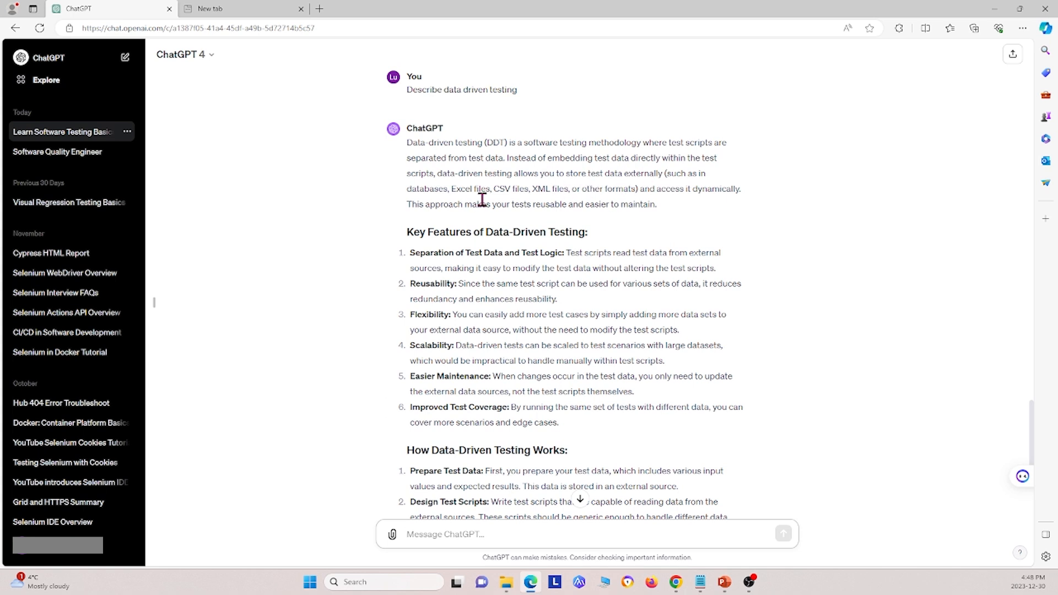
mouse_move(556, 192)
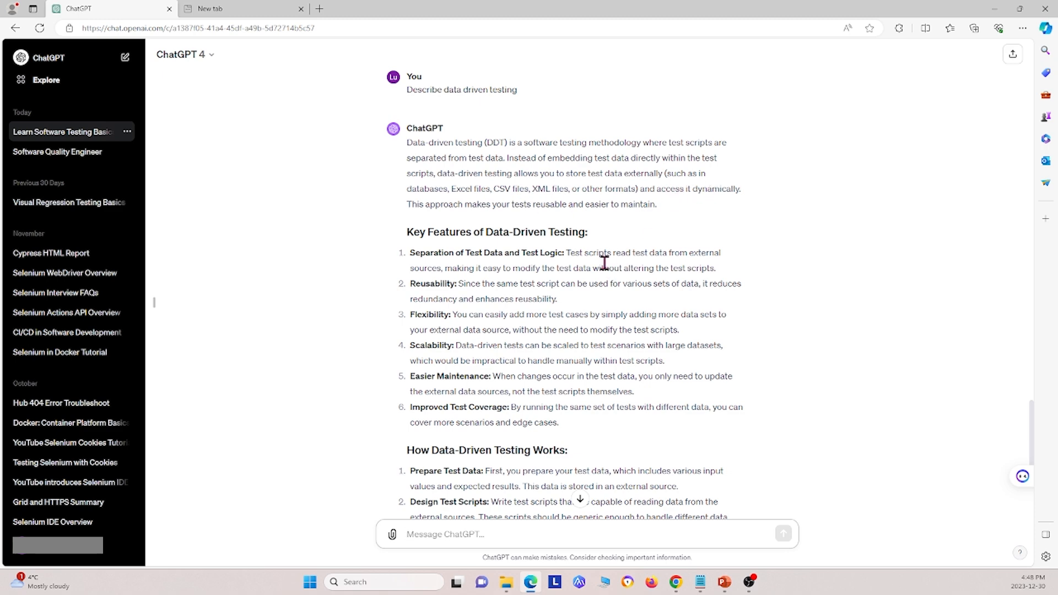
scroll("down", 3)
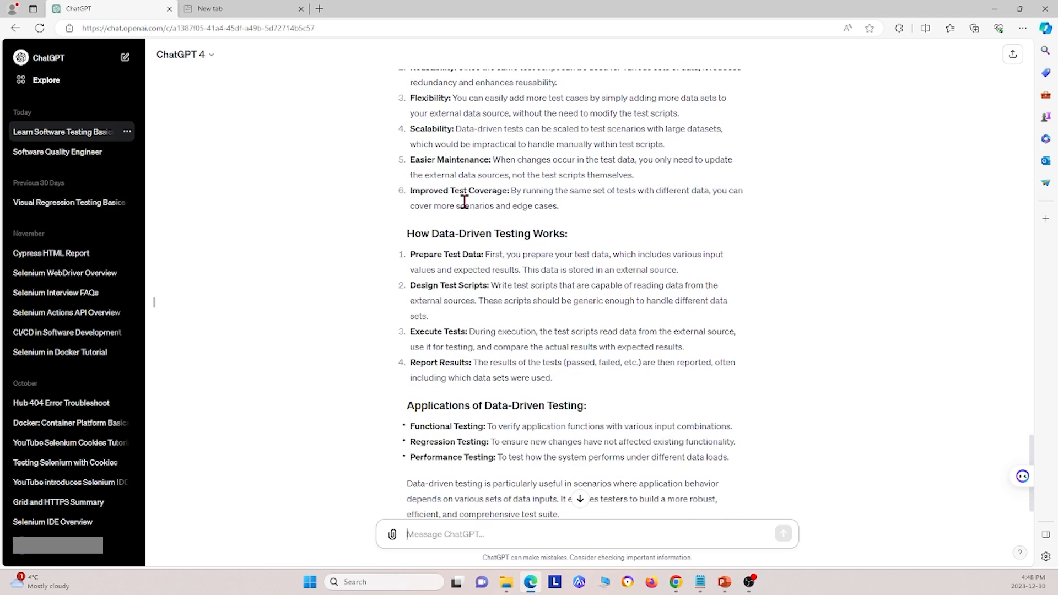
scroll("down", 3)
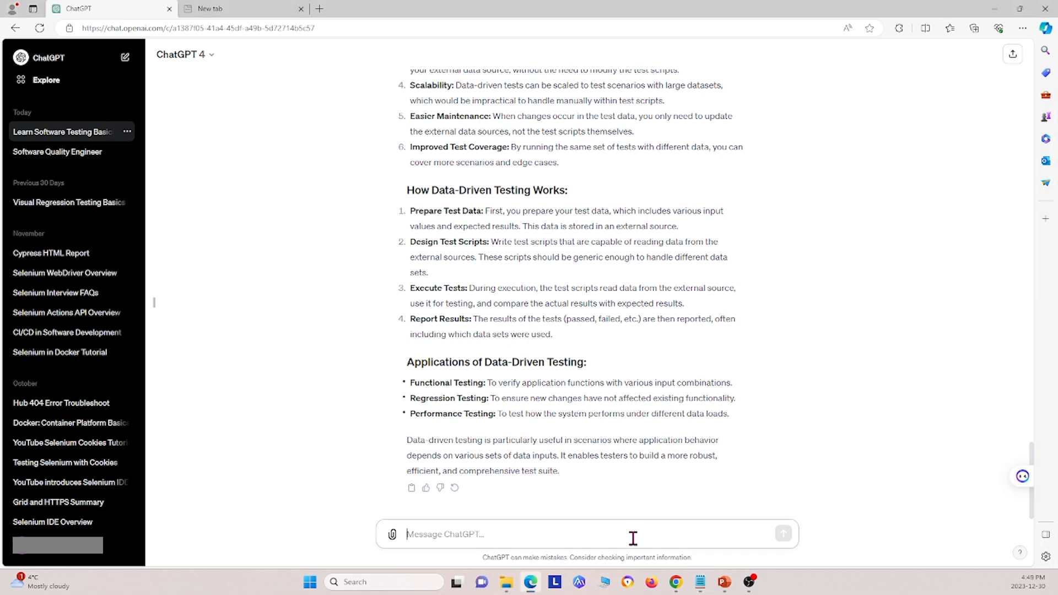
Ask 'Describe software verification and validation' and read through the key differences.
type("Describe")
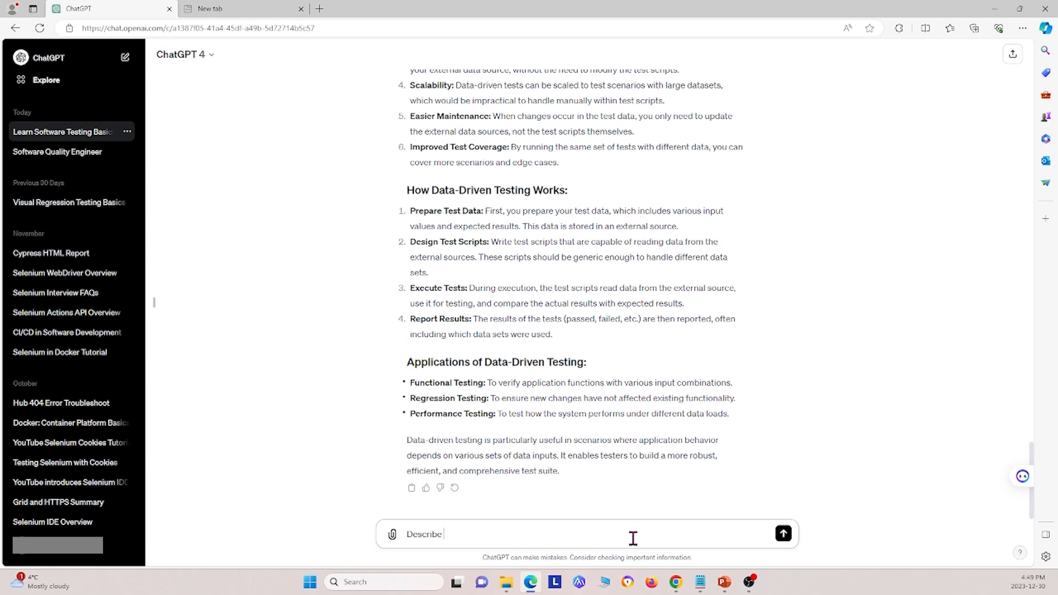
type("software ce")
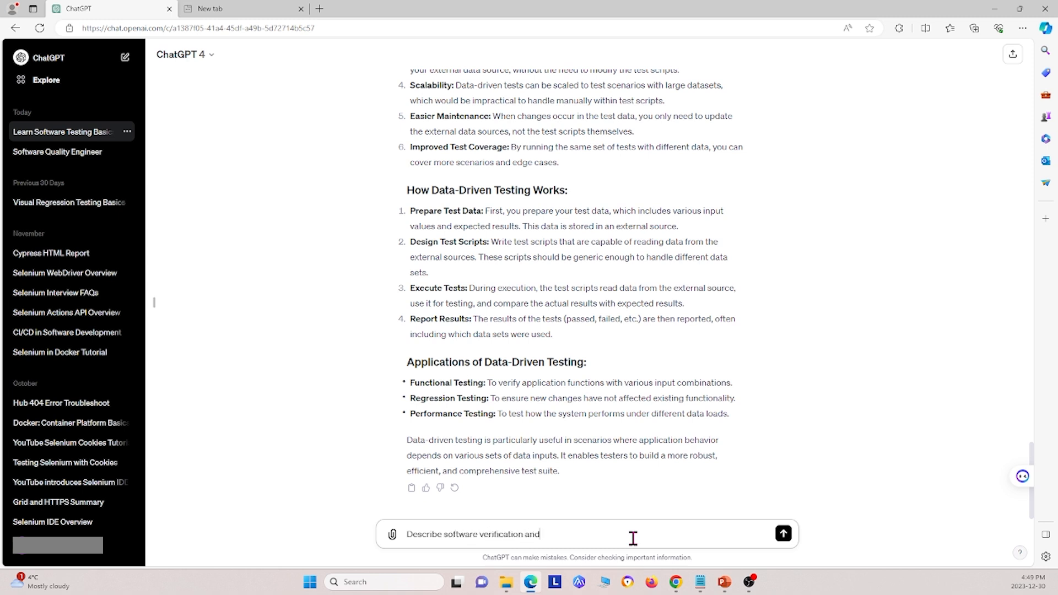
type("validation")
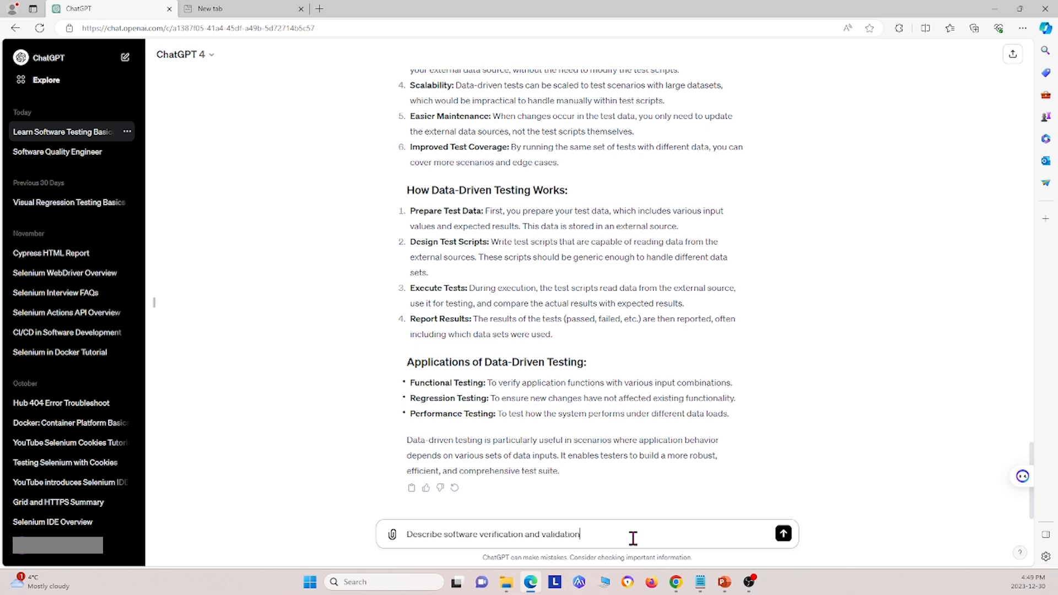
left_click(782, 533)
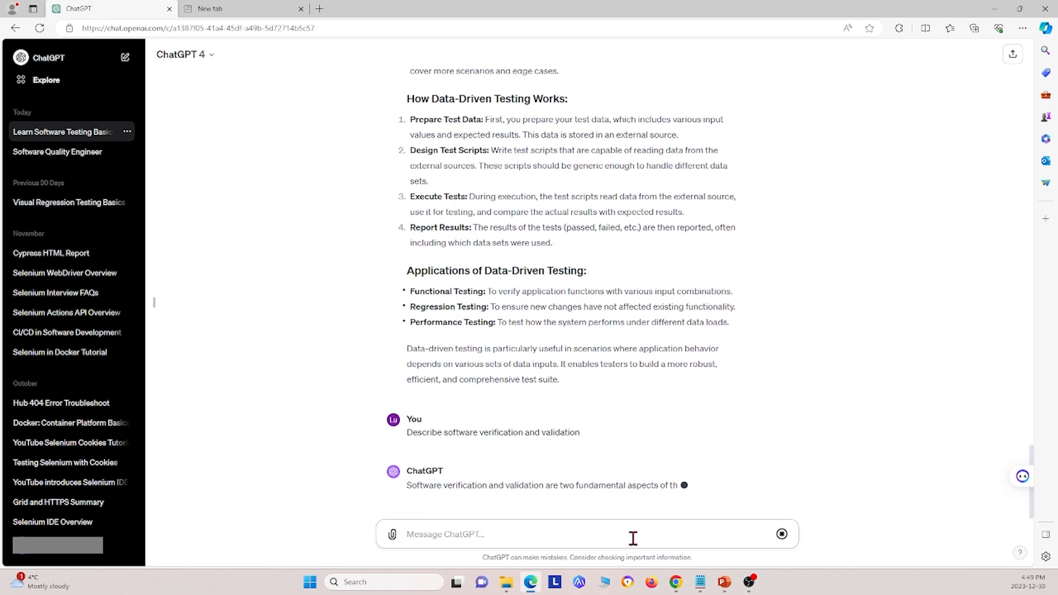
scroll("down", 3)
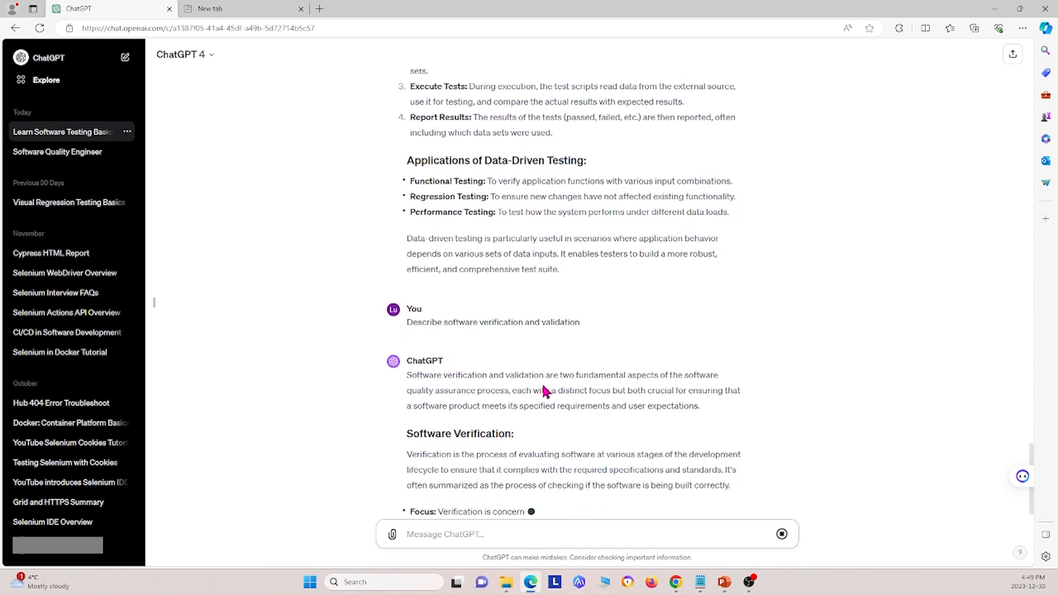
scroll("down", 3)
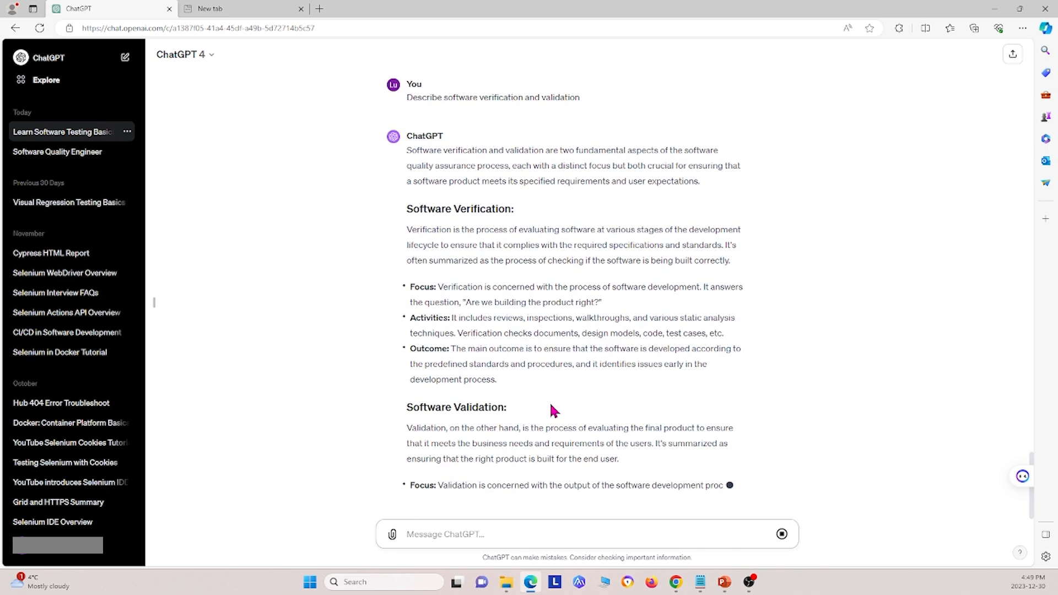
scroll("down", 3)
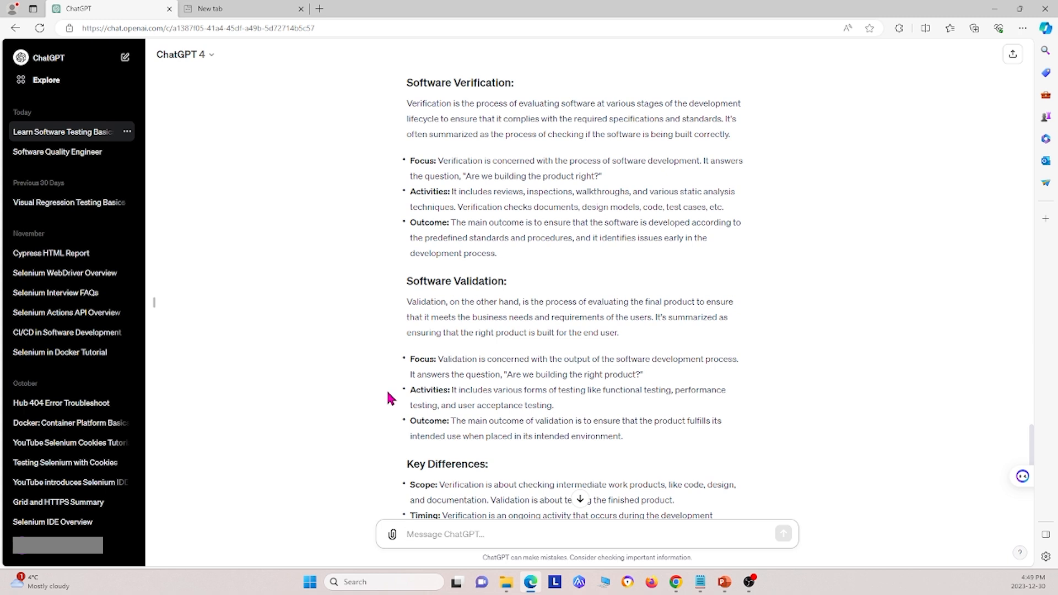
mouse_move(359, 338)
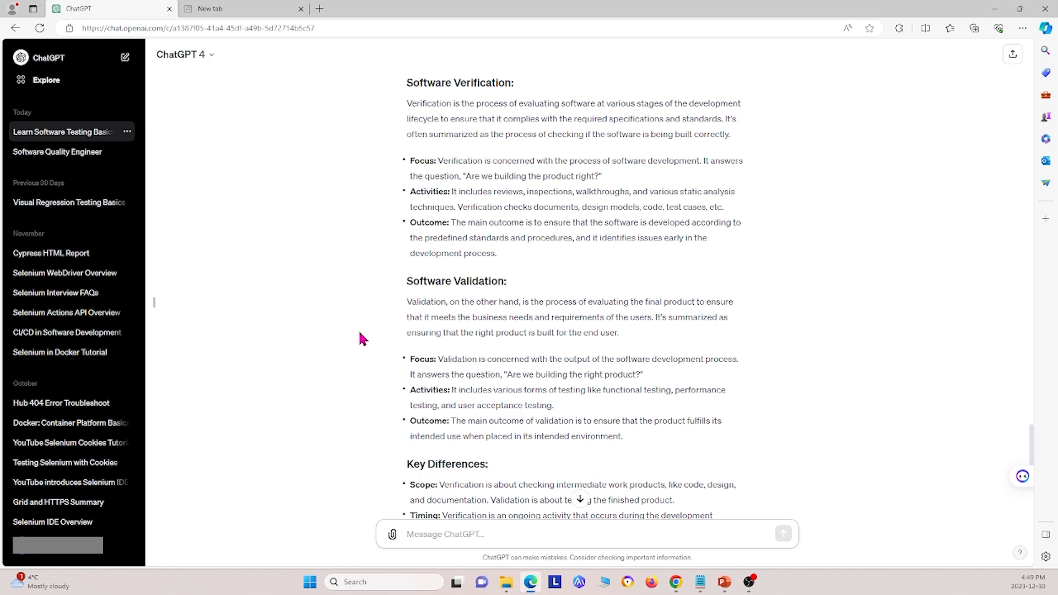
scroll("down", 3)
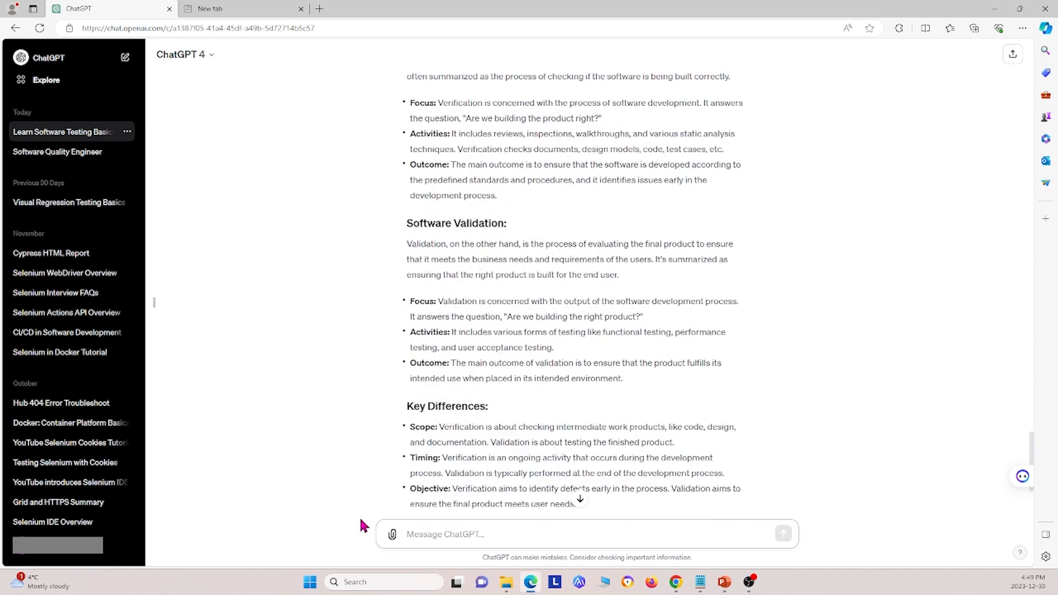
scroll("down", 3)
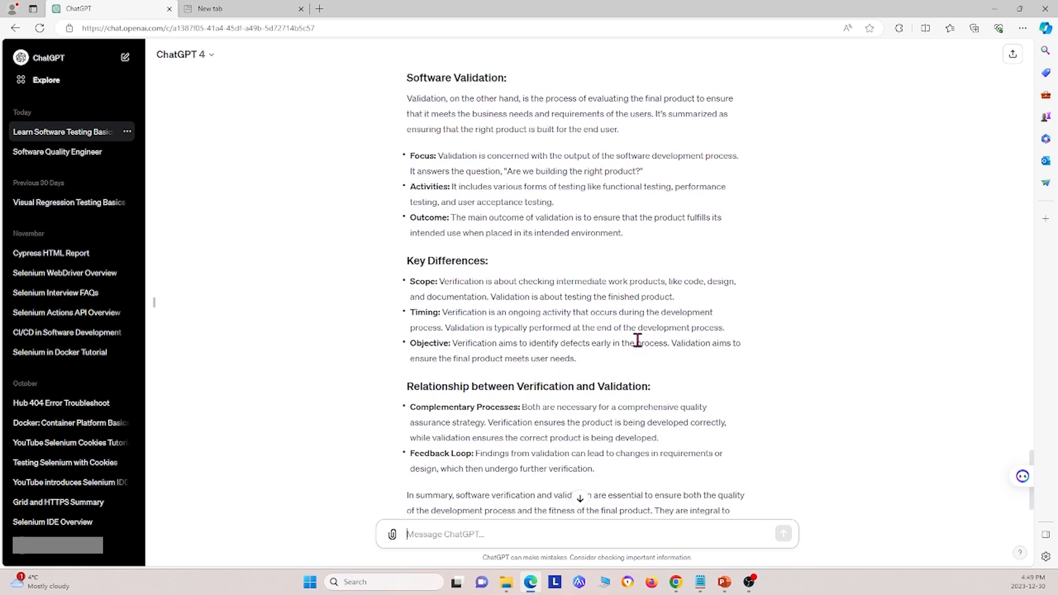
scroll("up", 3)
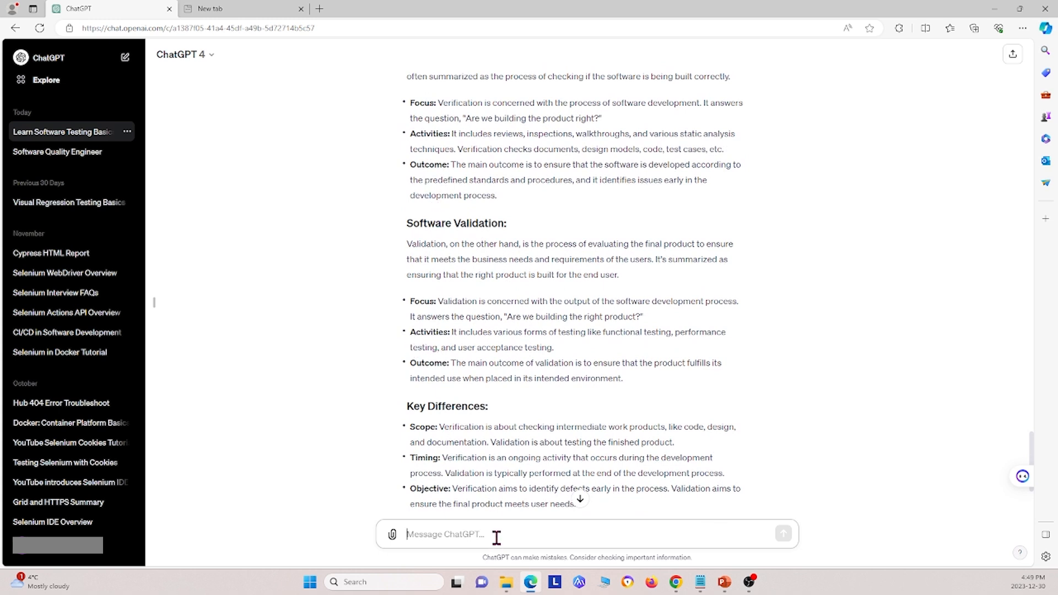
Send 'Please go more in detail about Software validation' and read the techniques and challenges.
type("Ple")
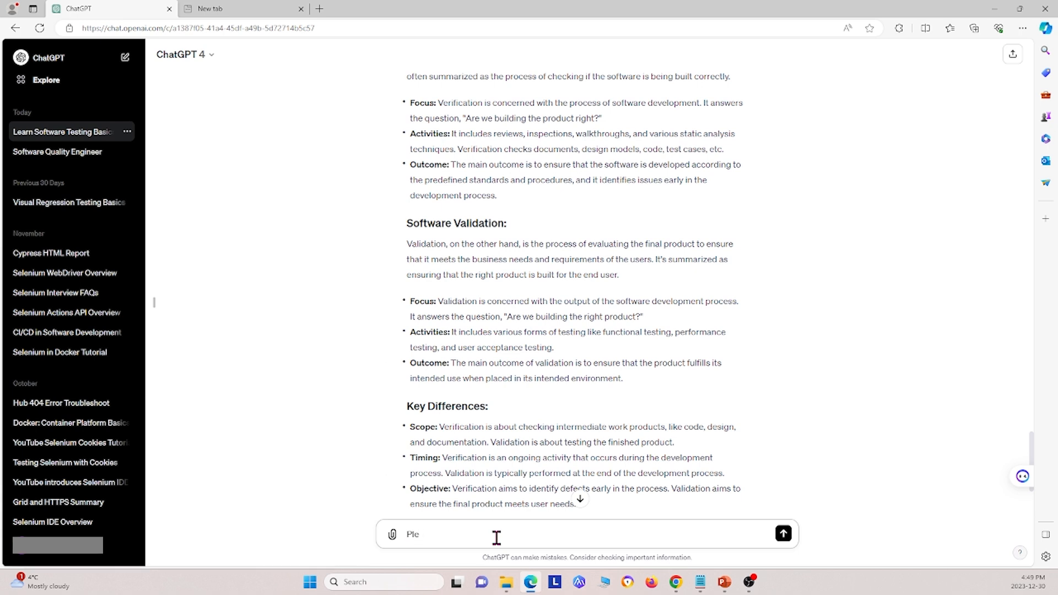
type("Please go more in d")
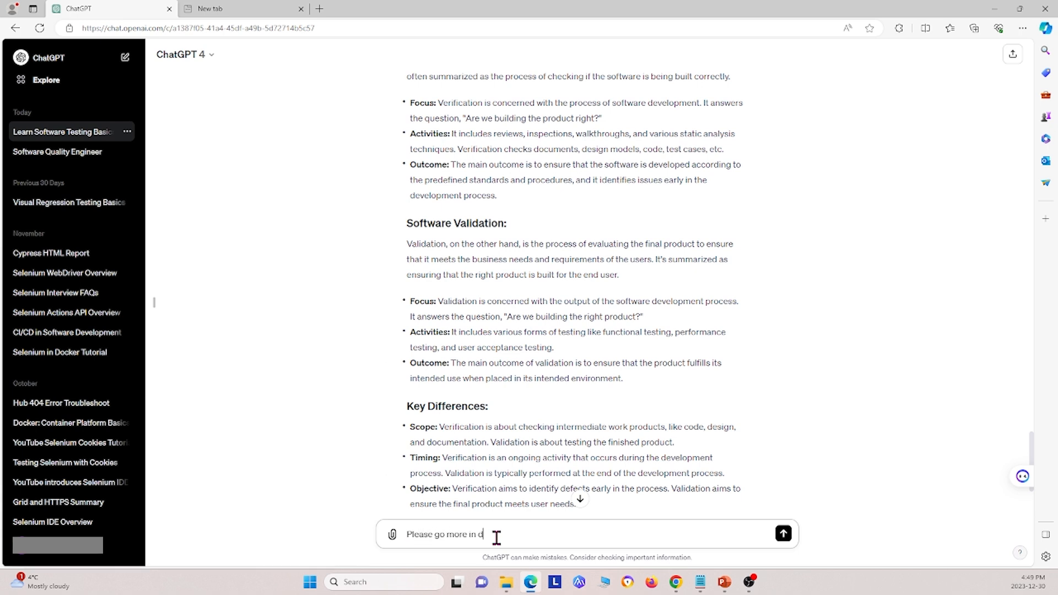
type("etail about")
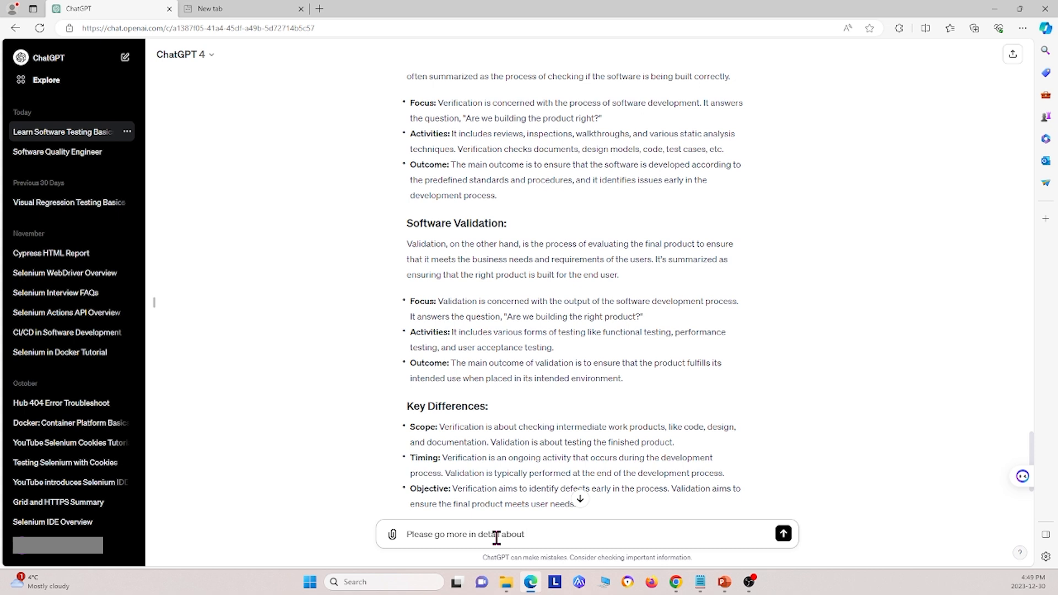
type("Software")
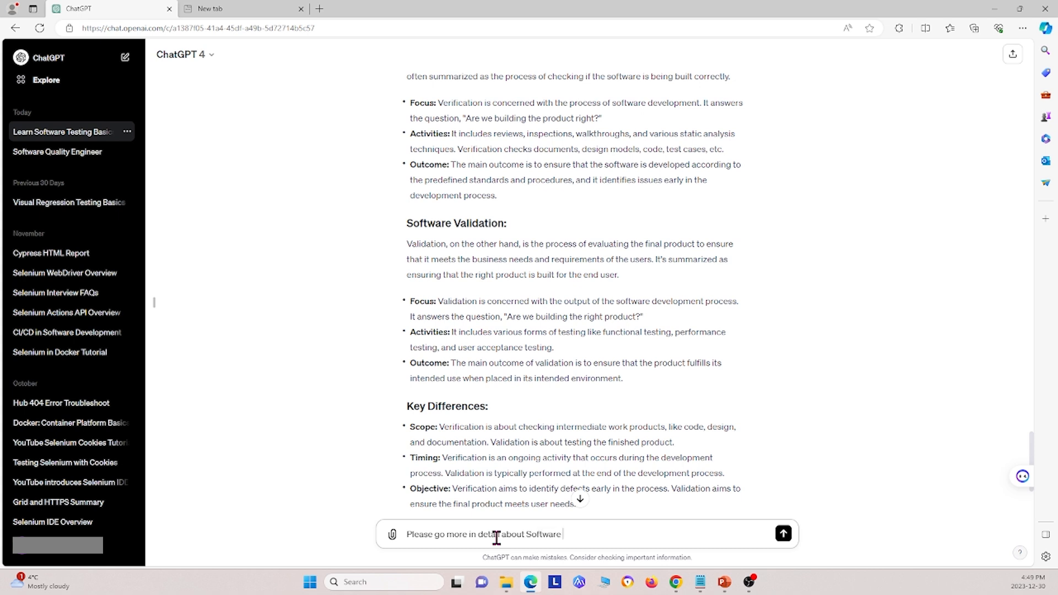
left_click(783, 534)
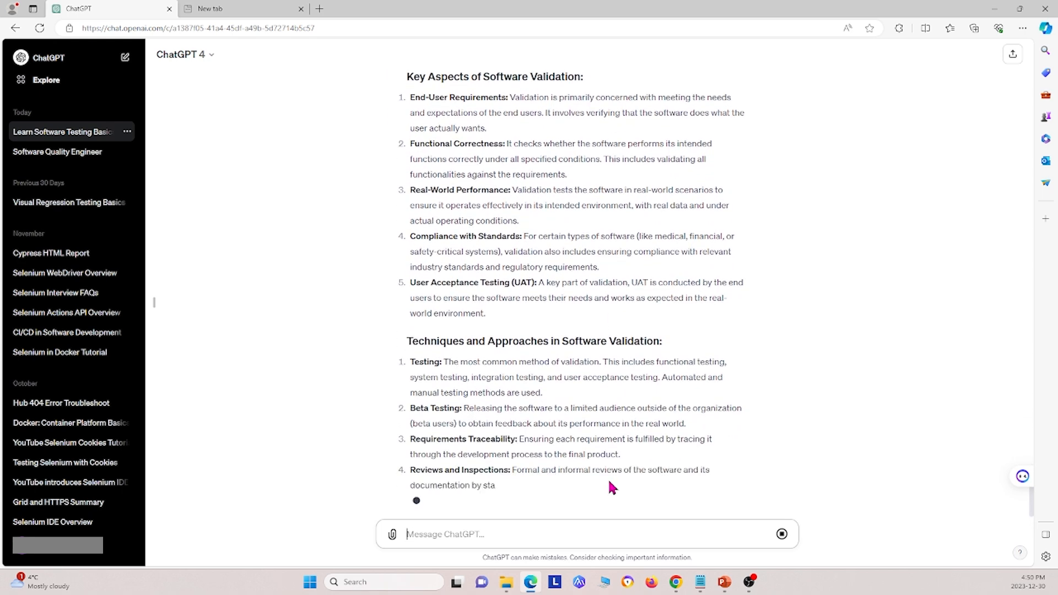
scroll("down", 3)
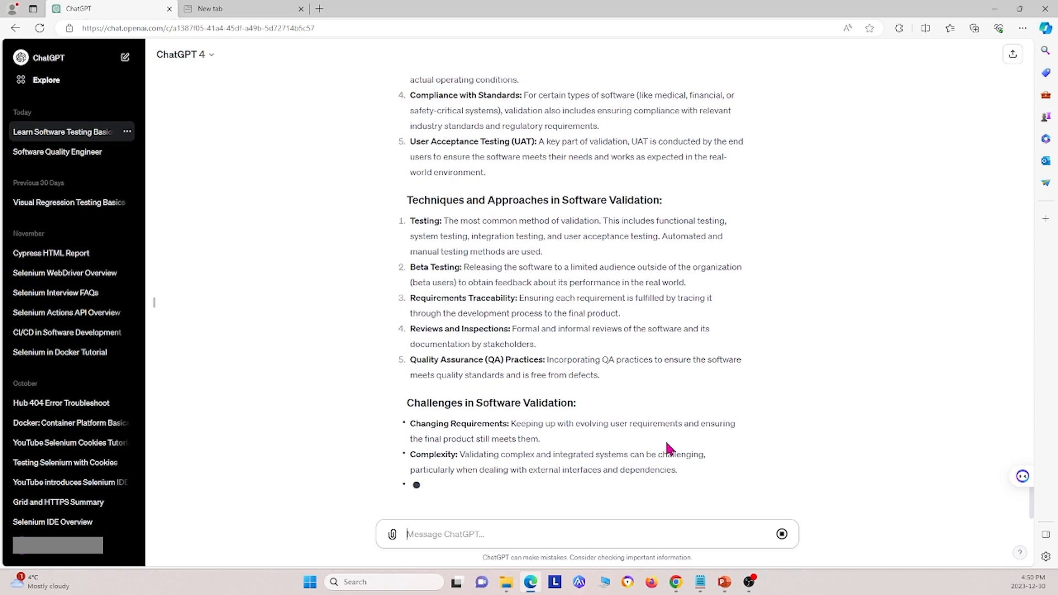
scroll("up", 3)
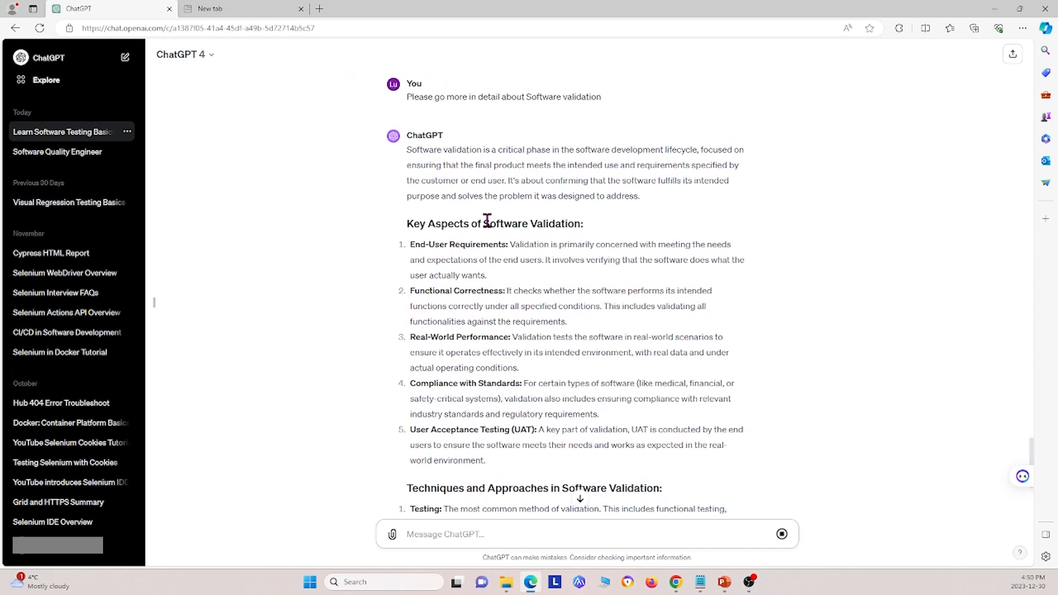
scroll("down", 3)
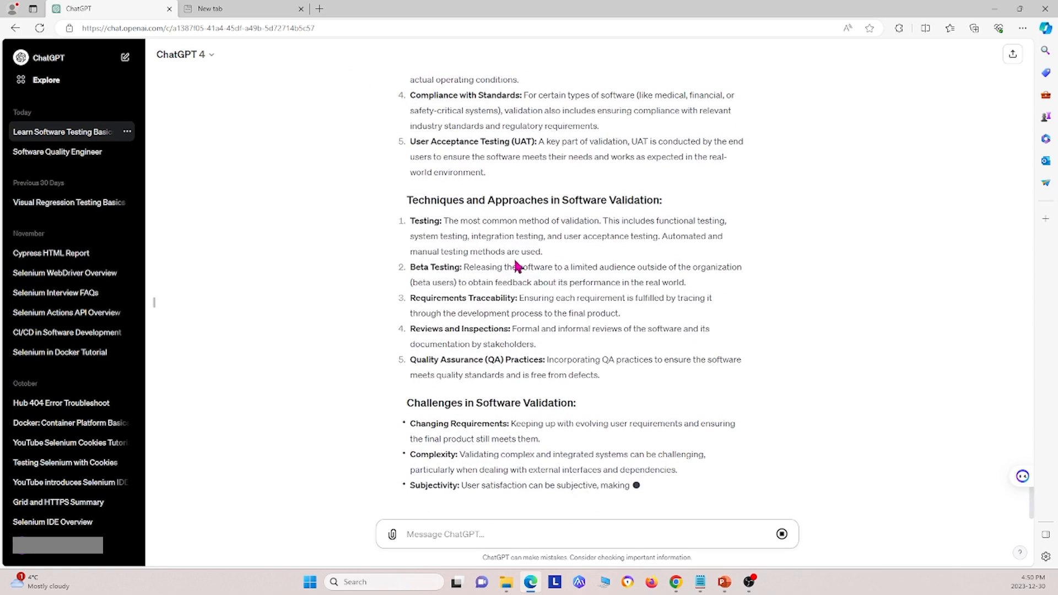
scroll("down", 3)
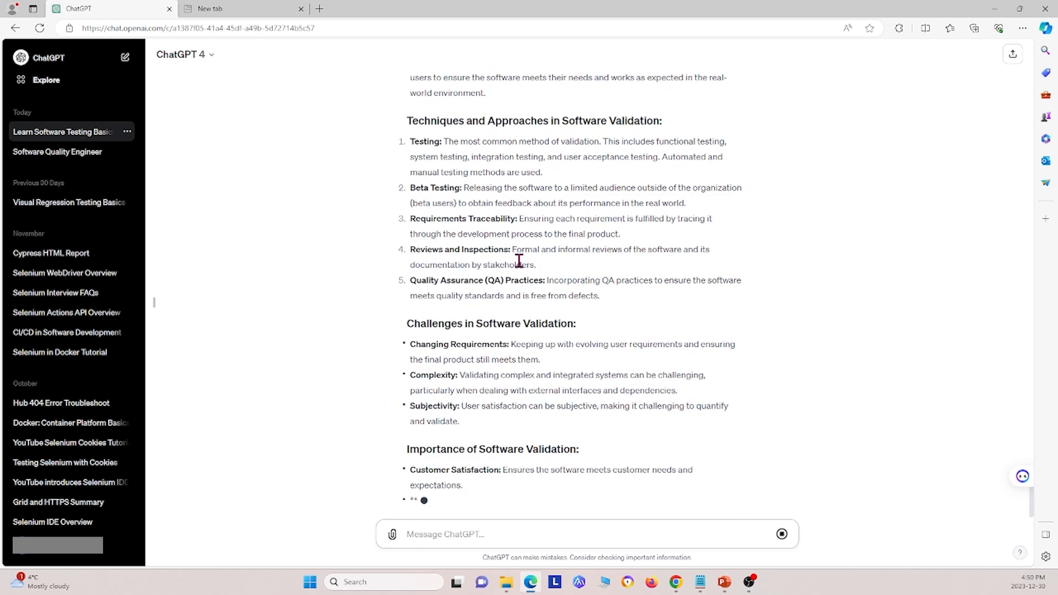
scroll("down", 3)
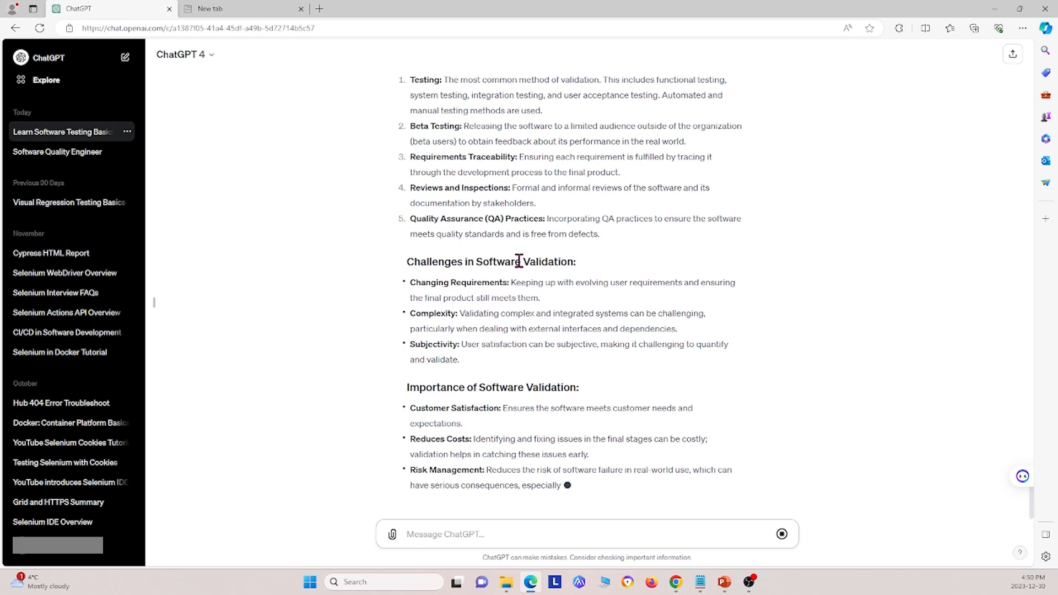
scroll("down", 3)
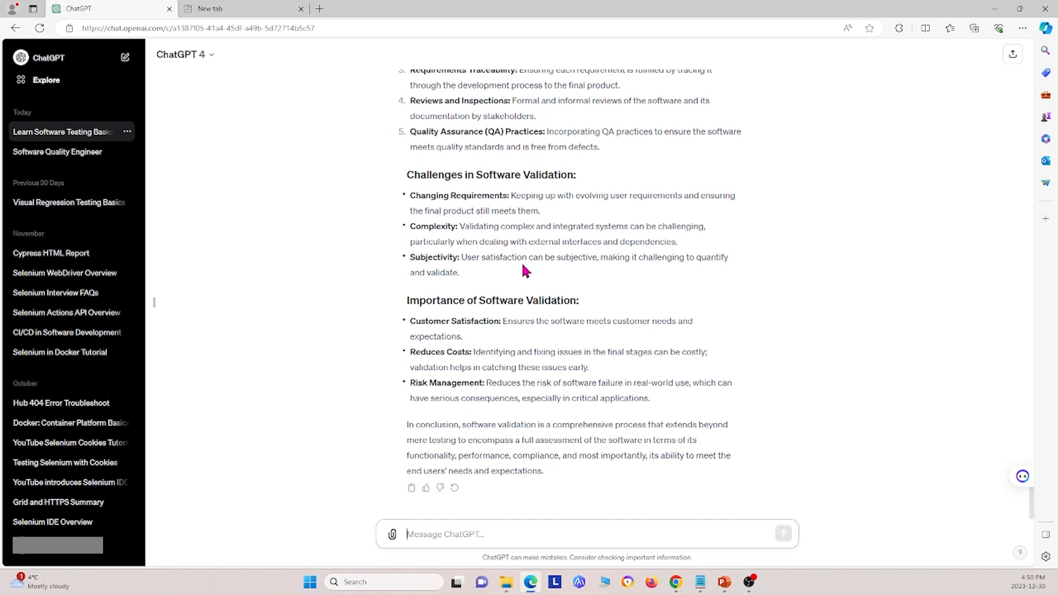
mouse_move(393, 534)
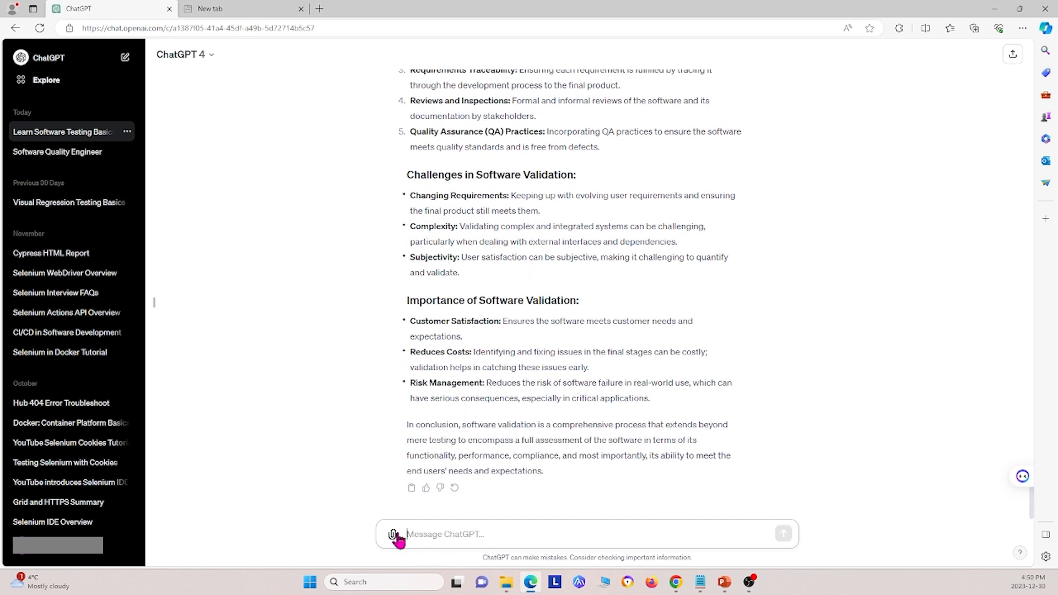
Attach the diagram PNG from Downloads and request a text description of the image and summary.
left_click(393, 534)
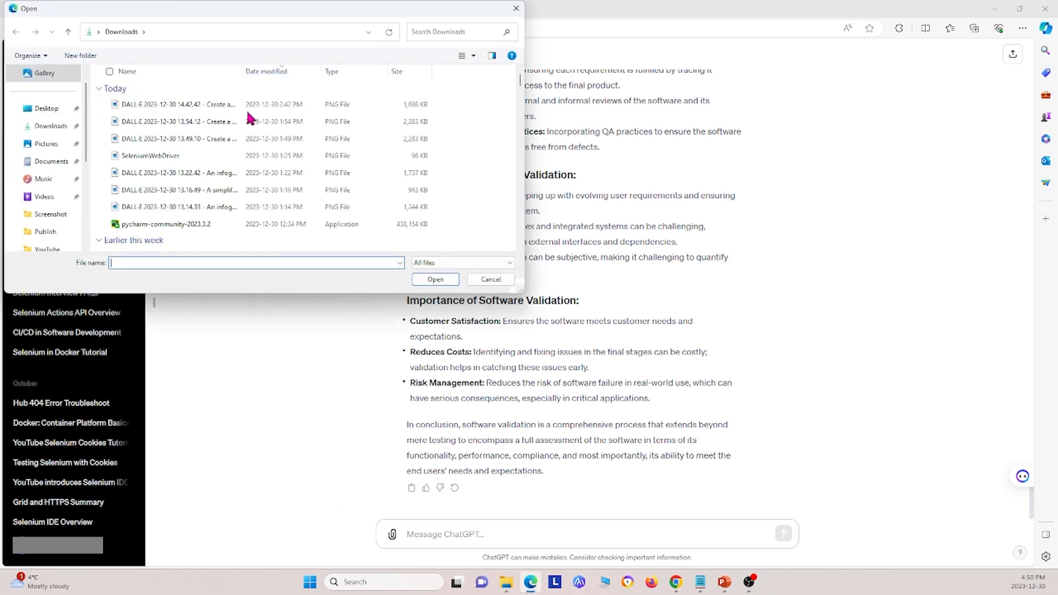
left_click(490, 279)
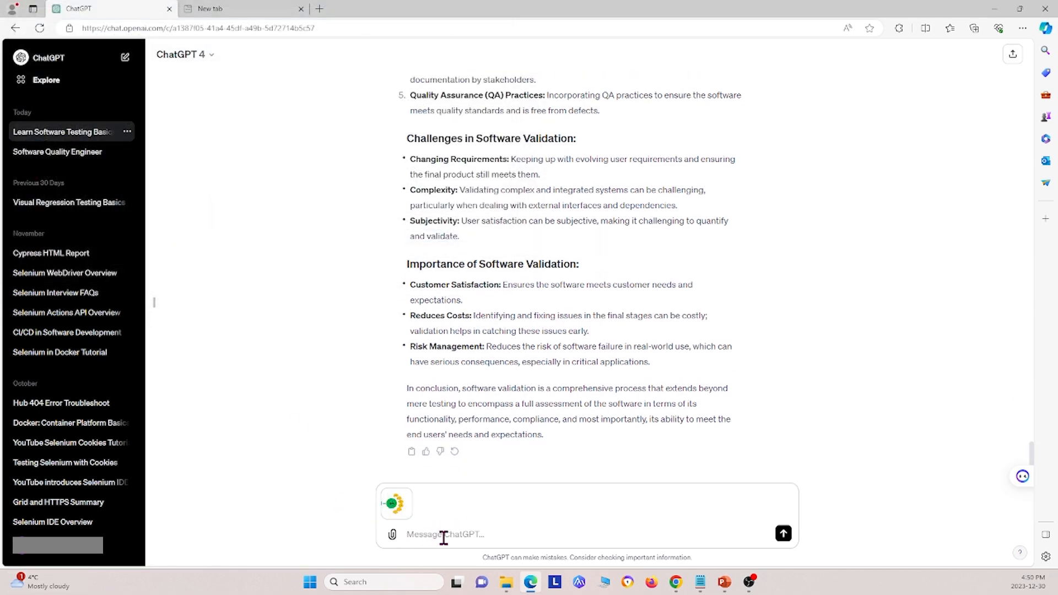
type("PP")
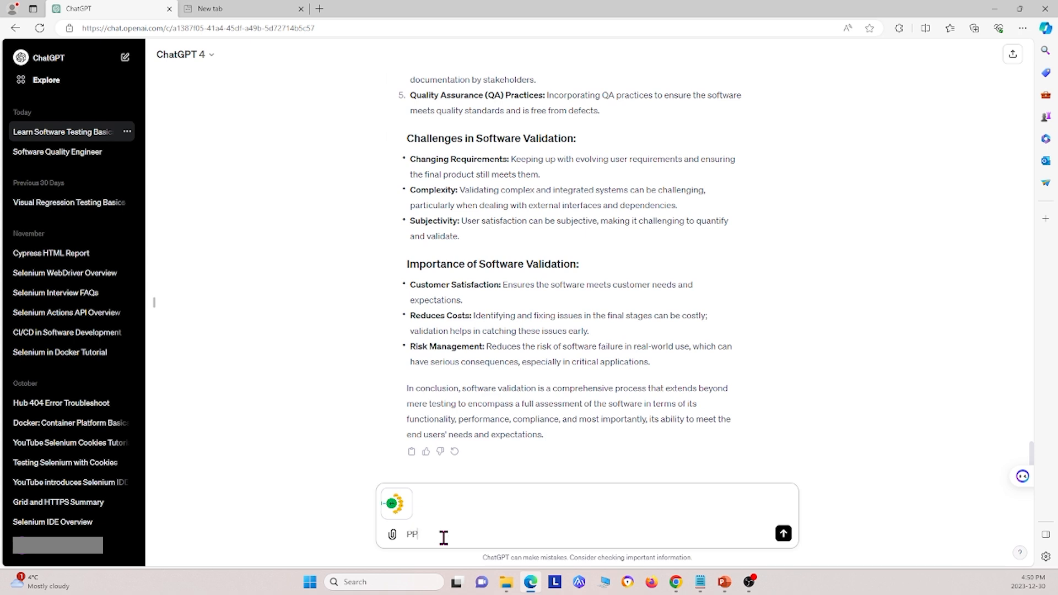
type("Please provide a text description of the")
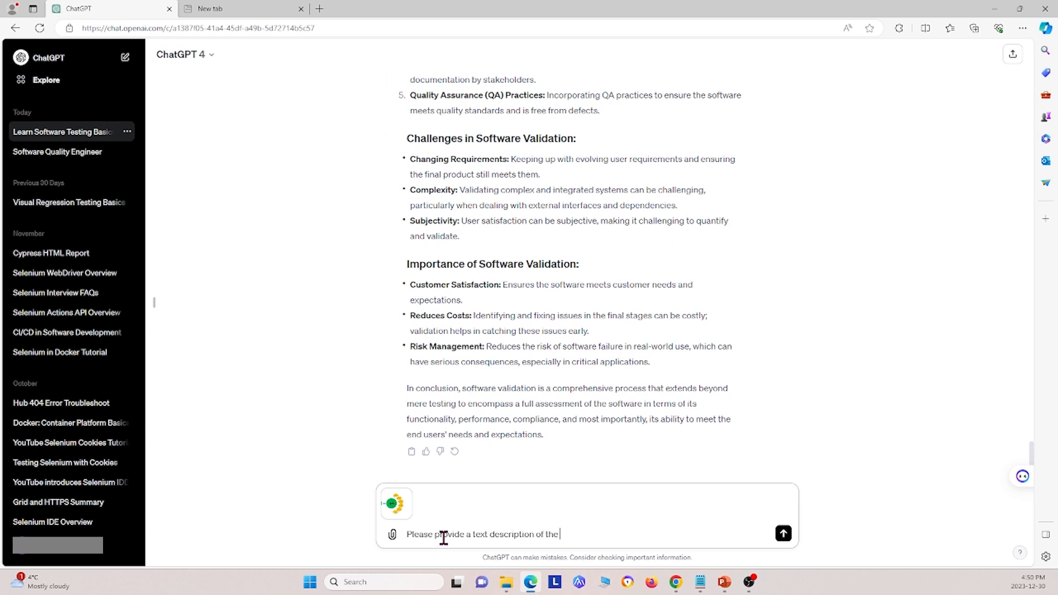
type("image and")
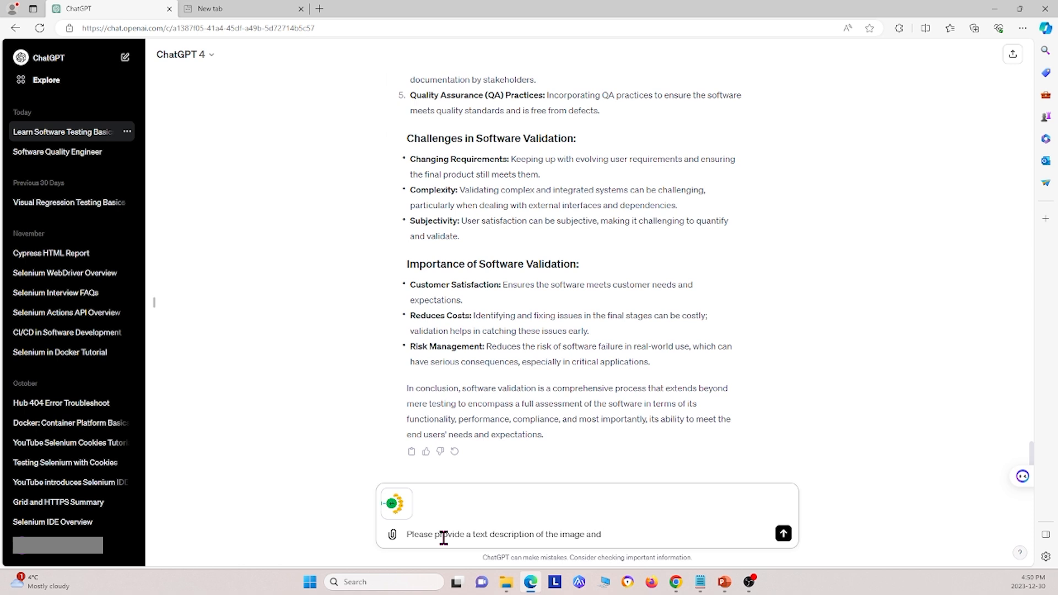
type("summ")
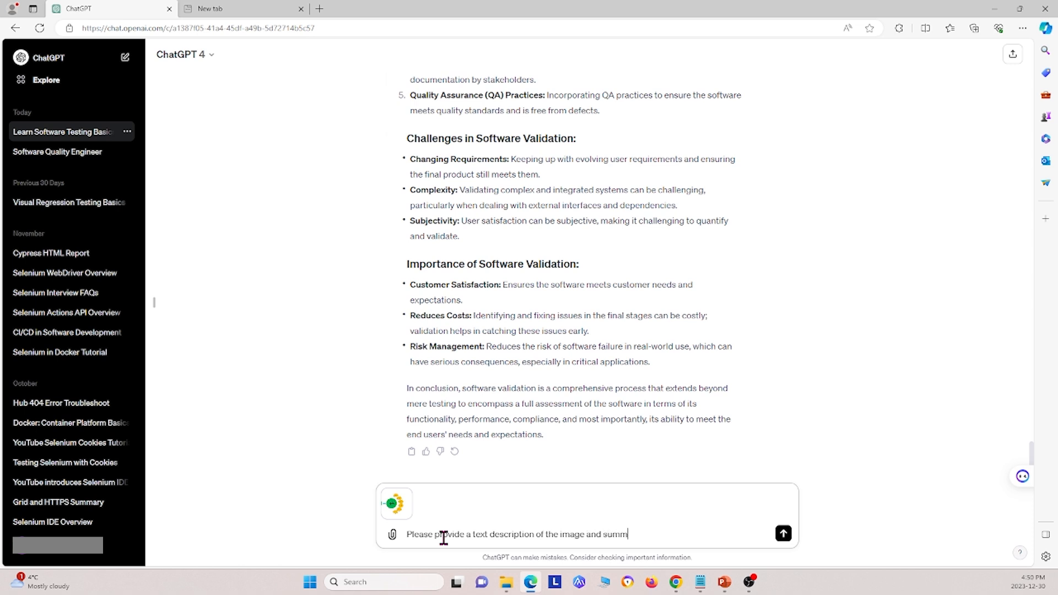
left_click(782, 534)
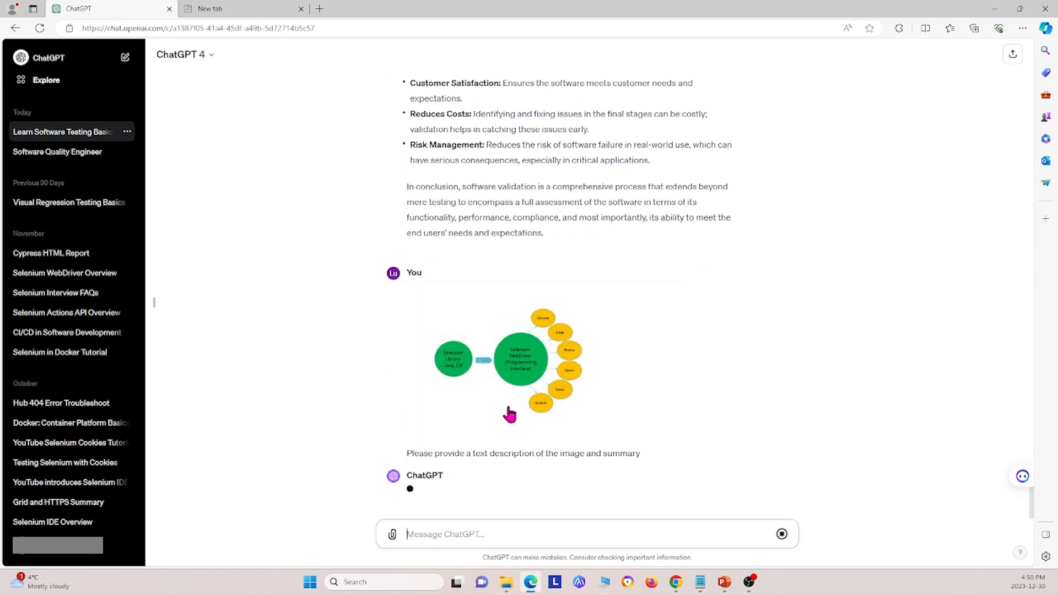
mouse_move(498, 457)
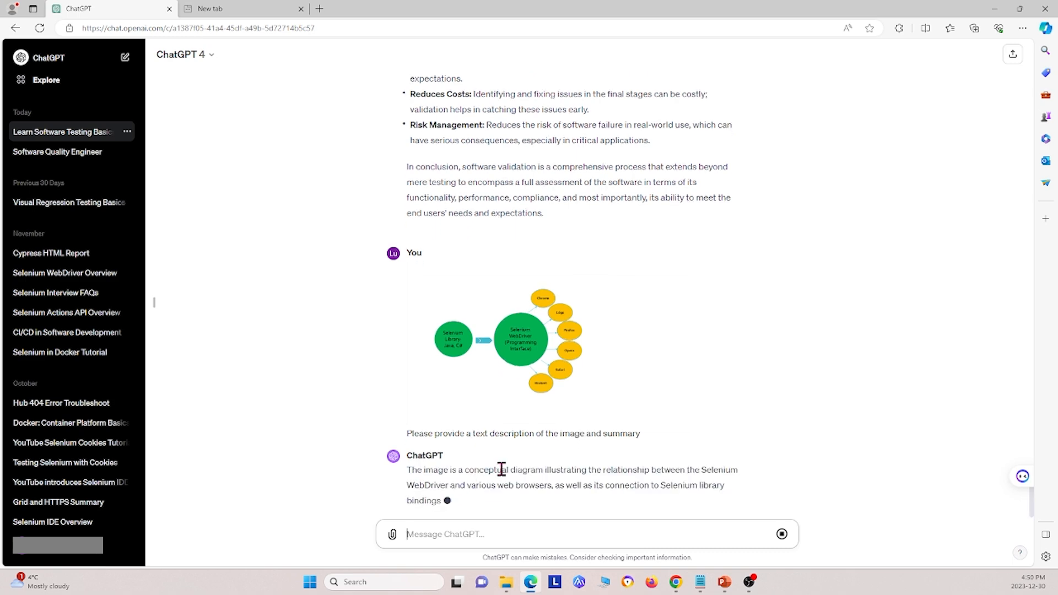
Scroll through the Selenium WebDriver diagram description down to its Summary.
scroll("down", 3)
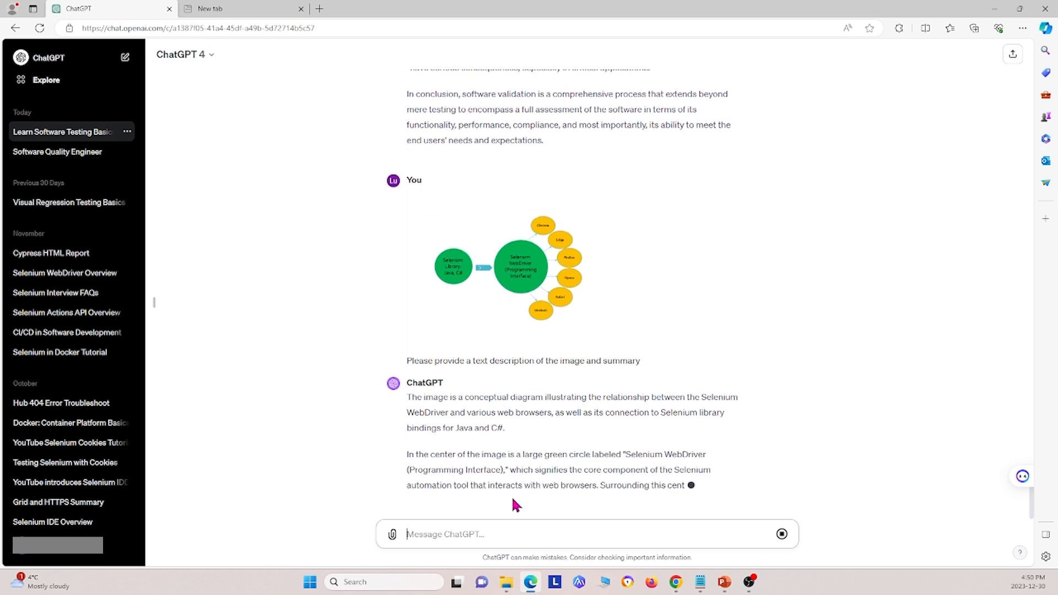
scroll("down", 3)
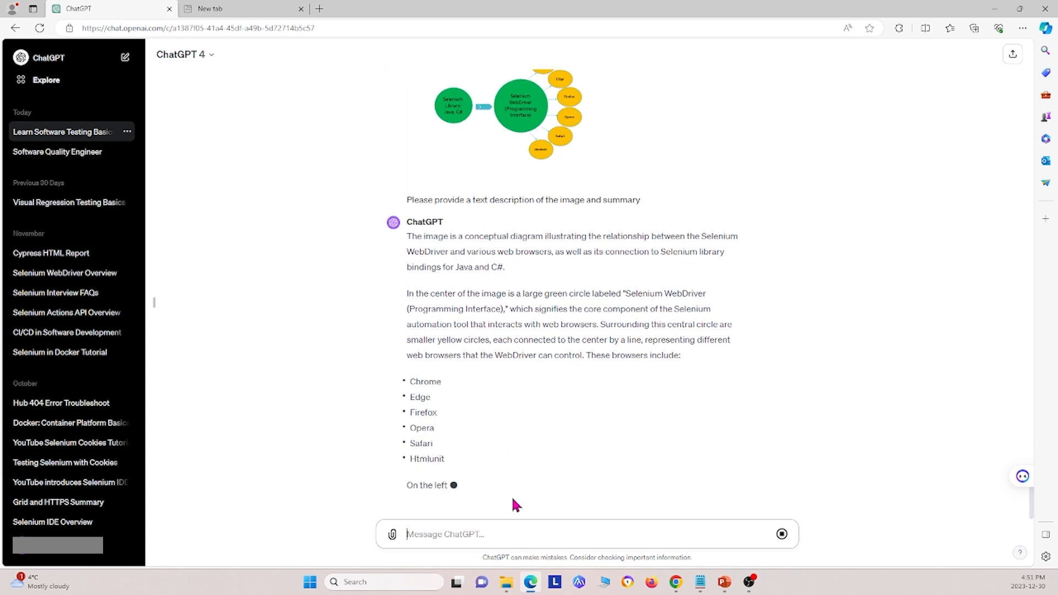
scroll("down", 3)
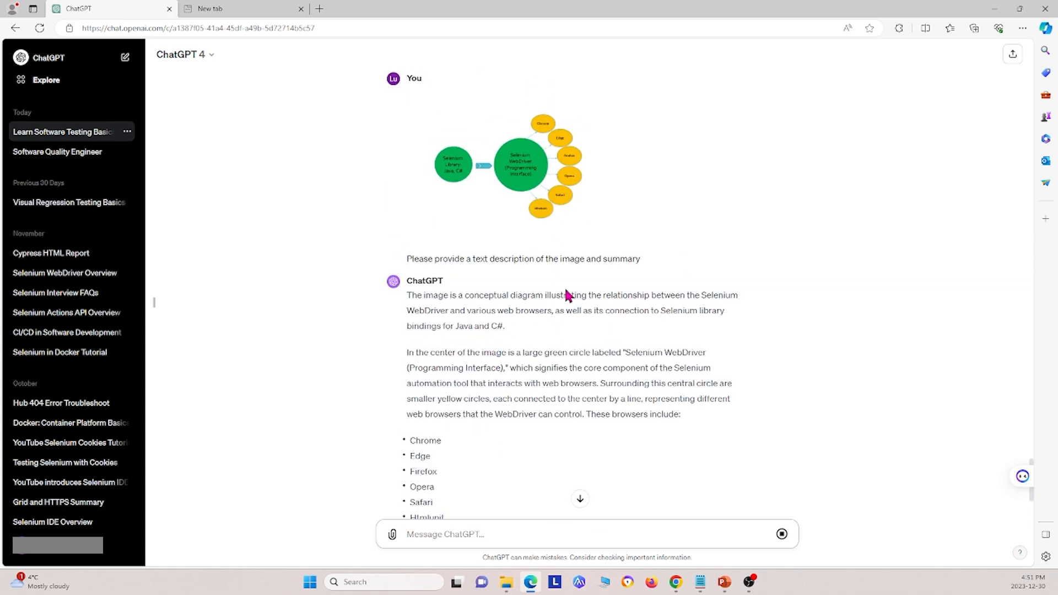
mouse_move(334, 280)
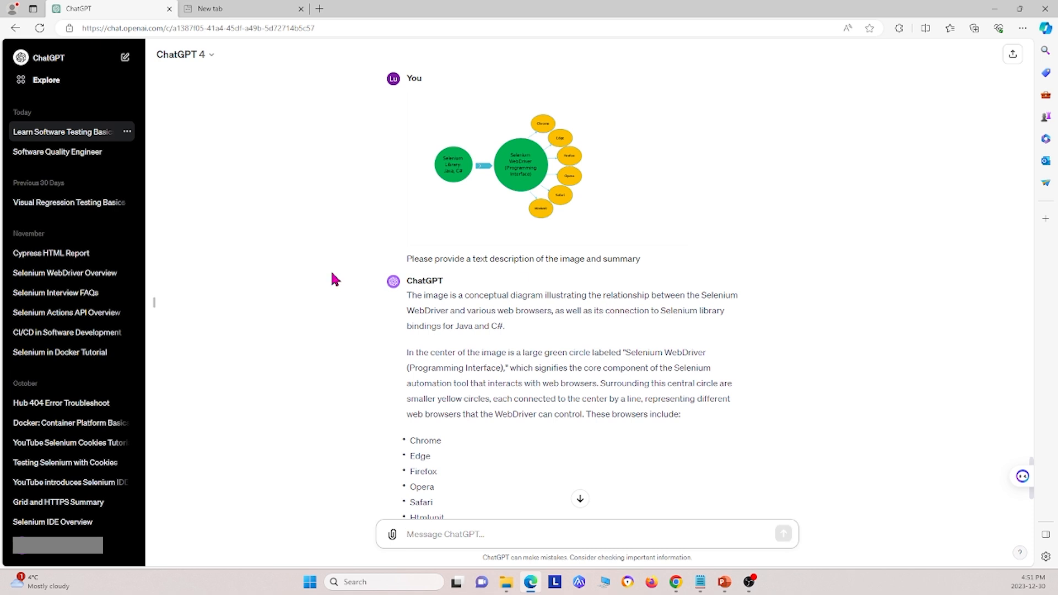
mouse_move(532, 311)
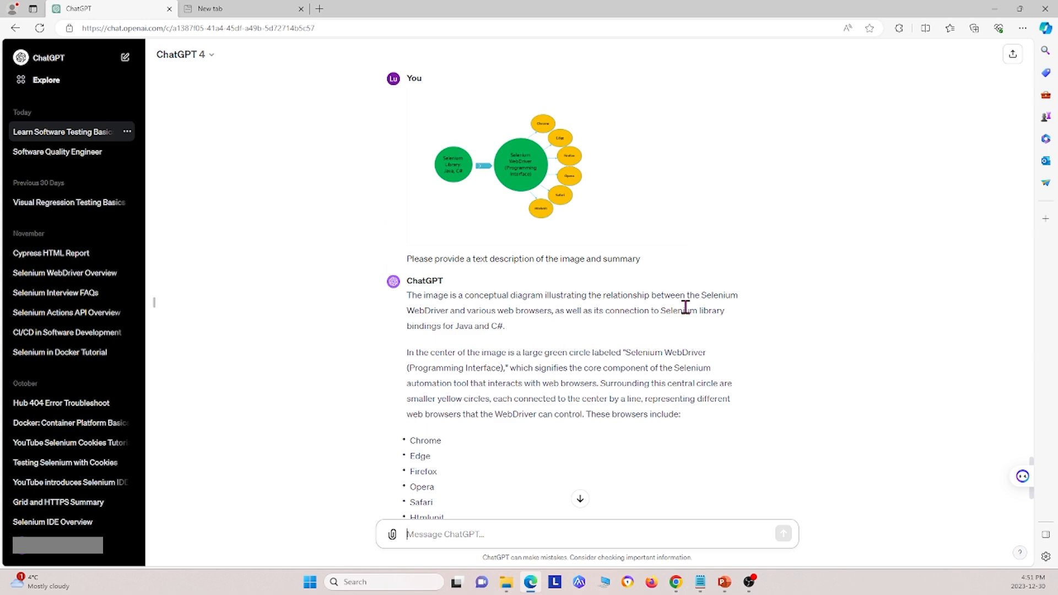
mouse_move(481, 331)
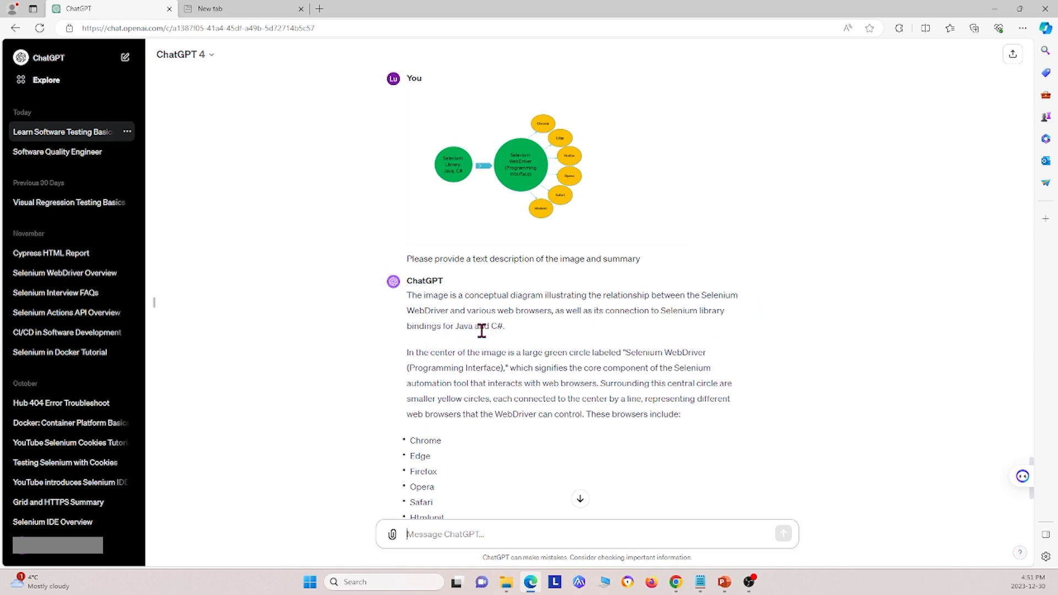
scroll("down", 3)
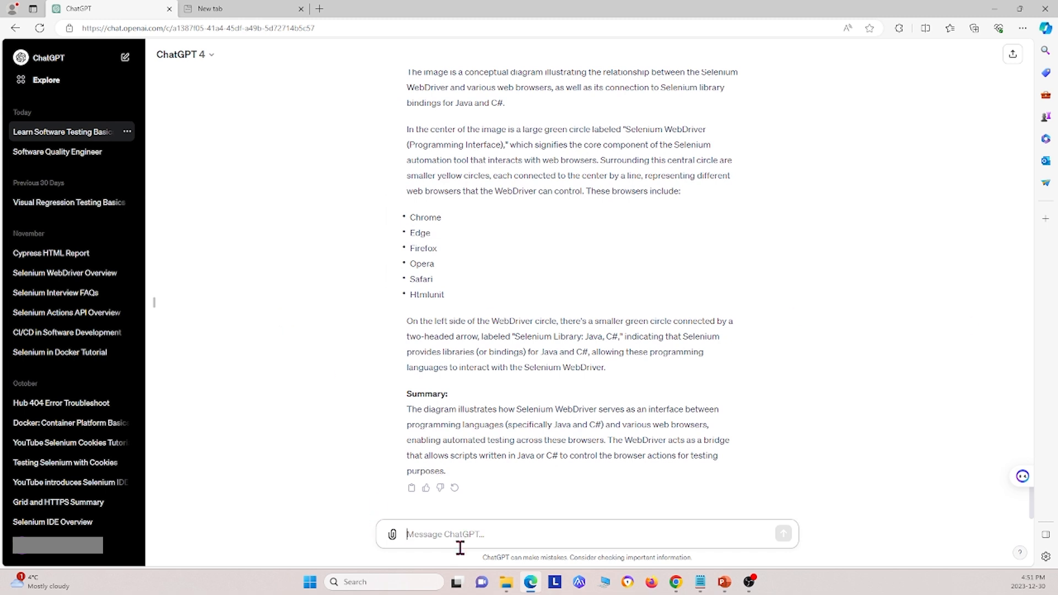
mouse_move(459, 547)
type("I have a selen")
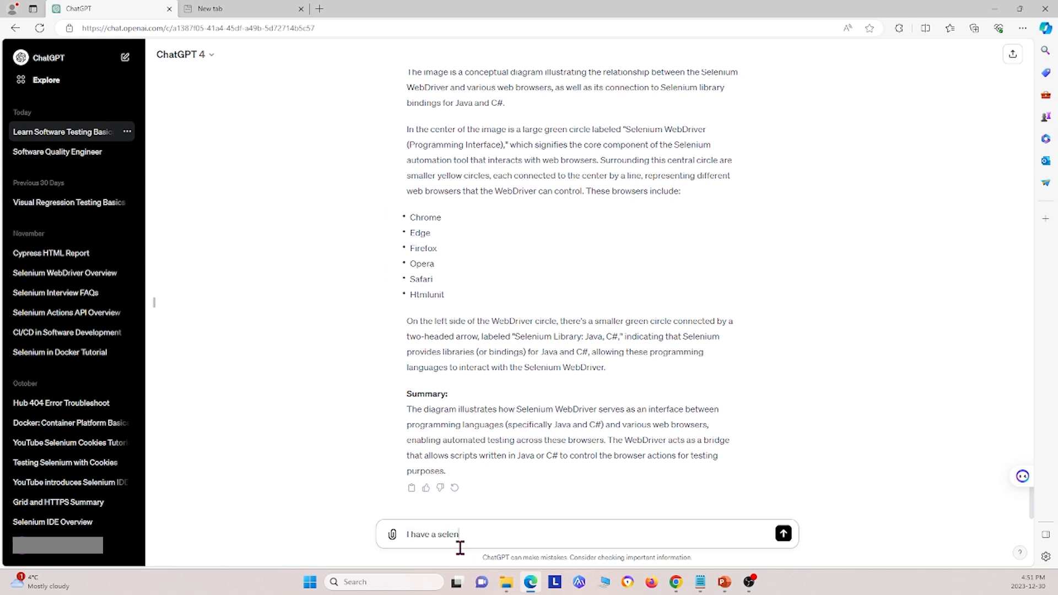
Send the question on what content to prepare for a Selenium automation testing interview.
type("um automation")
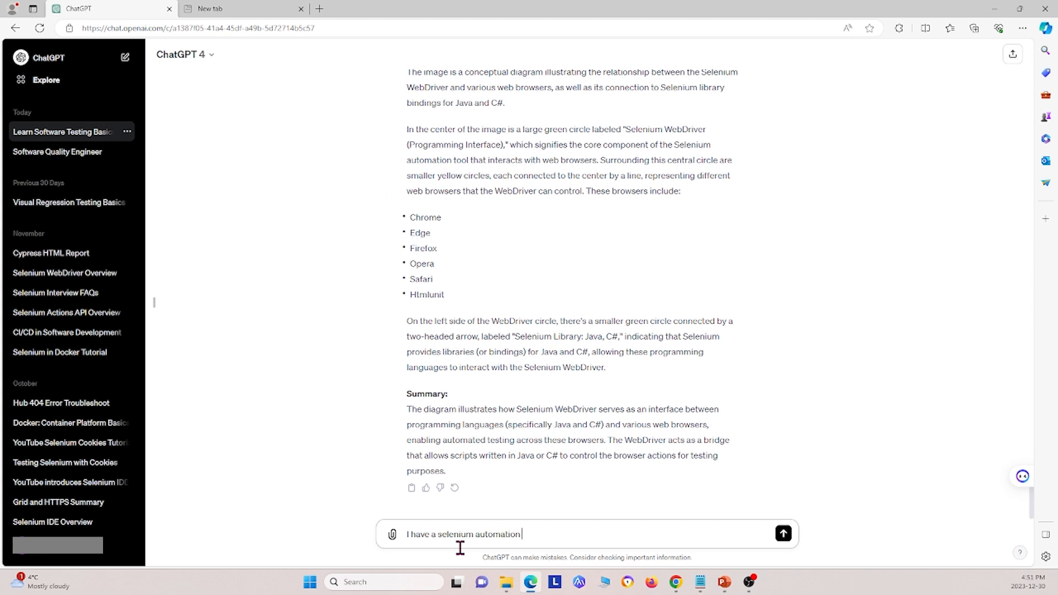
type("testing interv")
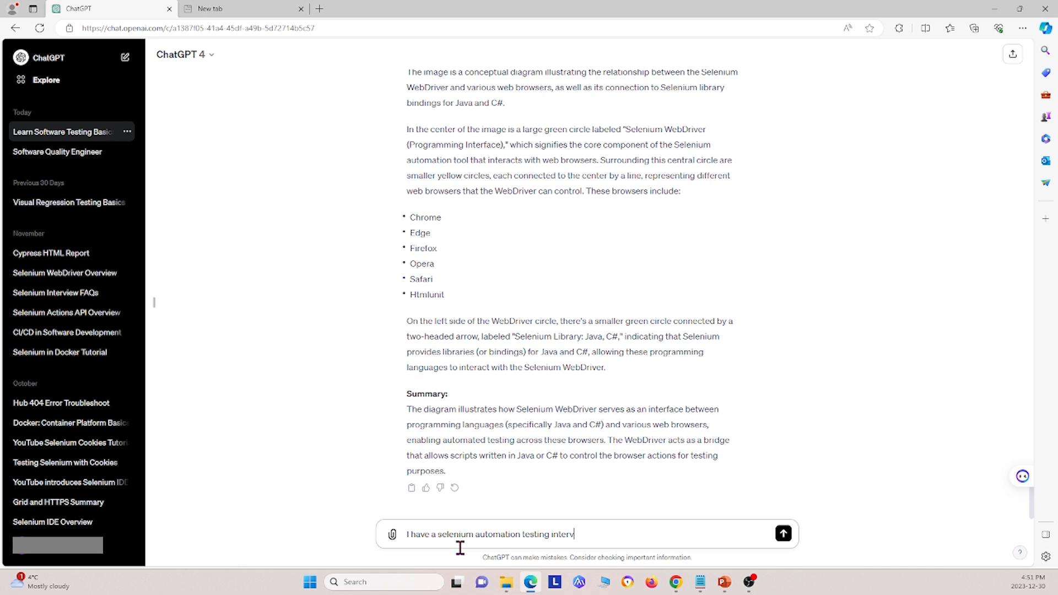
type("iew, what c")
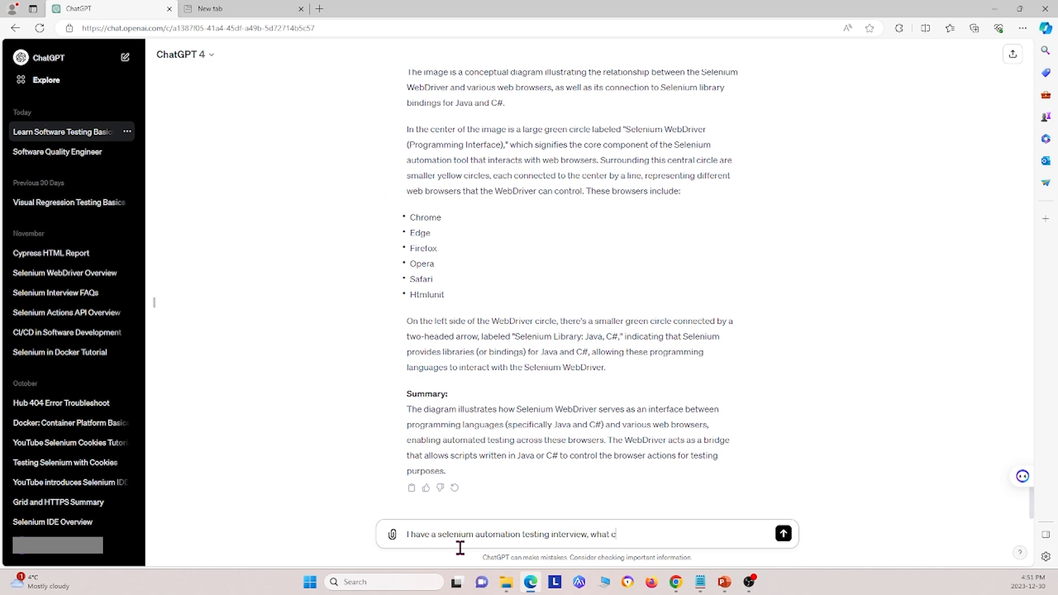
type("ontne")
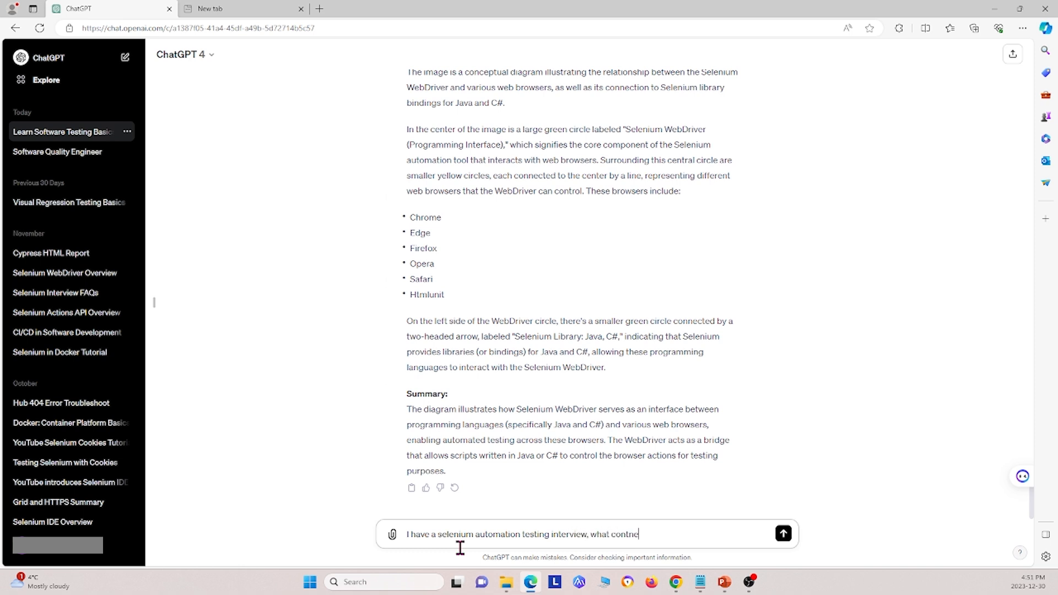
key("Backspace")
type("ent should i pr")
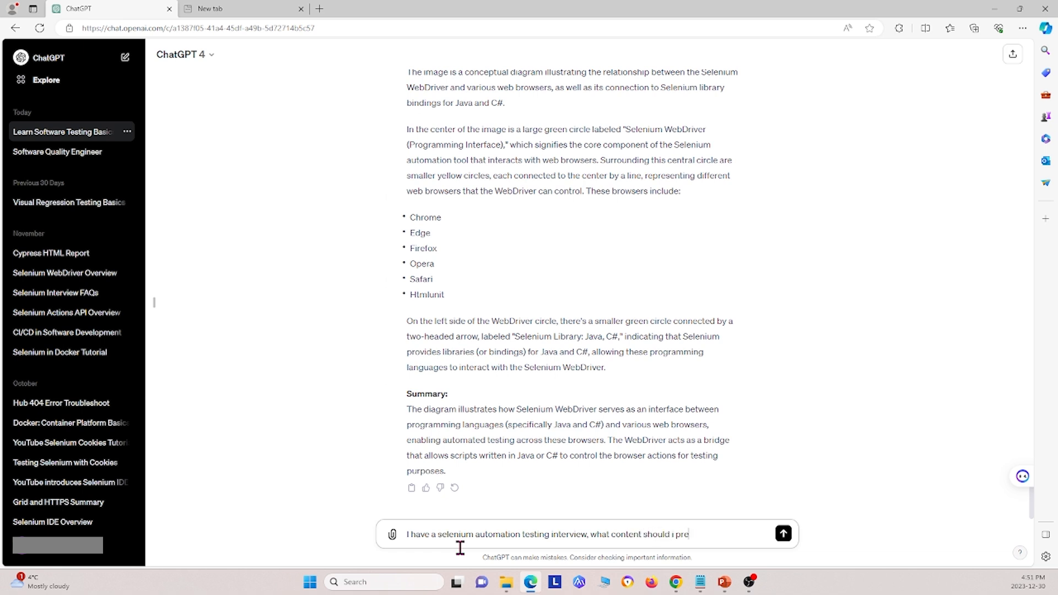
type("pare")
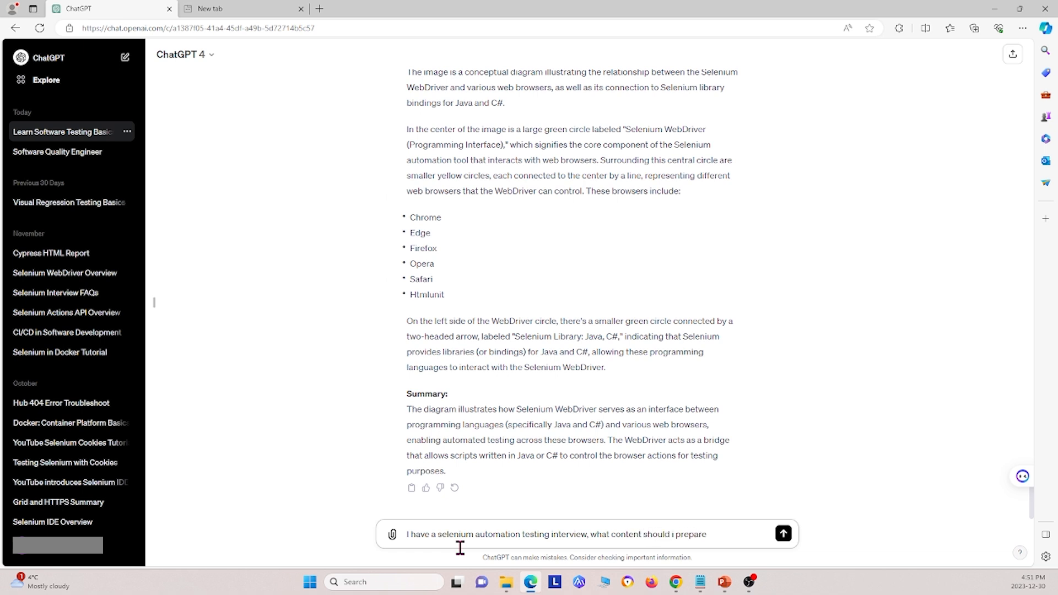
left_click(782, 534)
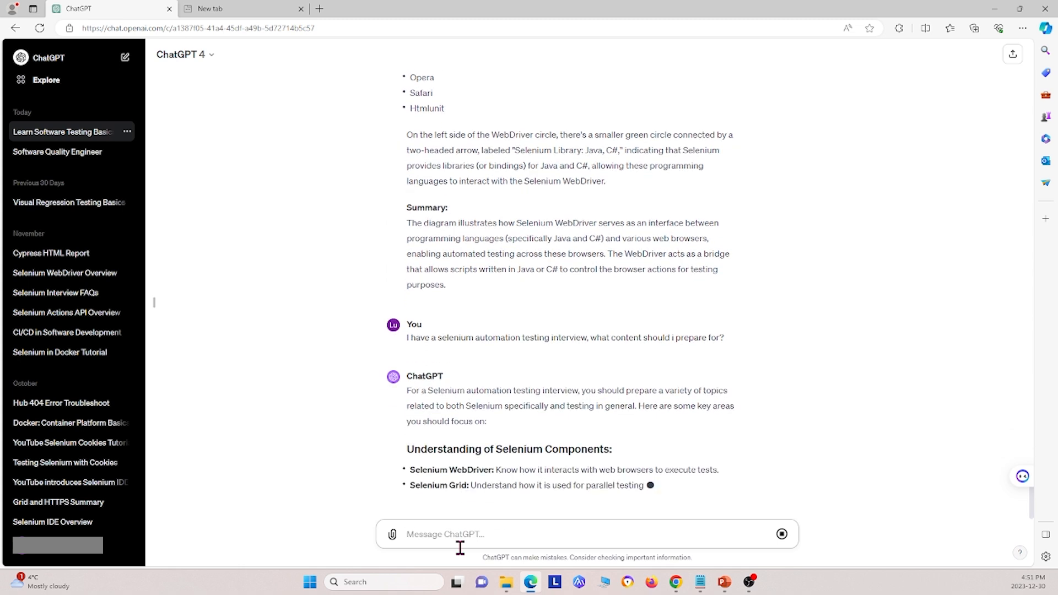
Scroll through the Selenium guide's sections down to soft skills, mock interviews and the closing note.
scroll("down", 3)
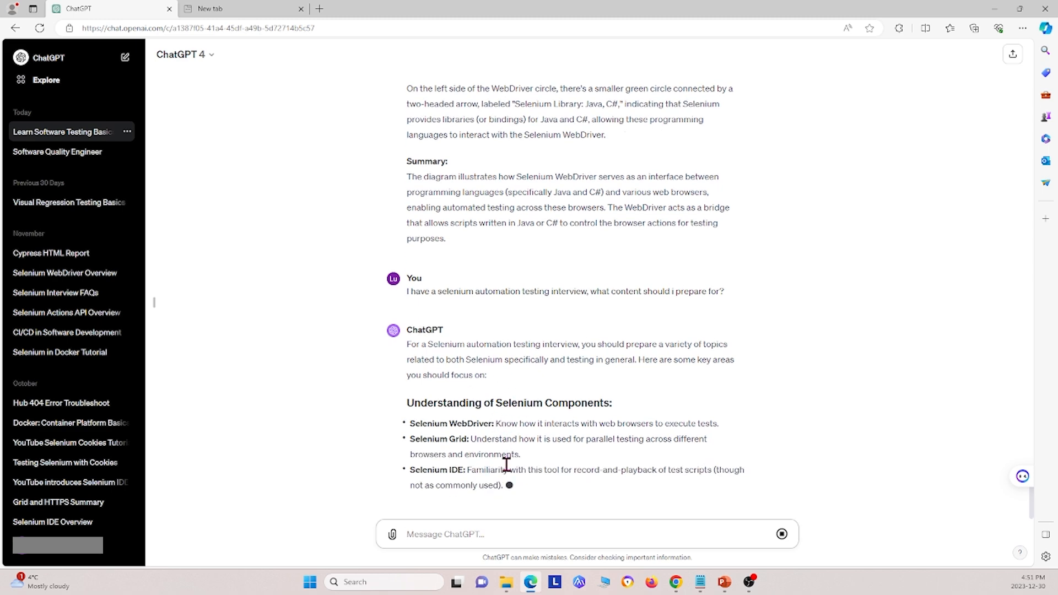
scroll("down", 3)
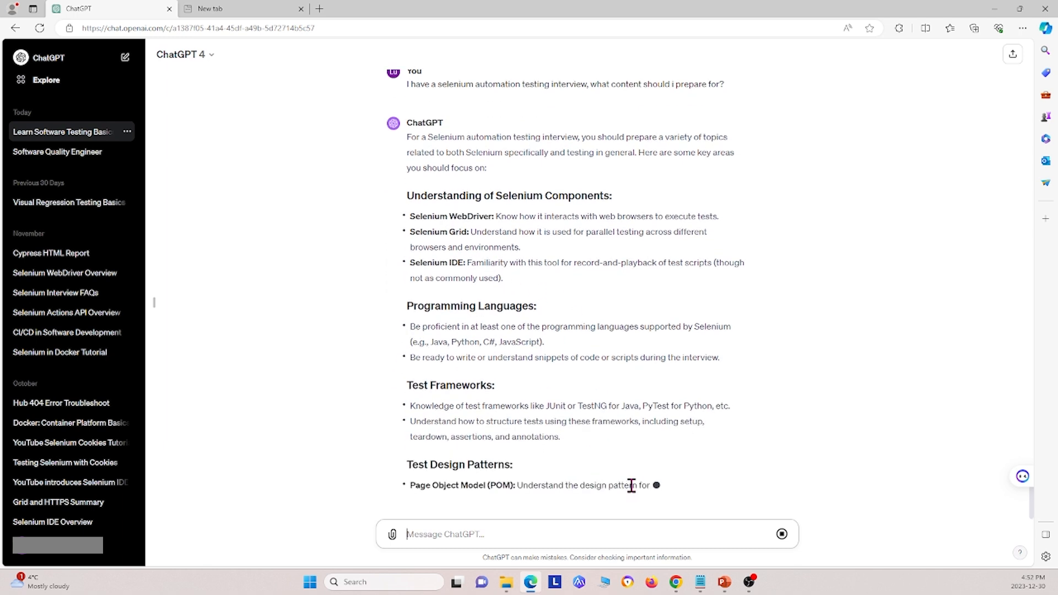
scroll("down", 3)
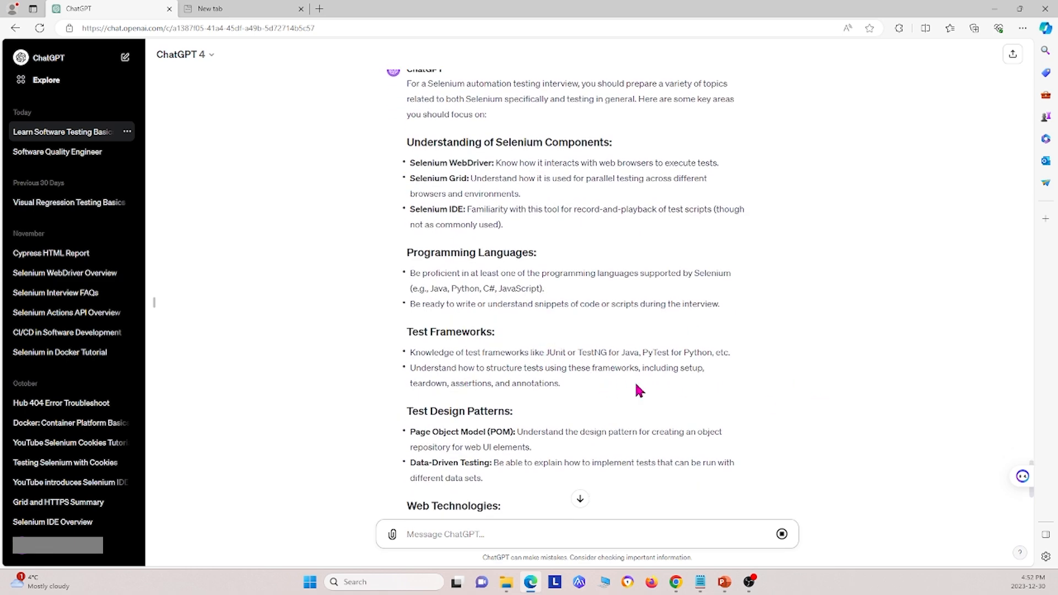
scroll("down", 3)
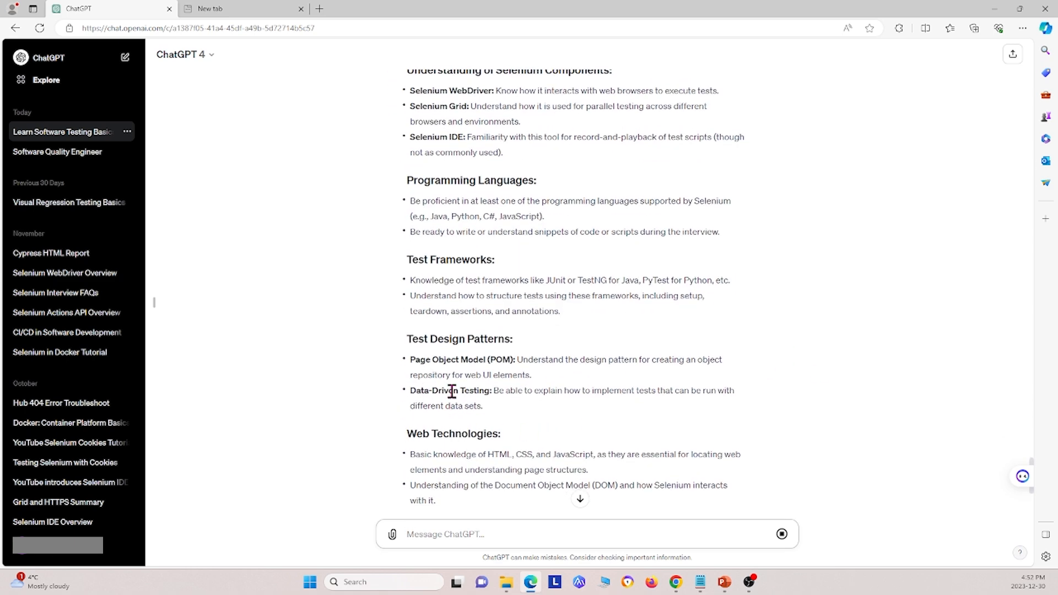
scroll("down", 3)
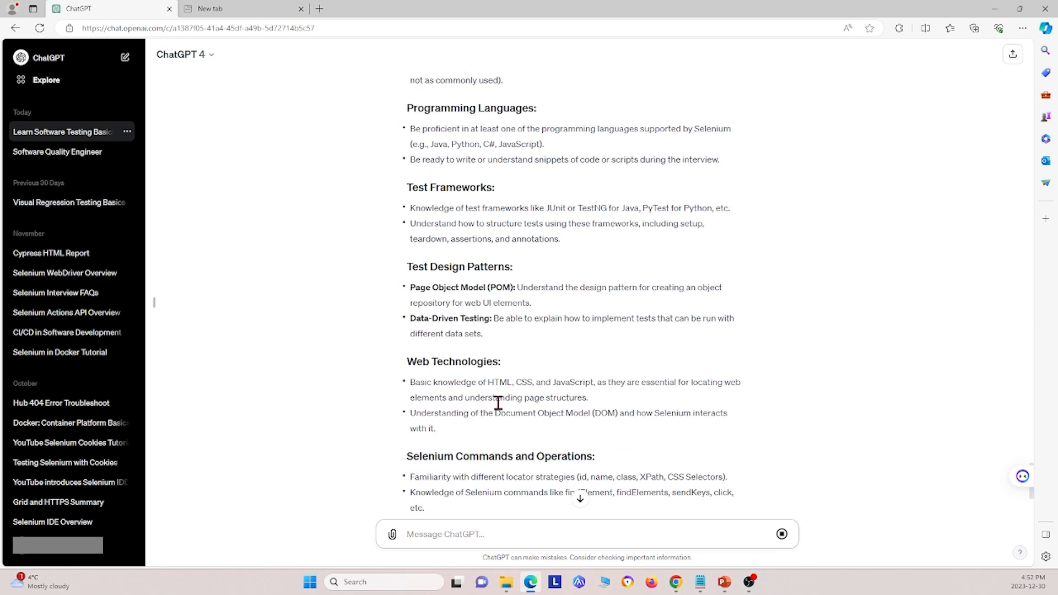
scroll("down", 3)
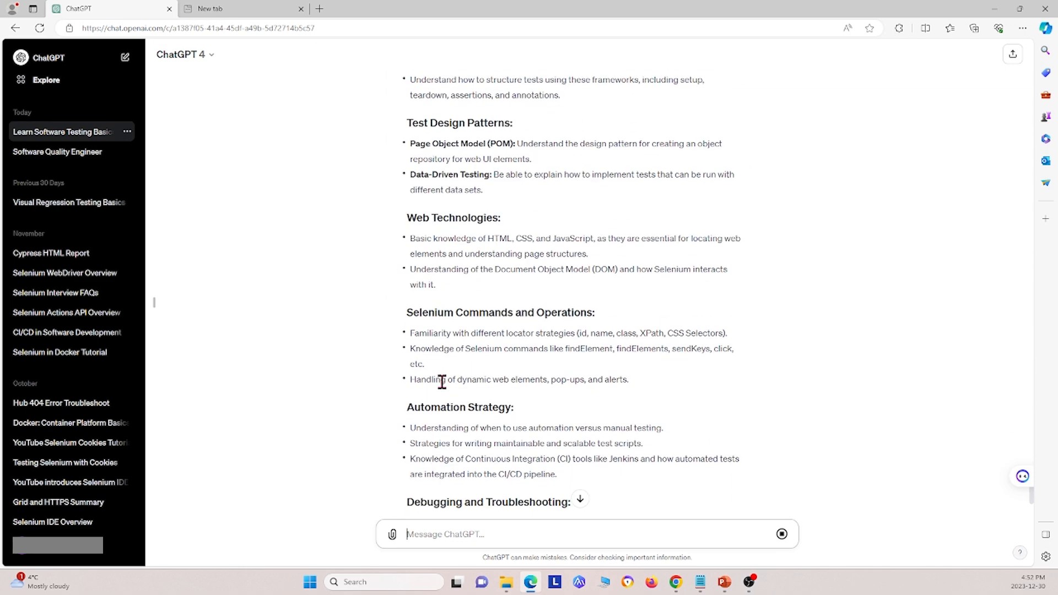
mouse_move(535, 348)
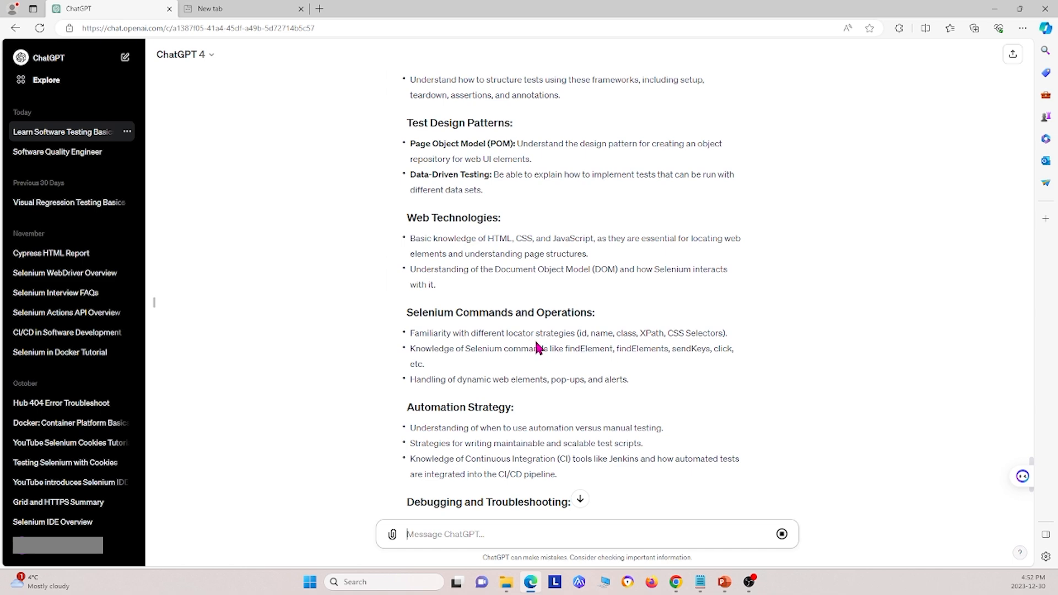
mouse_move(597, 377)
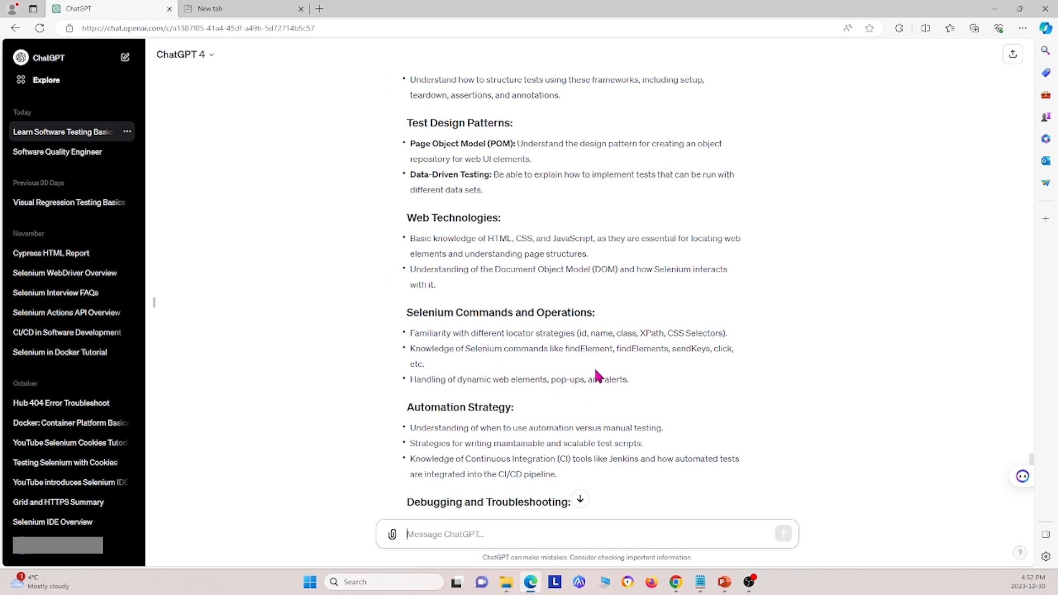
scroll("down", 3)
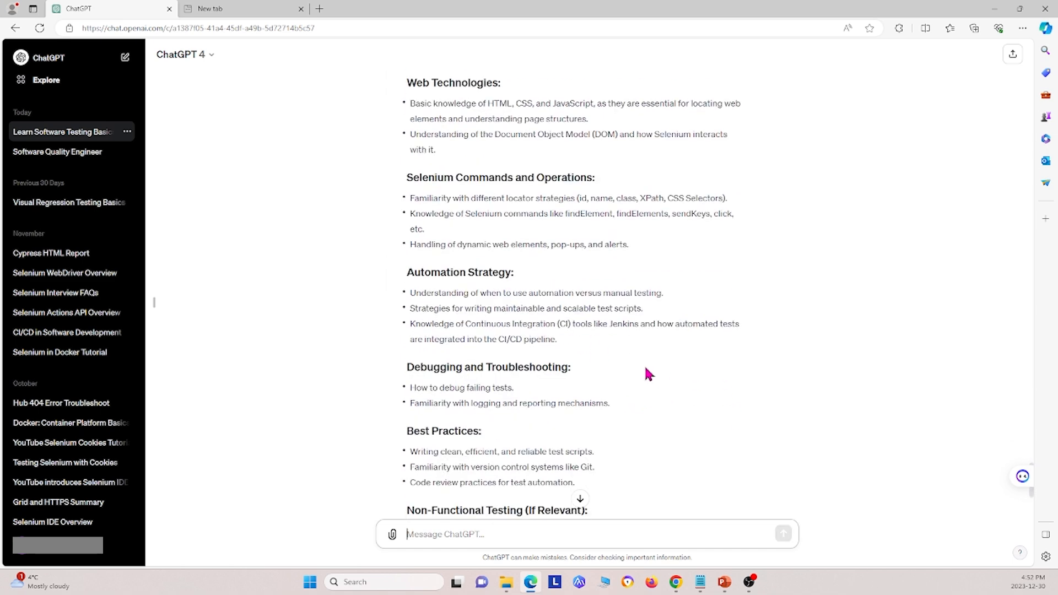
scroll("down", 3)
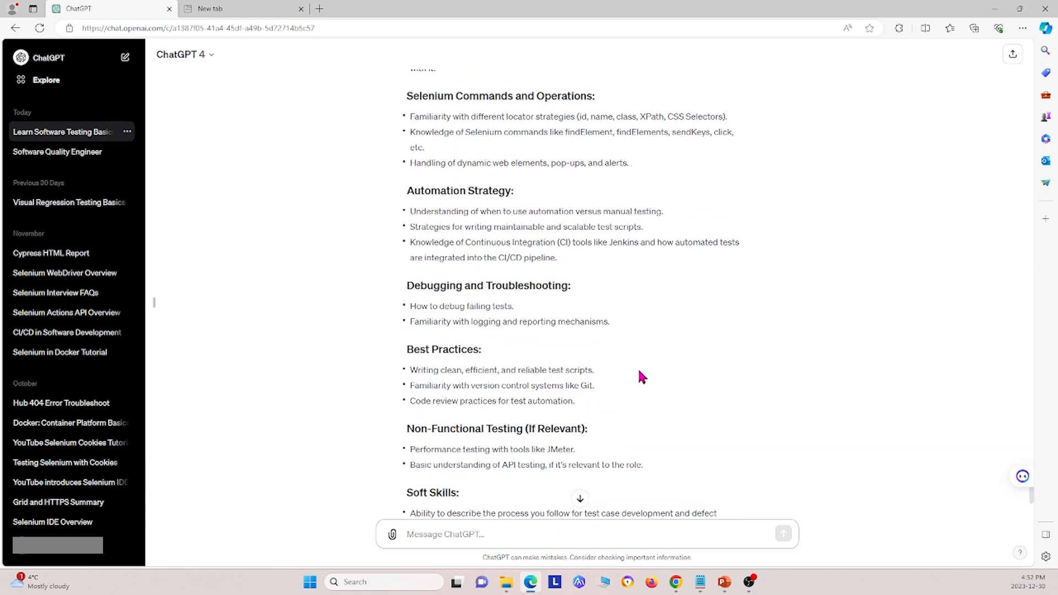
scroll("down", 3)
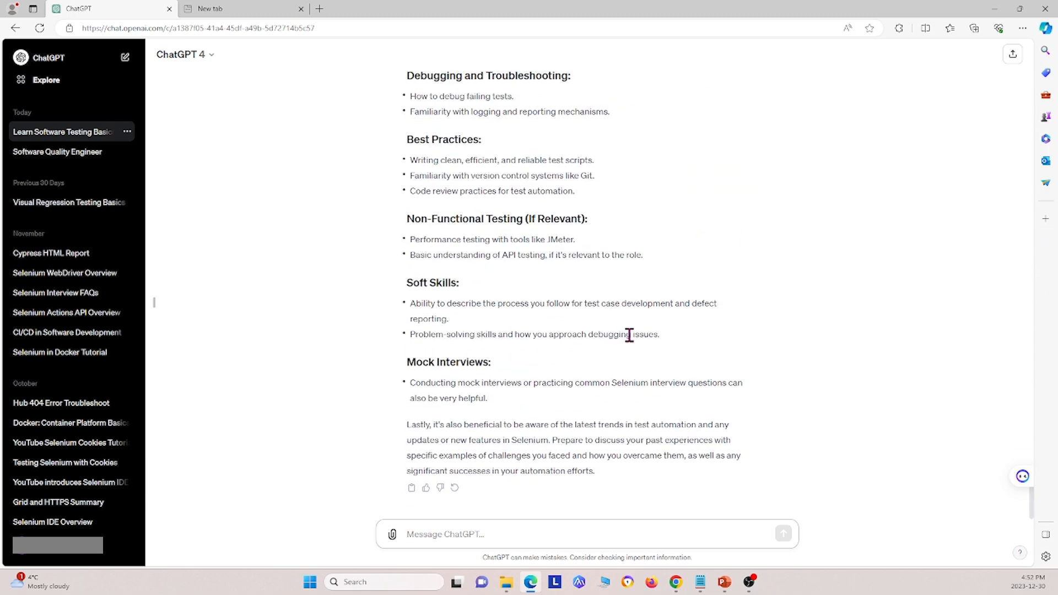
mouse_move(676, 406)
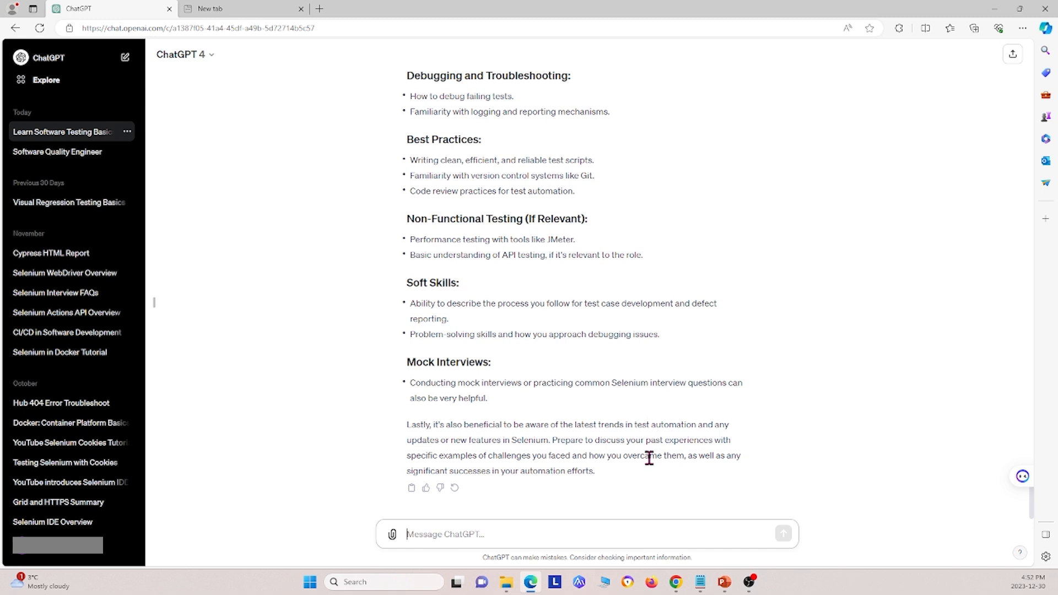
mouse_move(642, 455)
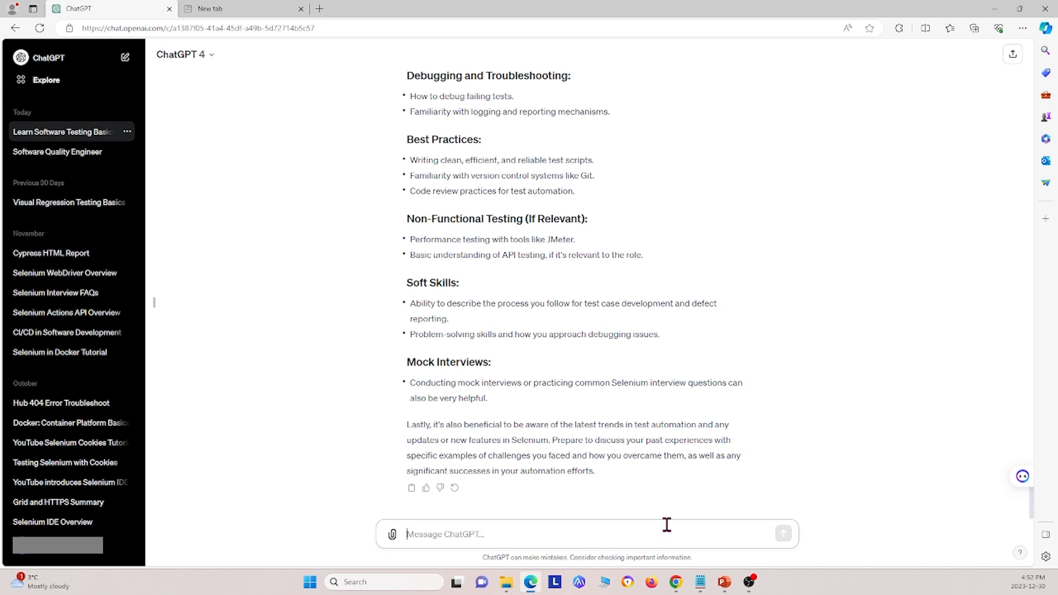
mouse_move(484, 108)
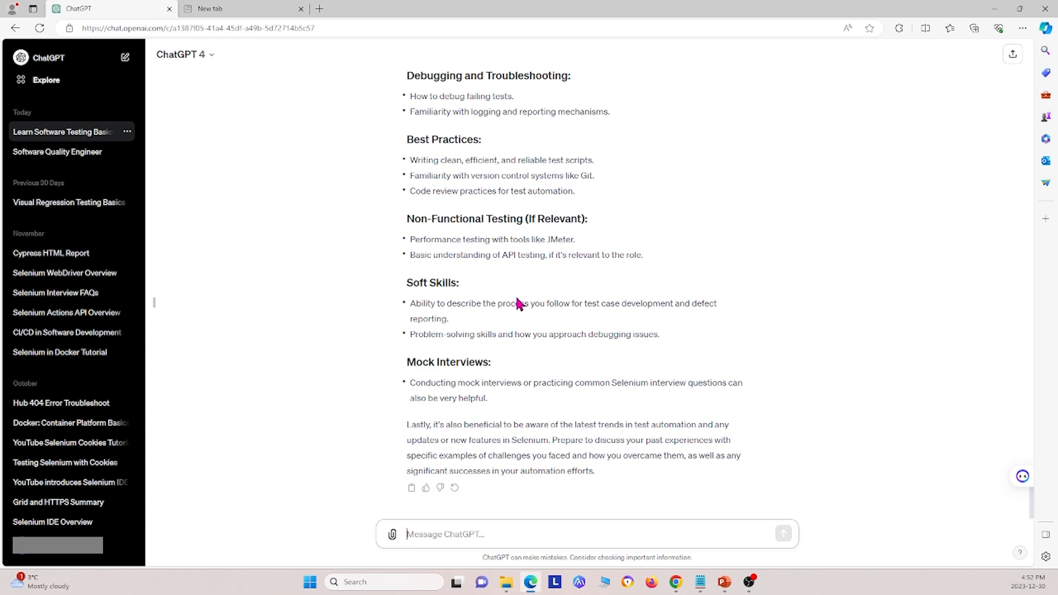
mouse_move(476, 222)
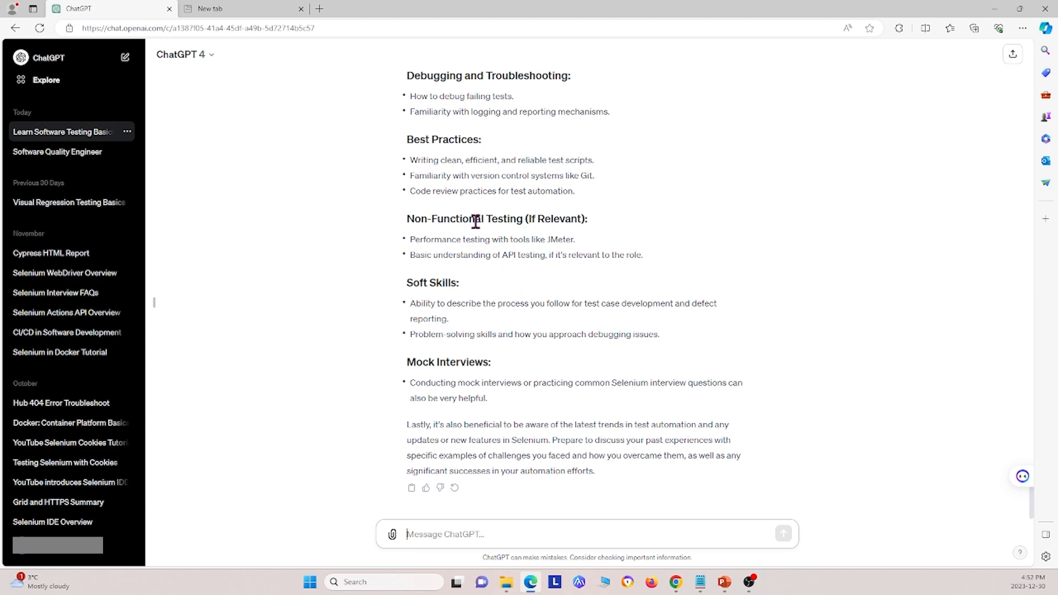
scroll("up", 3)
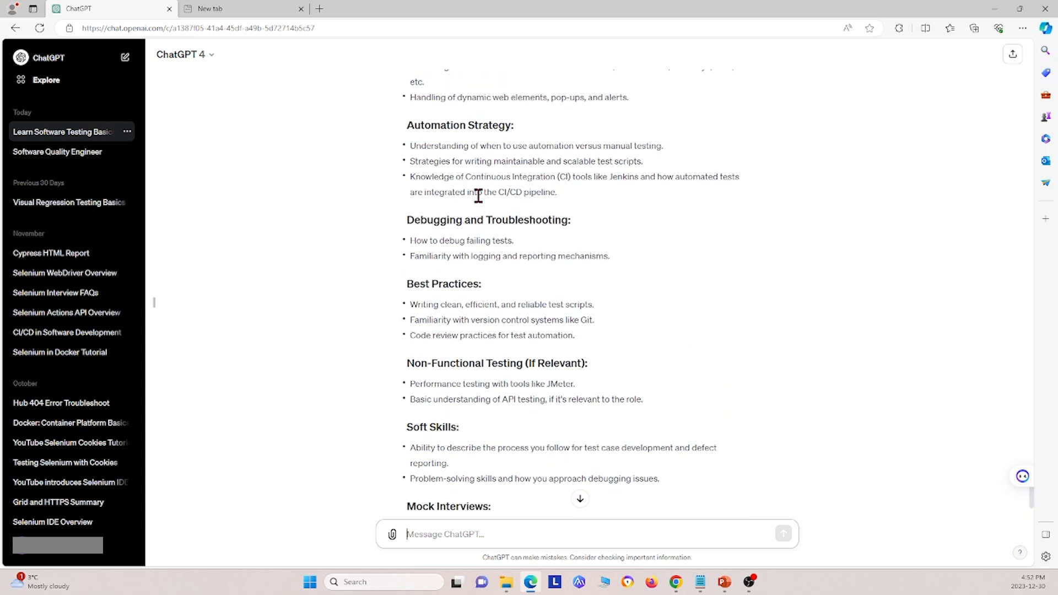